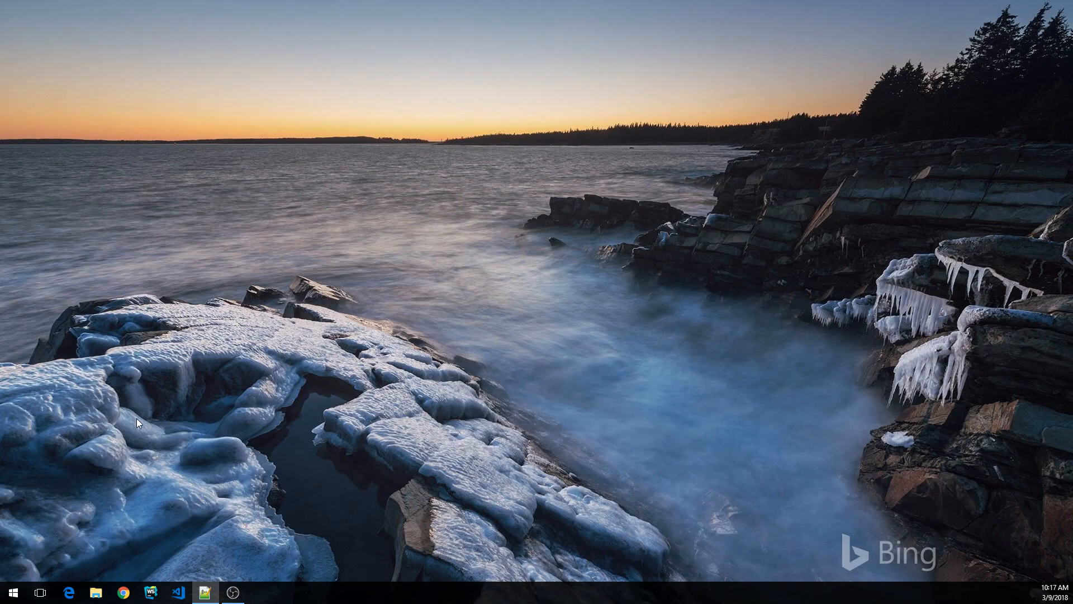
mouse_move(176, 549)
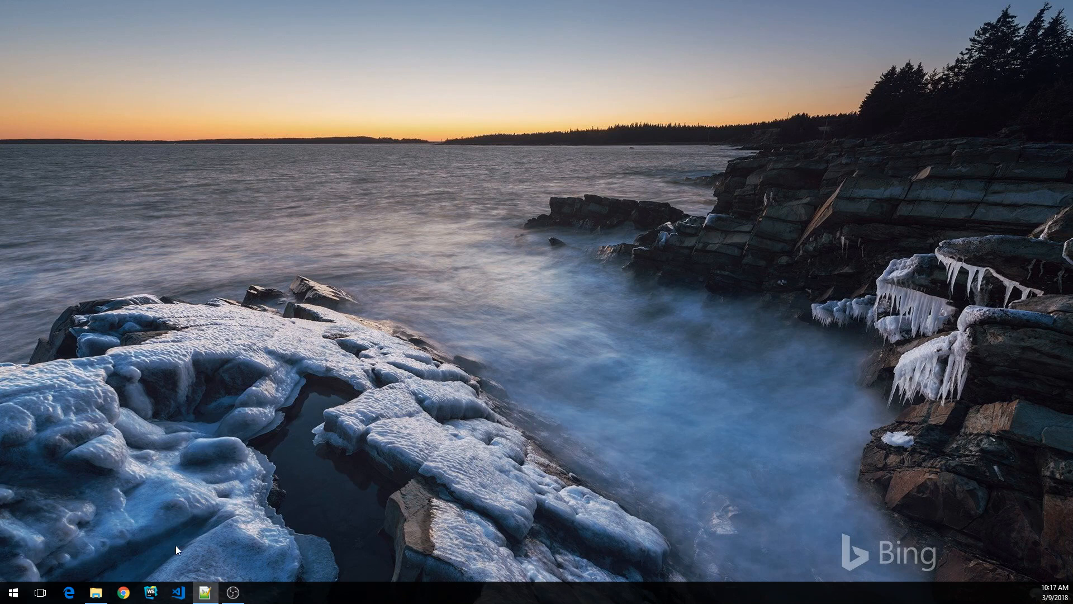
Step: Create a new folder named graph-app in Documents and open it
left_click(99, 592)
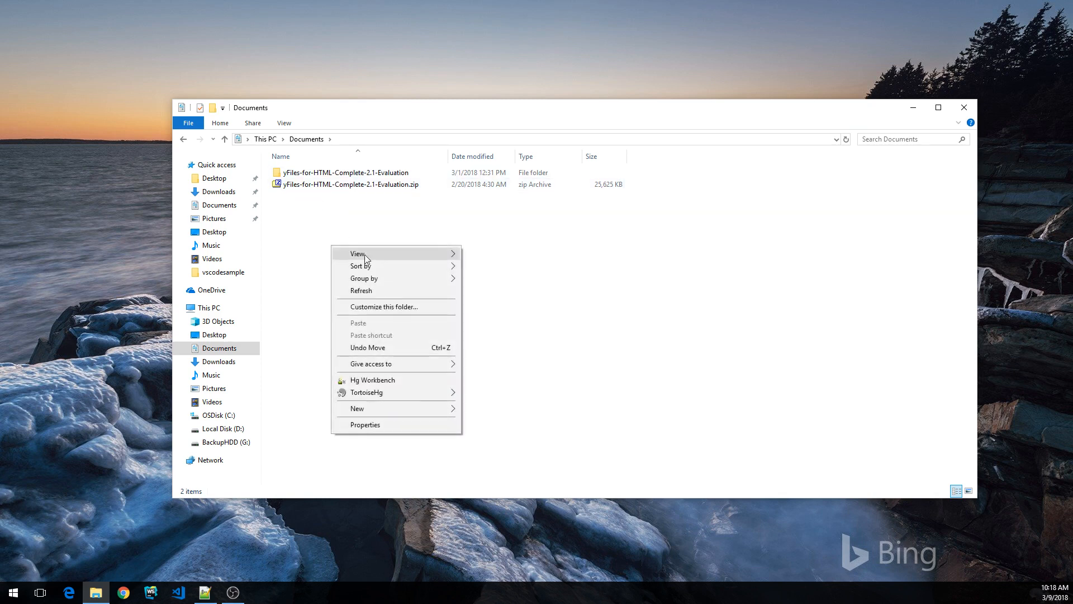
mouse_move(404, 278)
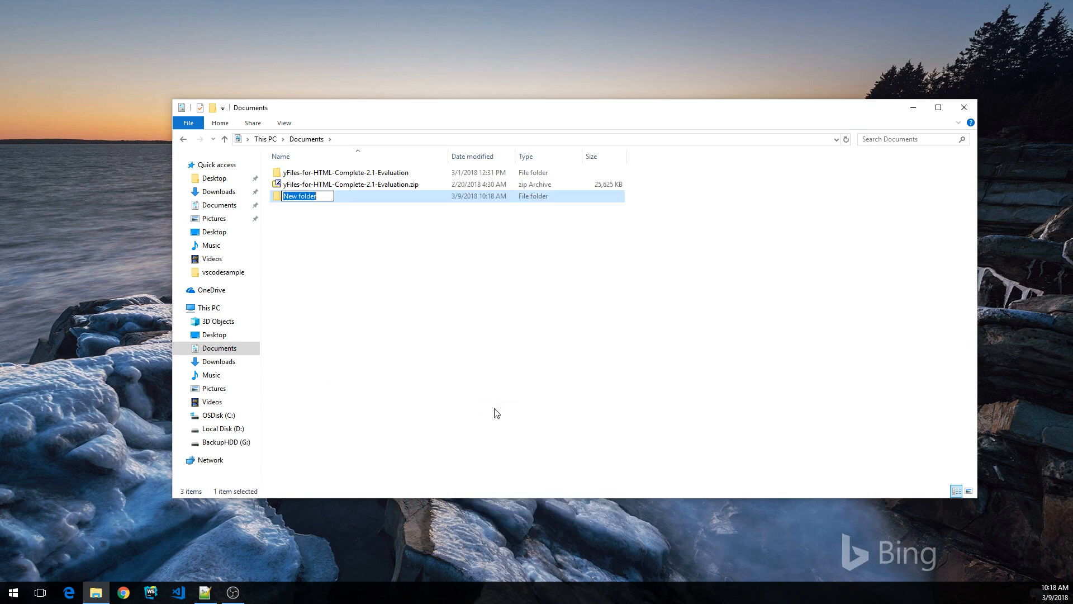
type("graph-app")
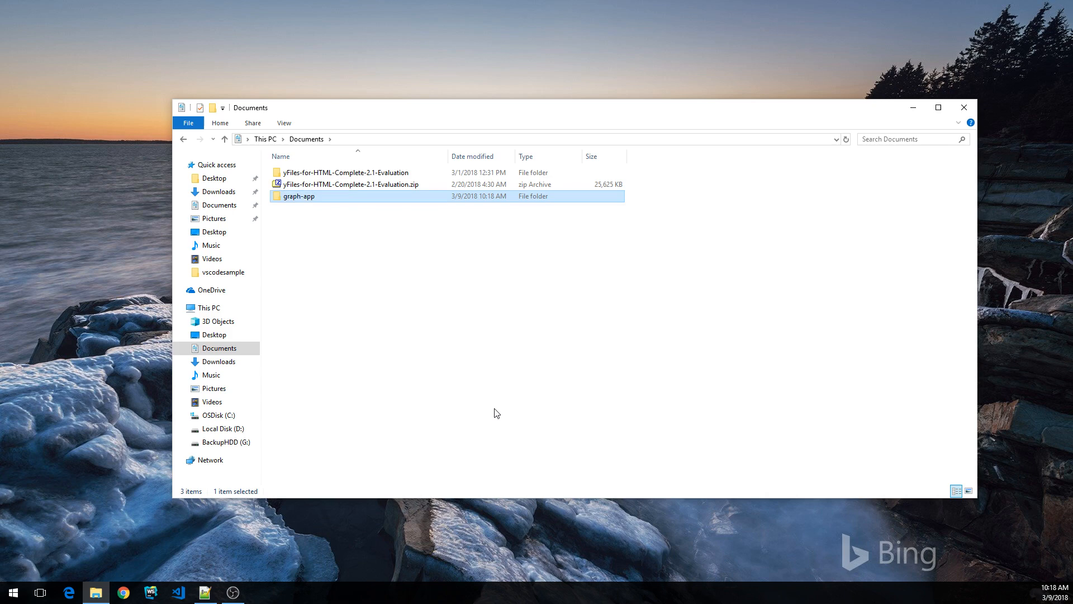
double_click(300, 196)
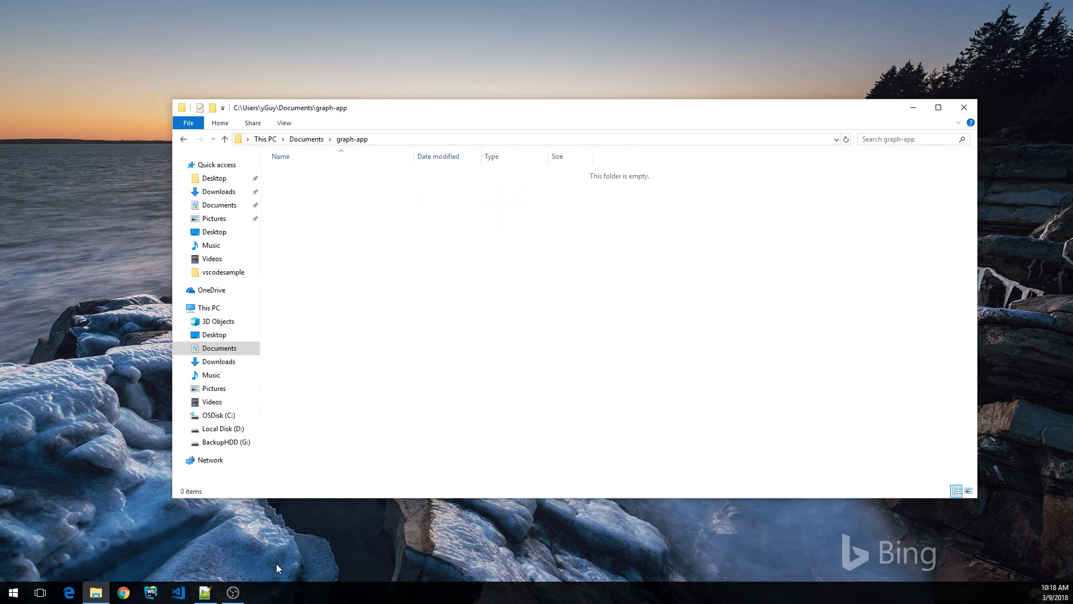
Step: Open the graph-app folder as the workspace and create a new file index.html
left_click(178, 593)
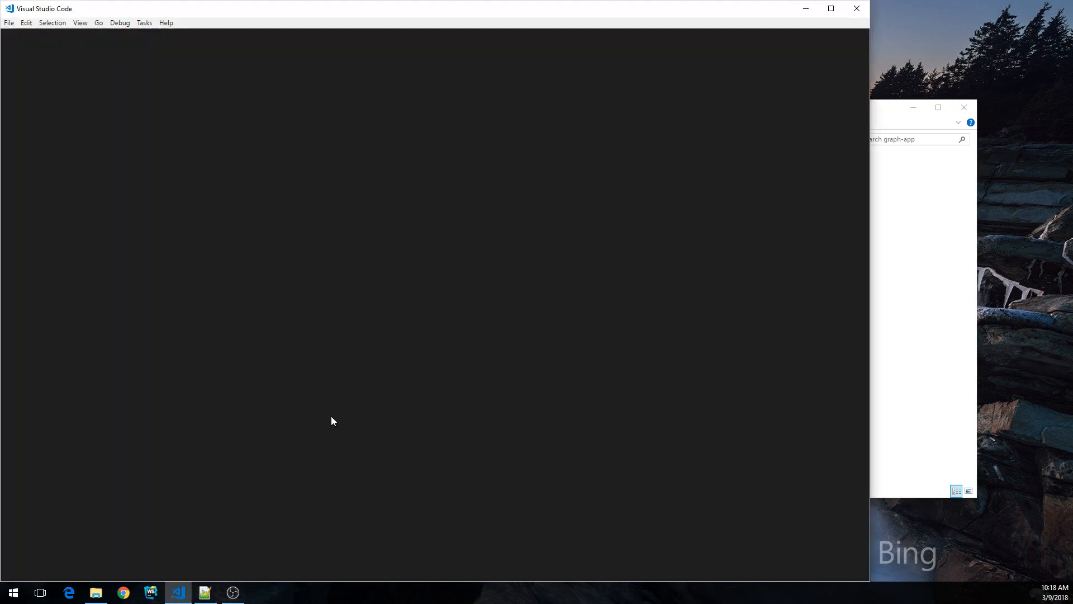
left_click(8, 22)
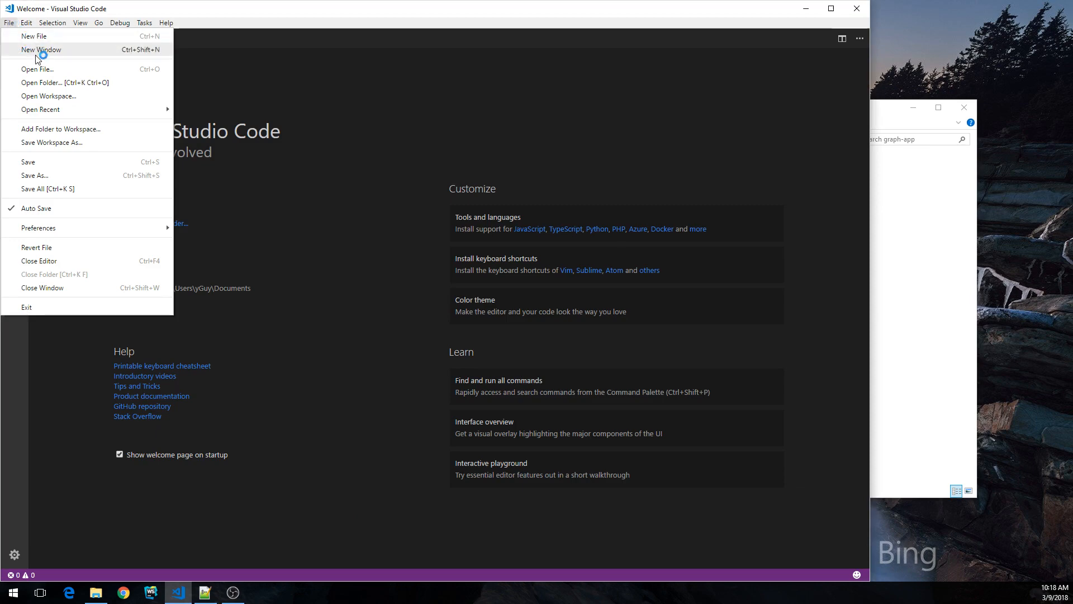
left_click(41, 69)
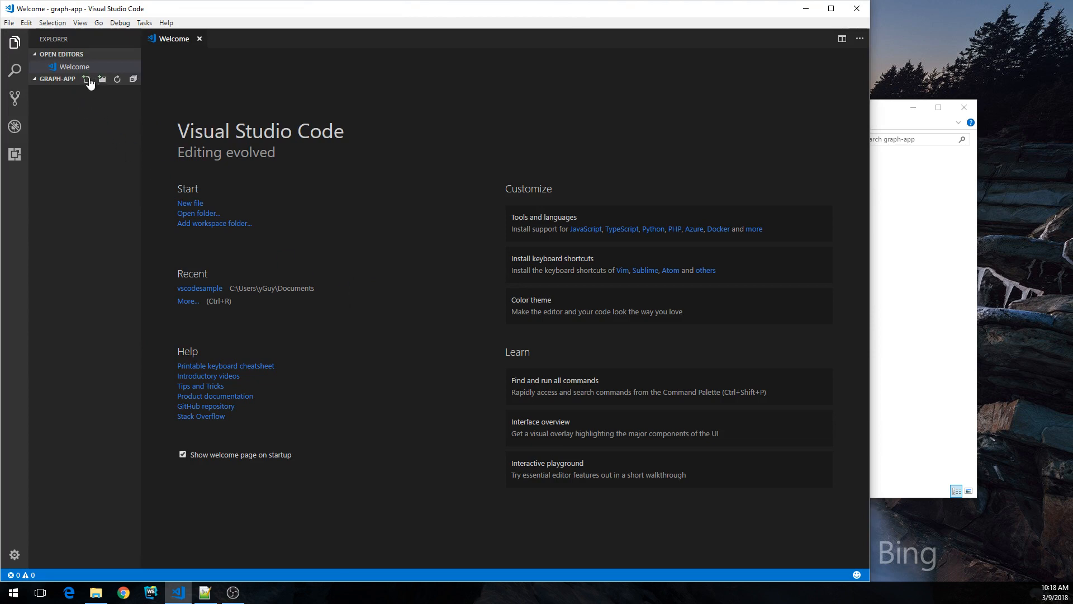
left_click(86, 78)
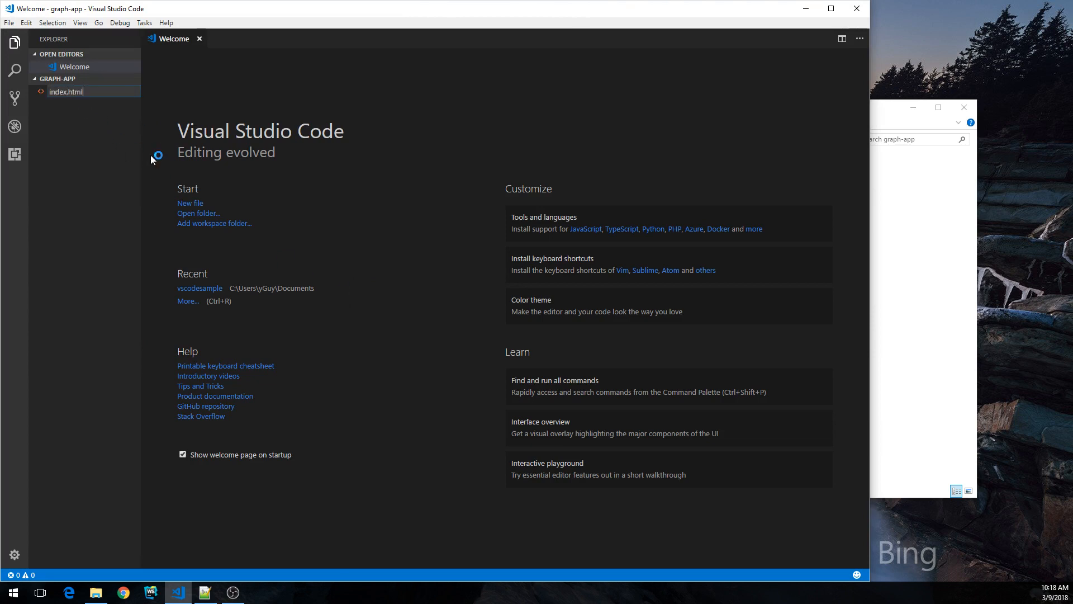
double_click(61, 92)
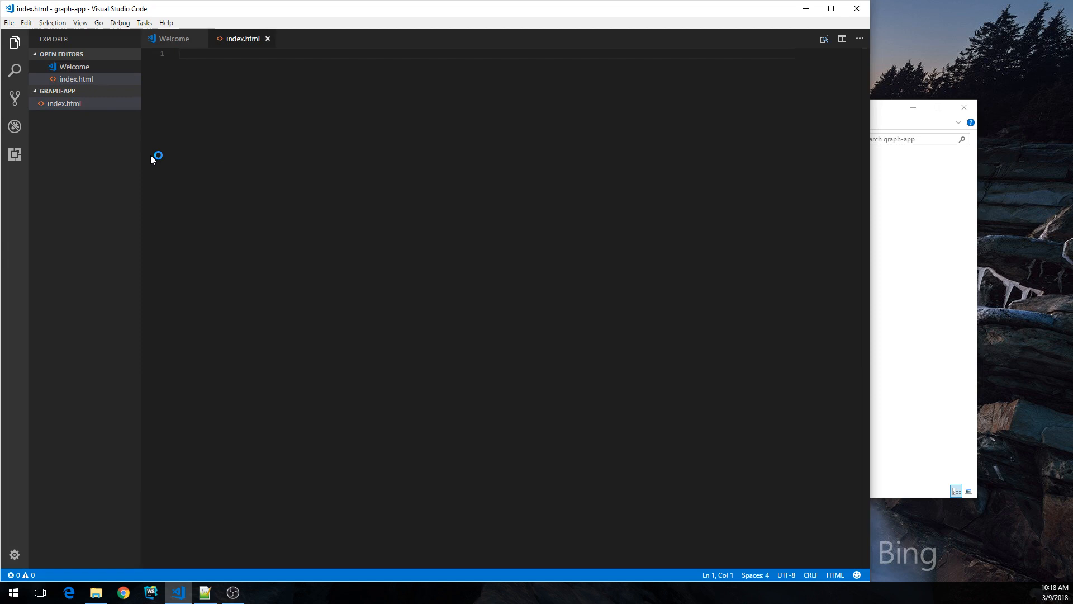
Step: Expand an HTML5 skeleton and set its title to 'My First Graph App'
type("html")
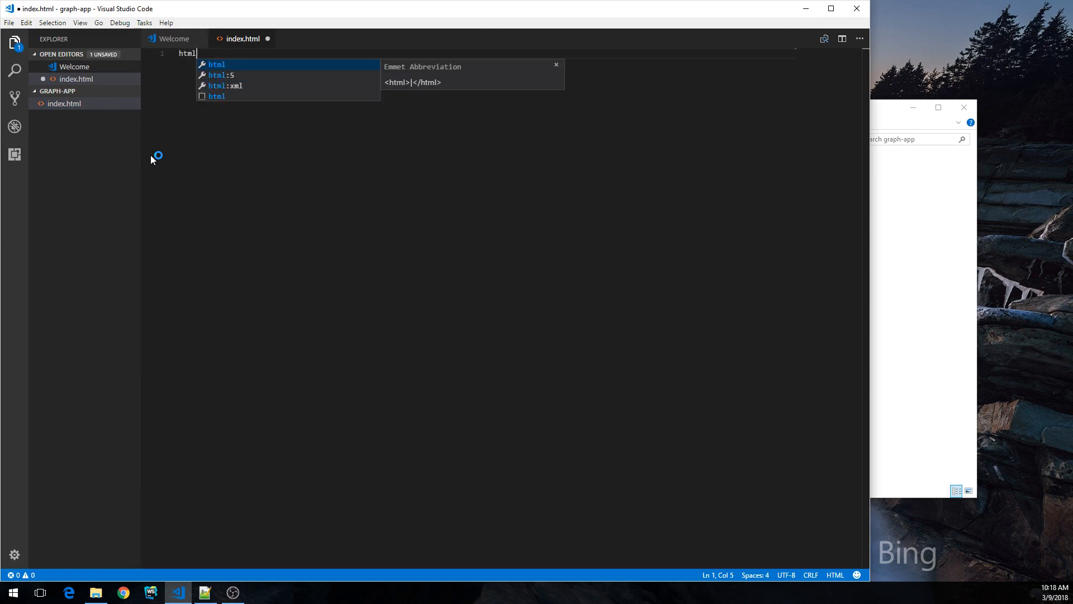
key("Tab")
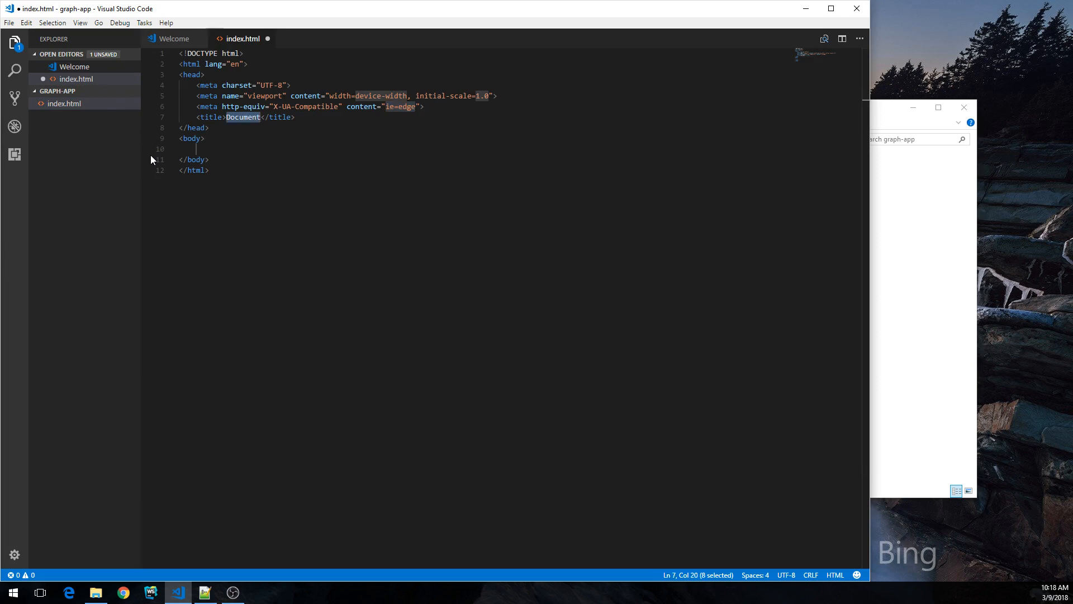
type("My F")
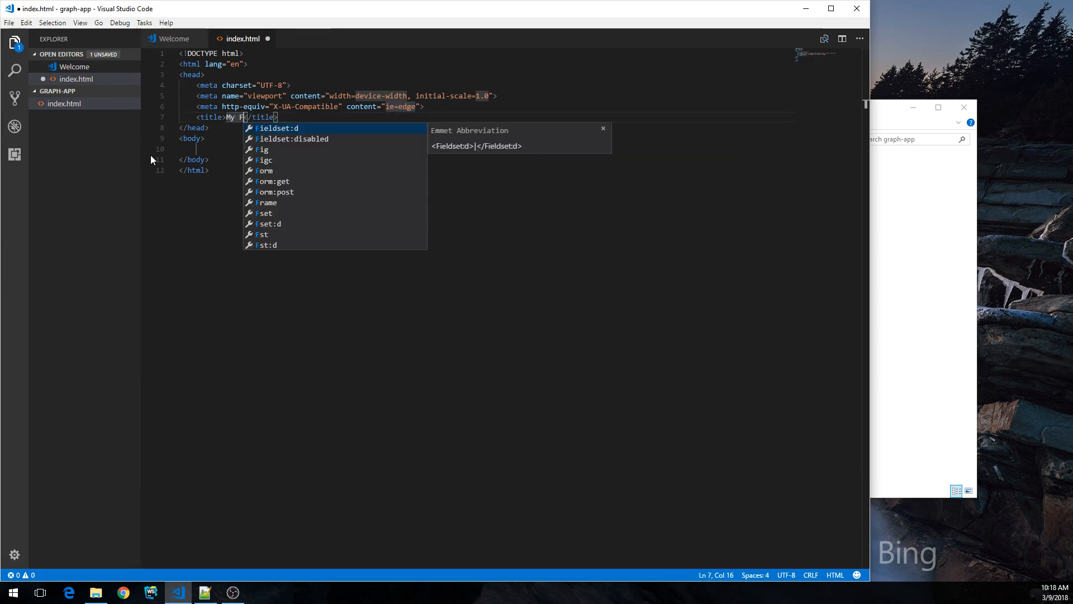
type("irst Graph App")
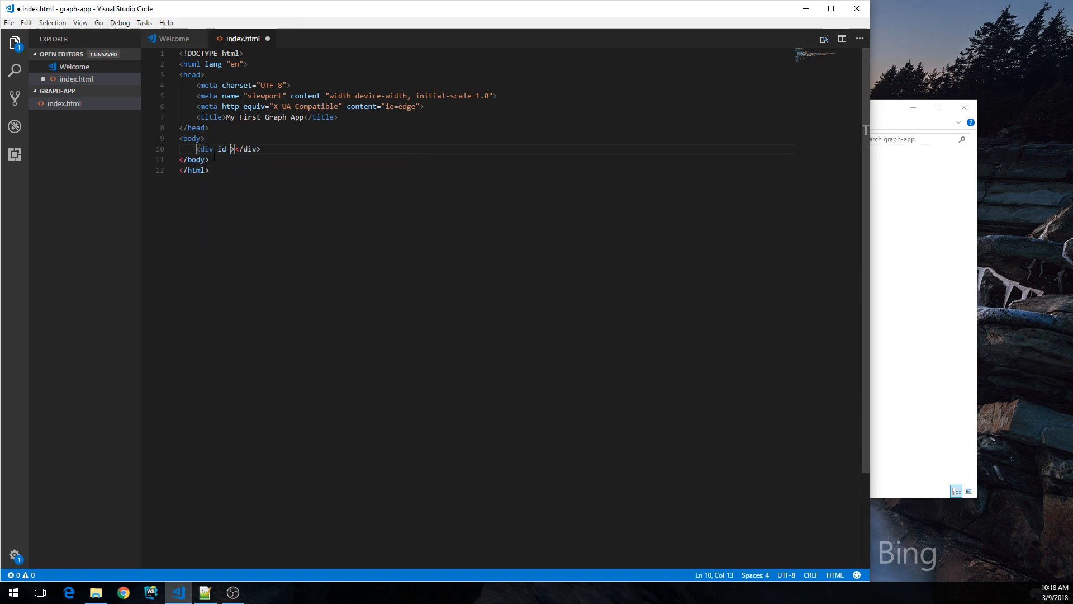
Step: Give the div id="graphComponent" and start a #graphComponent style rule
type("\"graphComponent")
type("<style>")
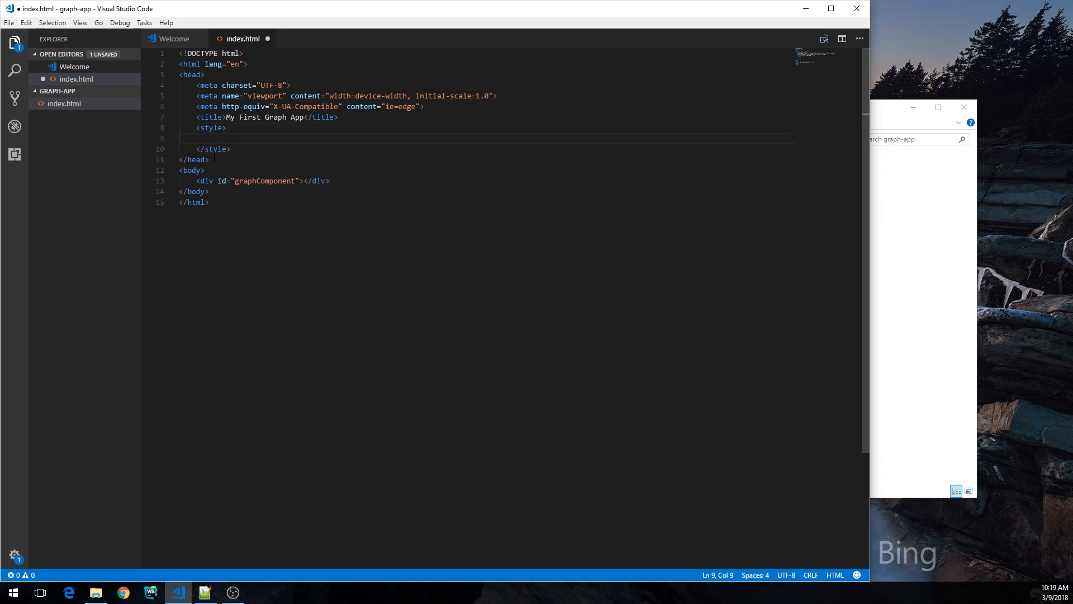
type("#")
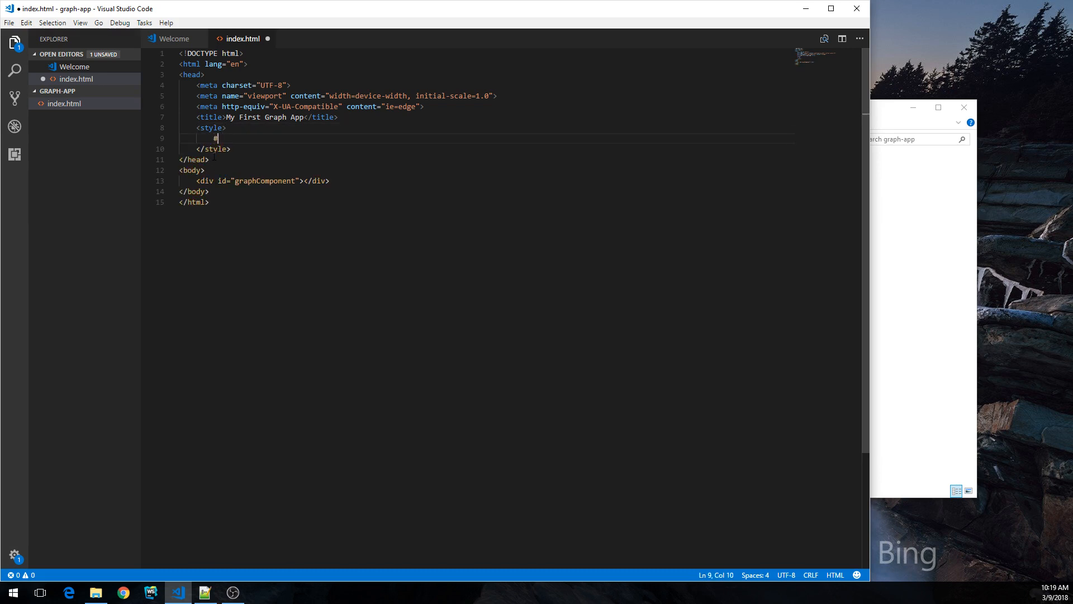
type("graphComnp")
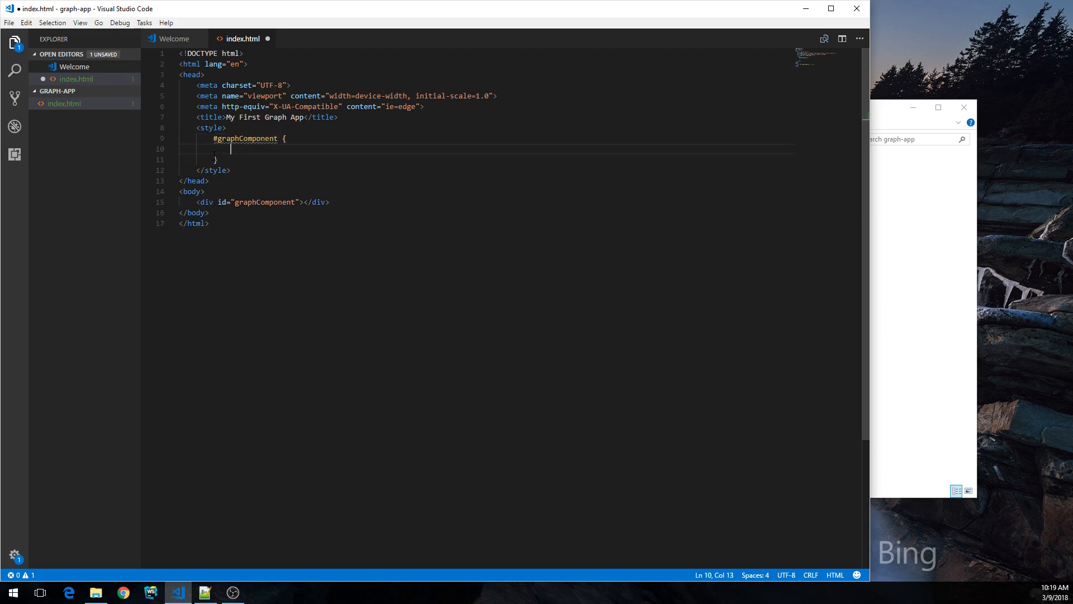
Step: Style #graphComponent with width 300px, height 300px and a lightblue background
type("widht:")
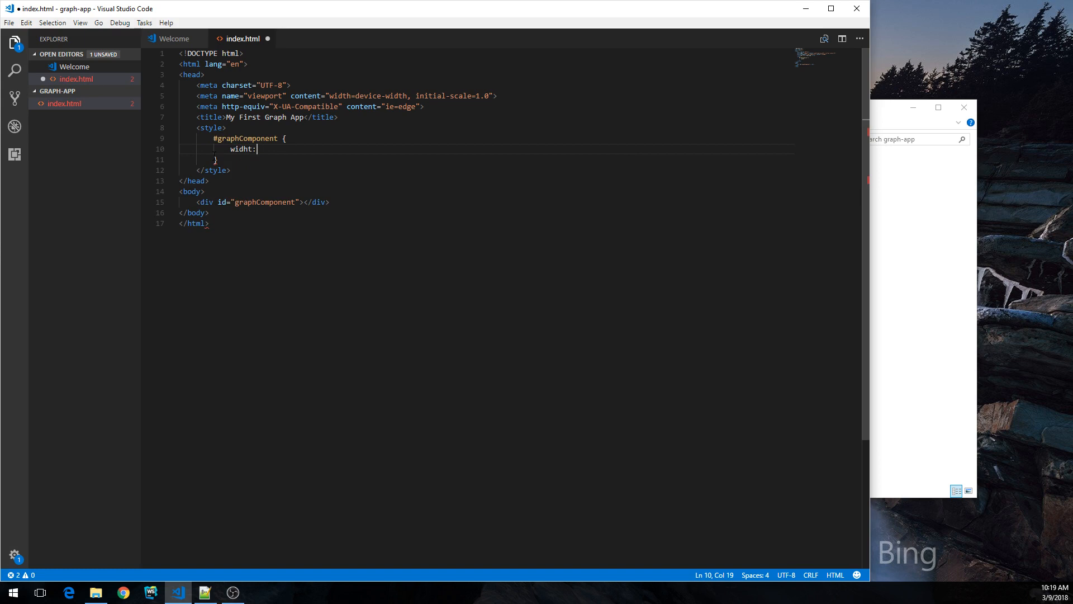
key("Backspace")
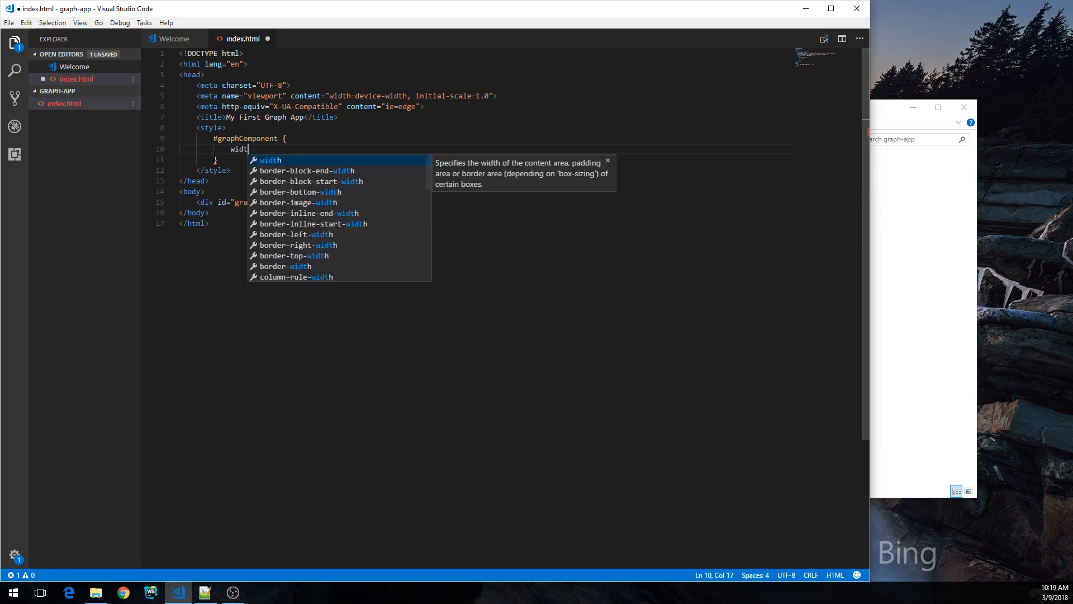
type(": 300px;")
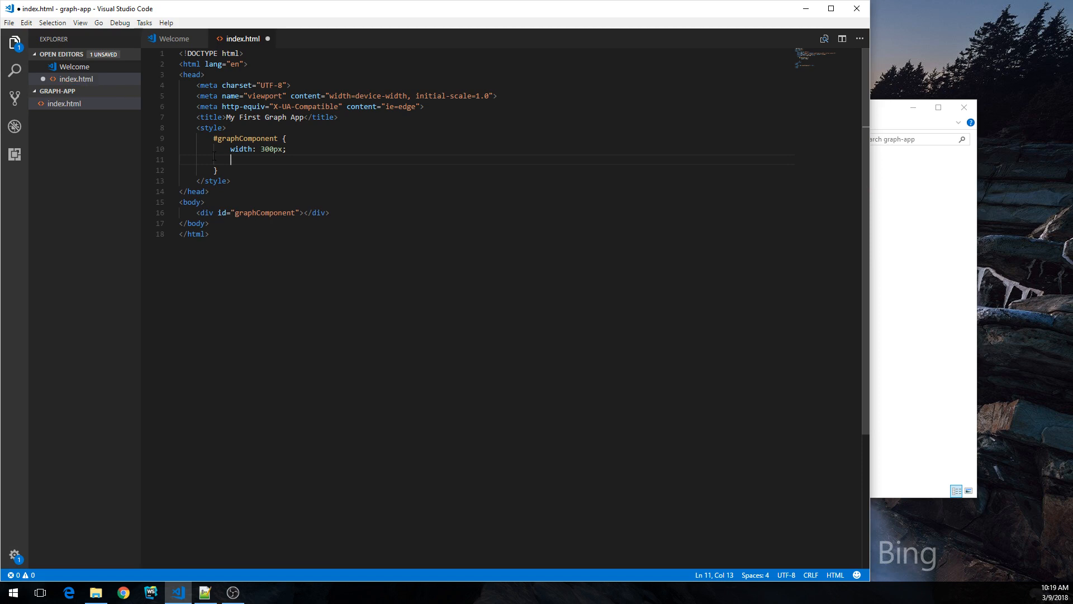
type("height:")
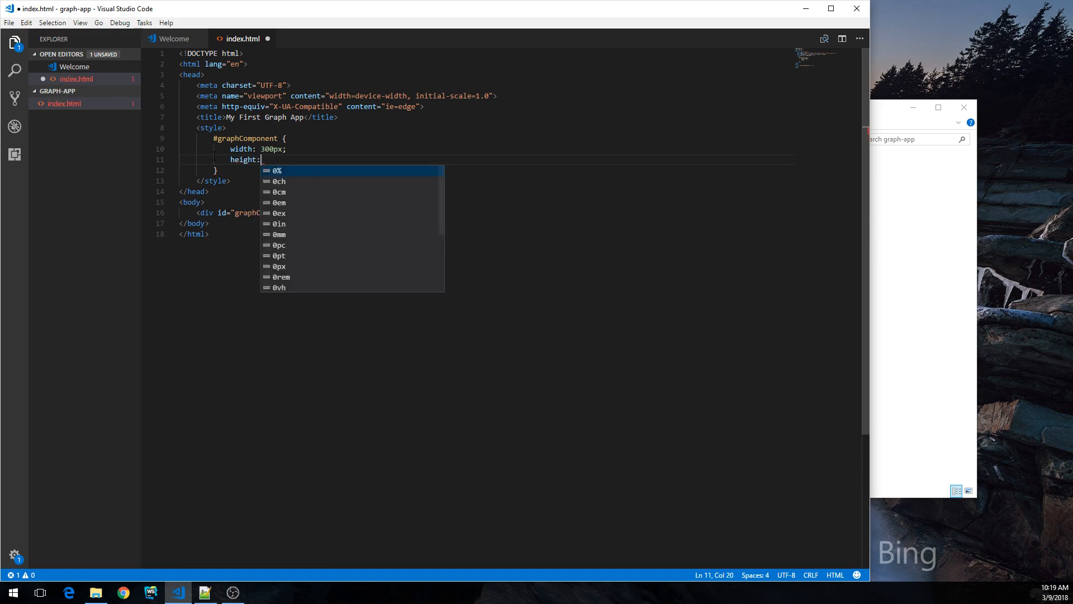
type("300px;")
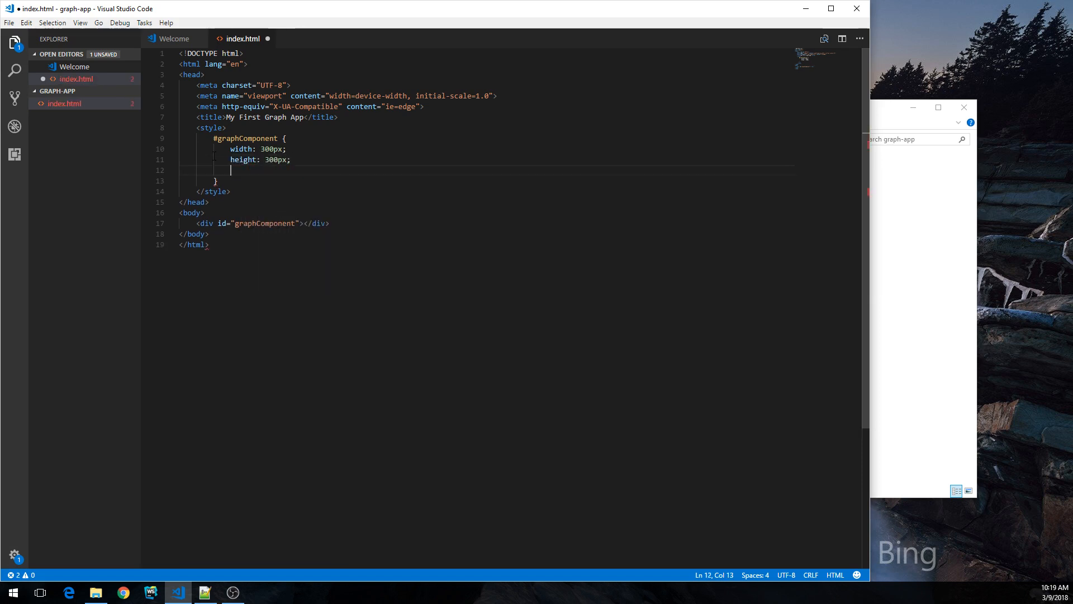
type("background:")
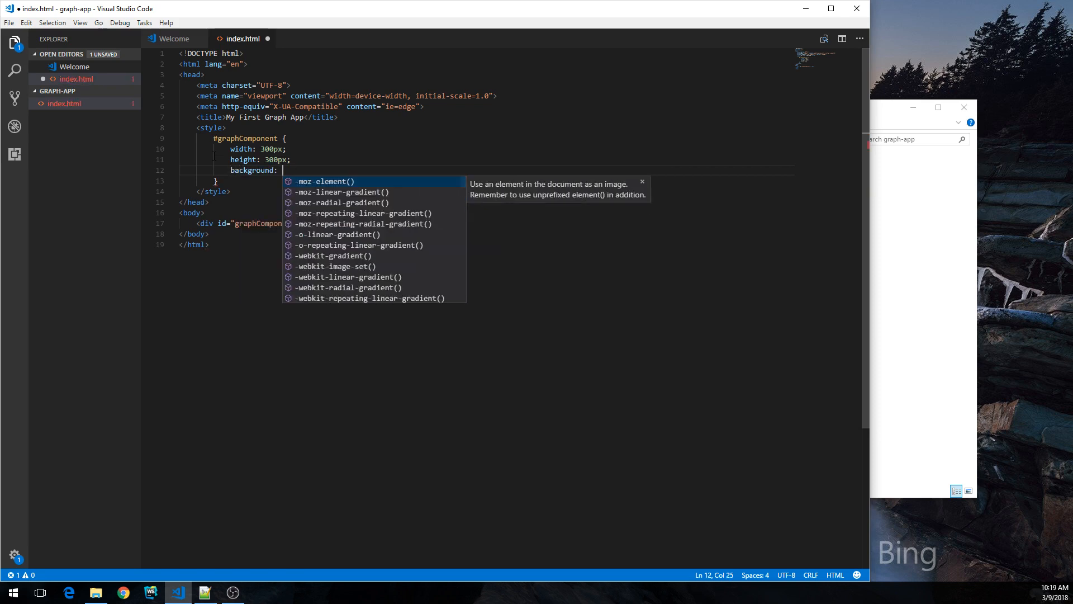
type("lightblue;")
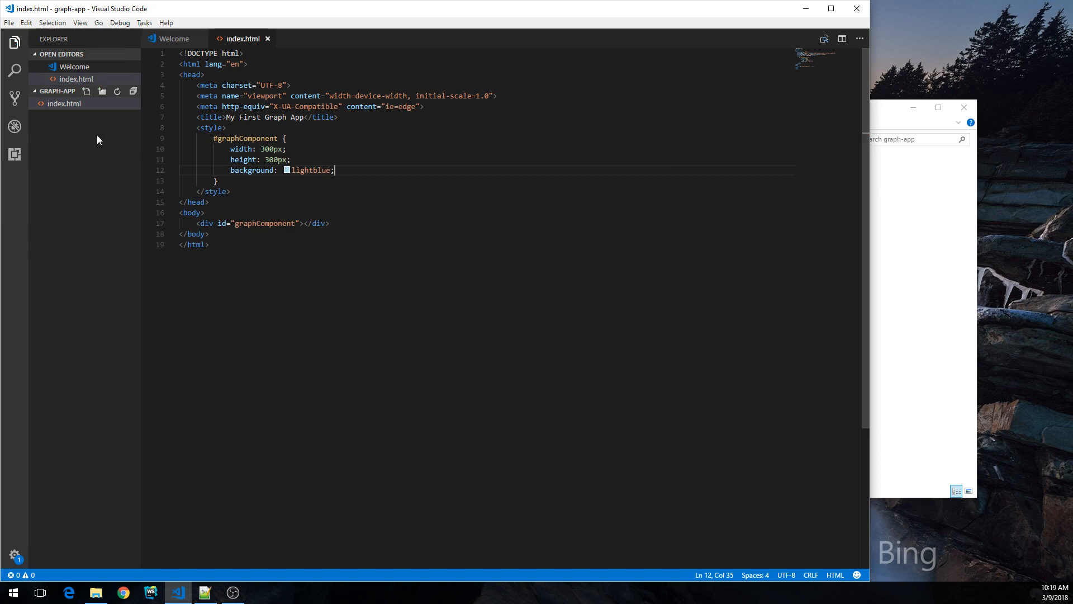
Step: View index.html in the default browser, then add a blank line after the div
right_click(66, 103)
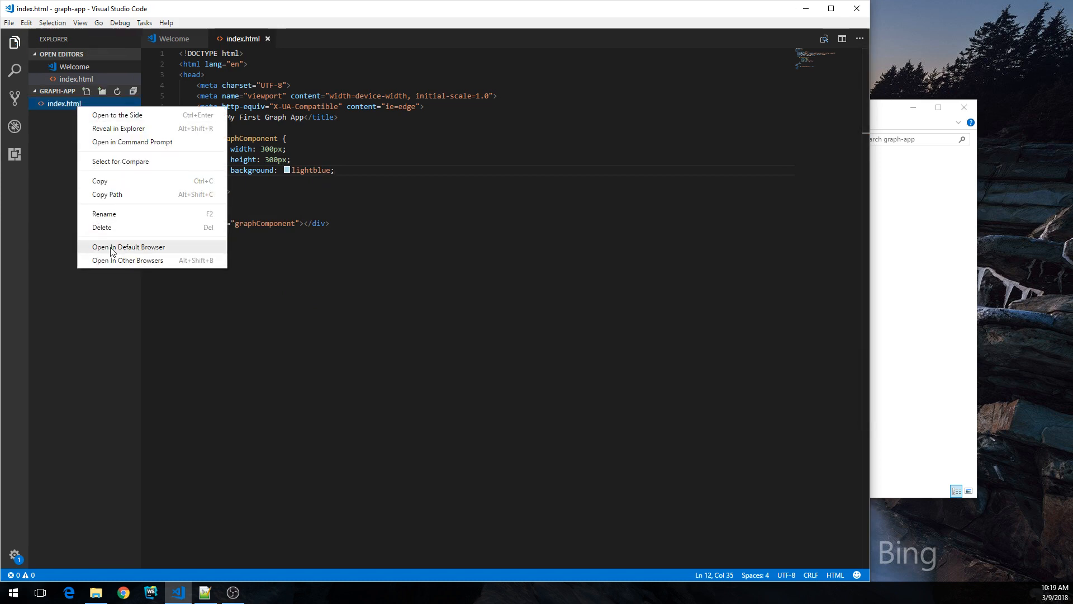
left_click(128, 246)
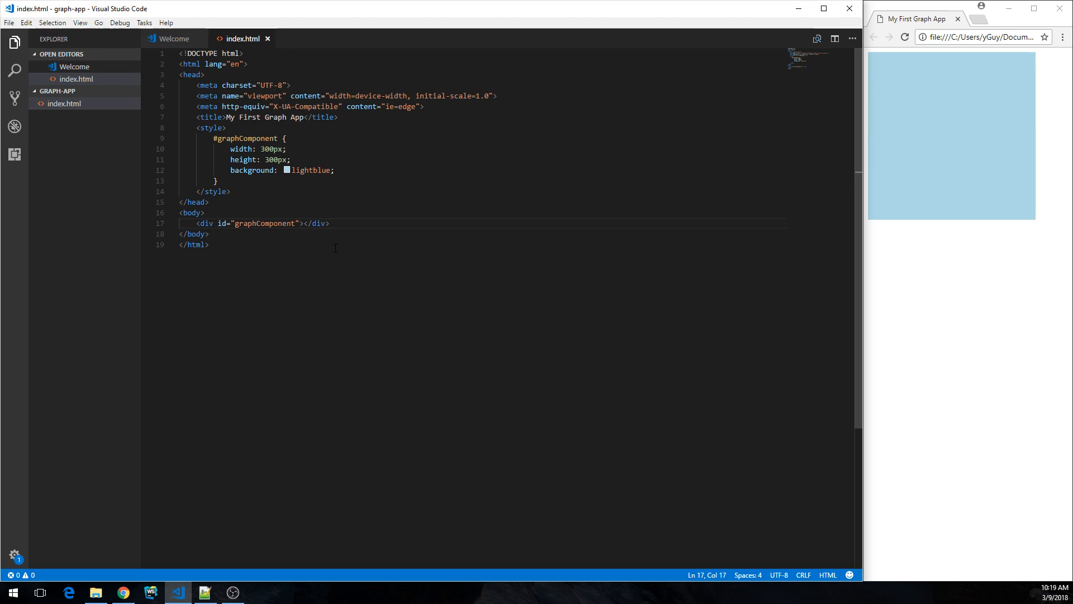
left_click(329, 223)
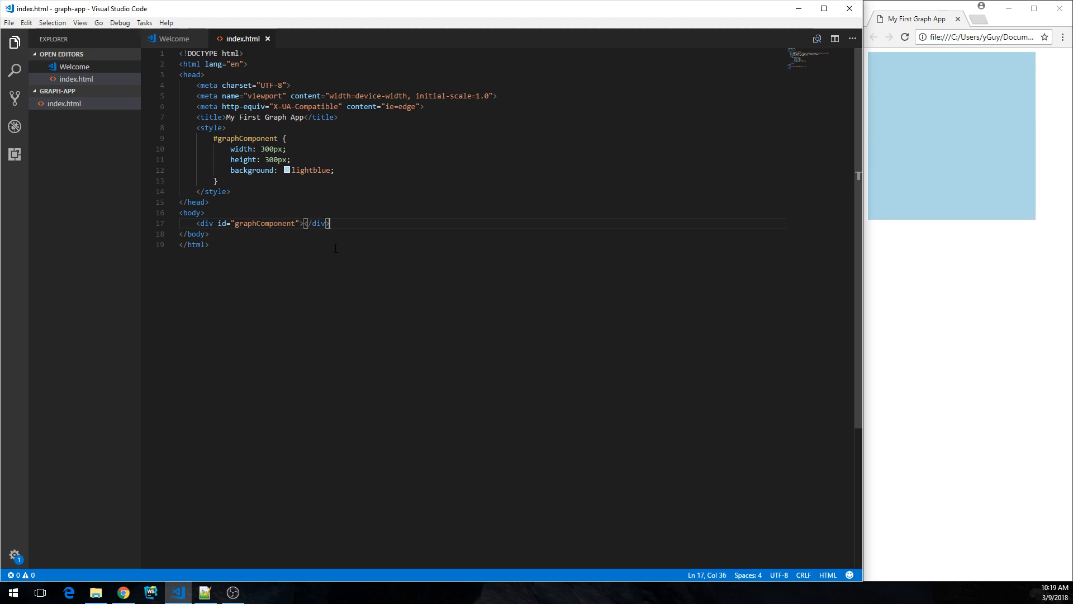
key("Enter")
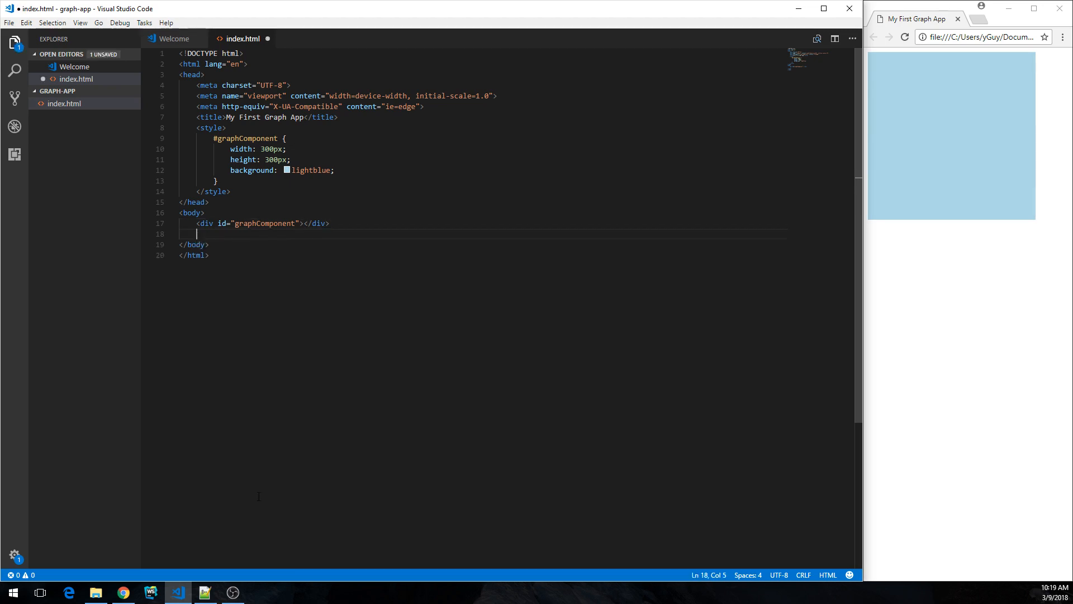
Step: Copy the lib folder from the yFiles evaluation package into graph-app
left_click(96, 592)
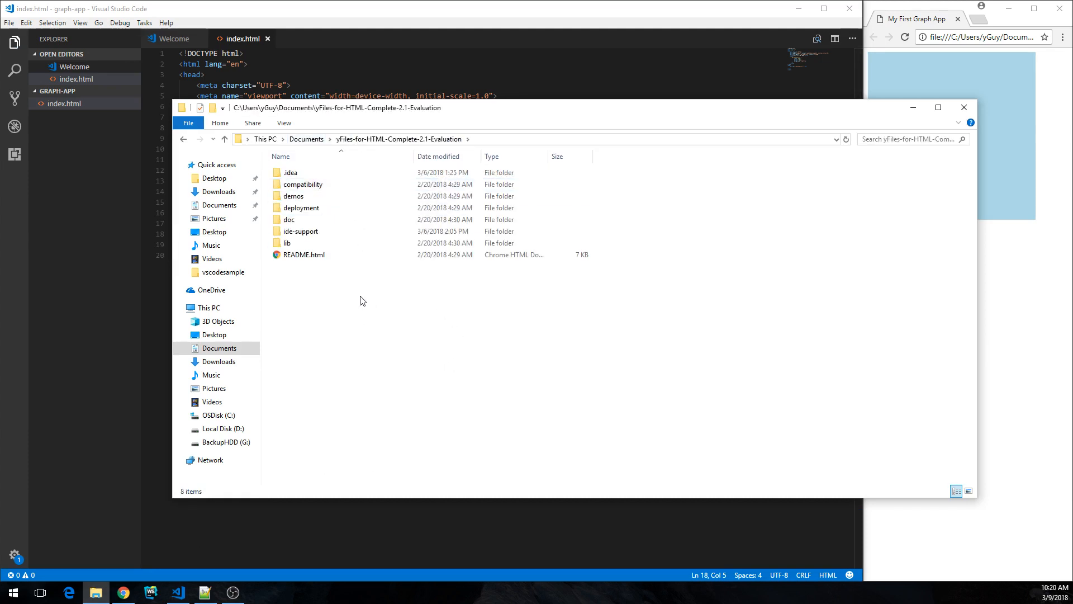
left_click(286, 242)
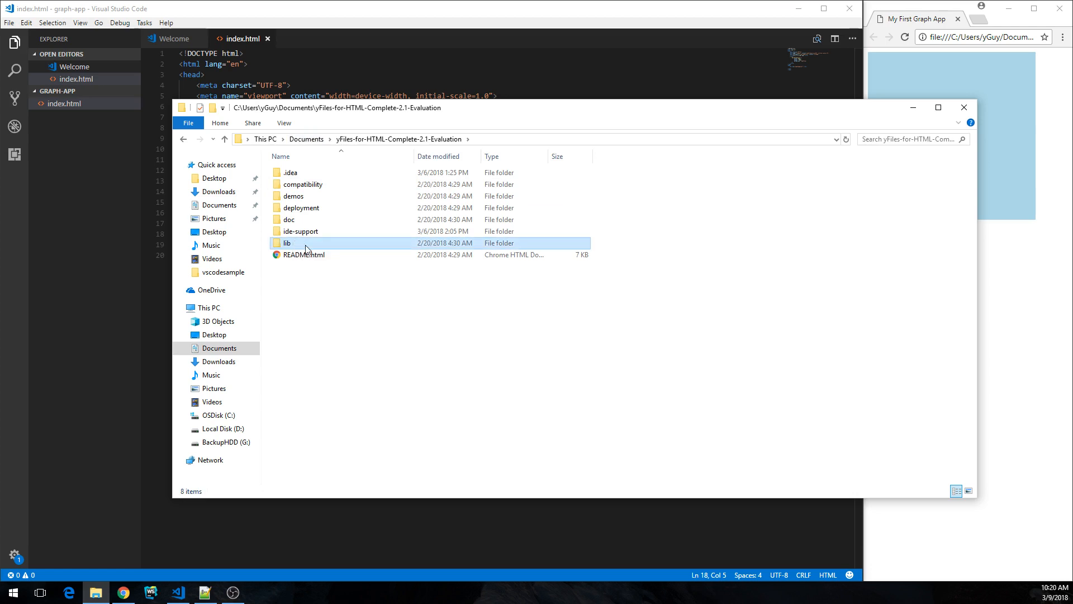
left_click(286, 243)
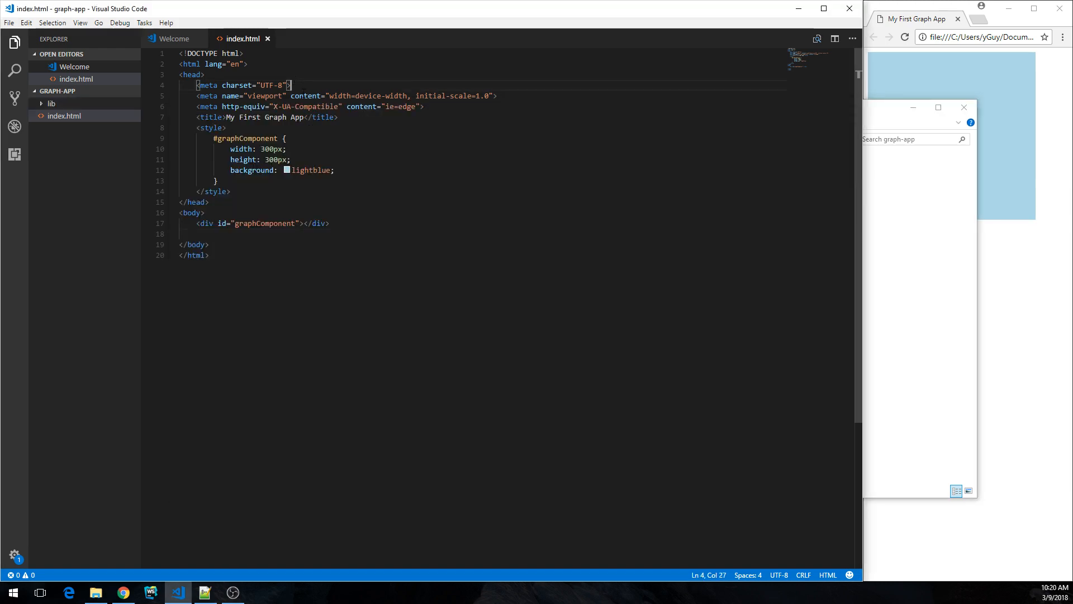
Step: Add <link rel="stylesheet" href="lib/yfiles.css"> after the style block
left_click(228, 159)
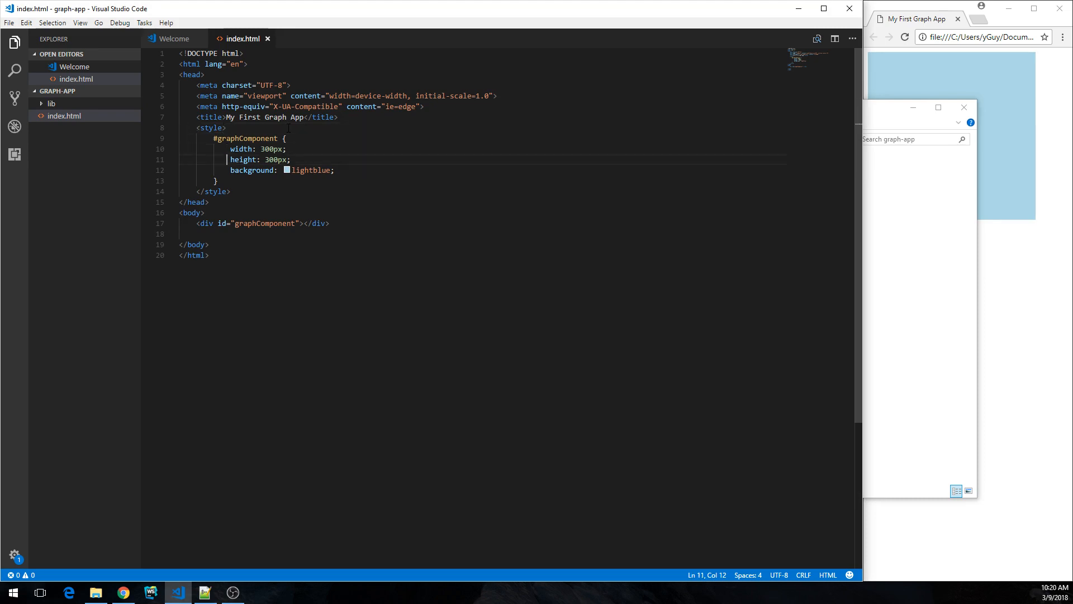
key("Enter")
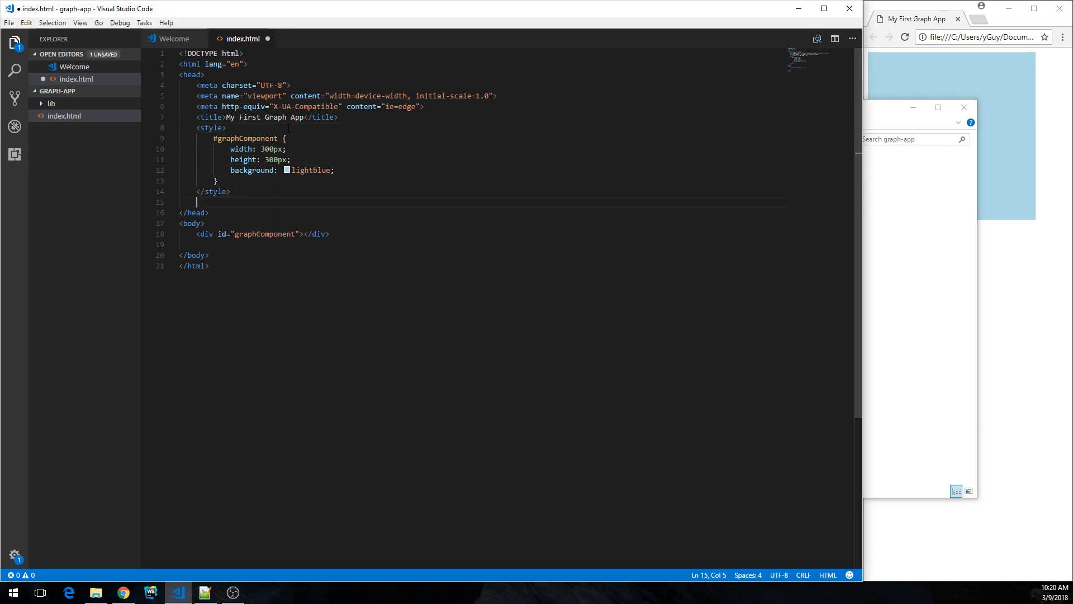
type("<link rel=\"stylesheet\" href=\"style.css\">")
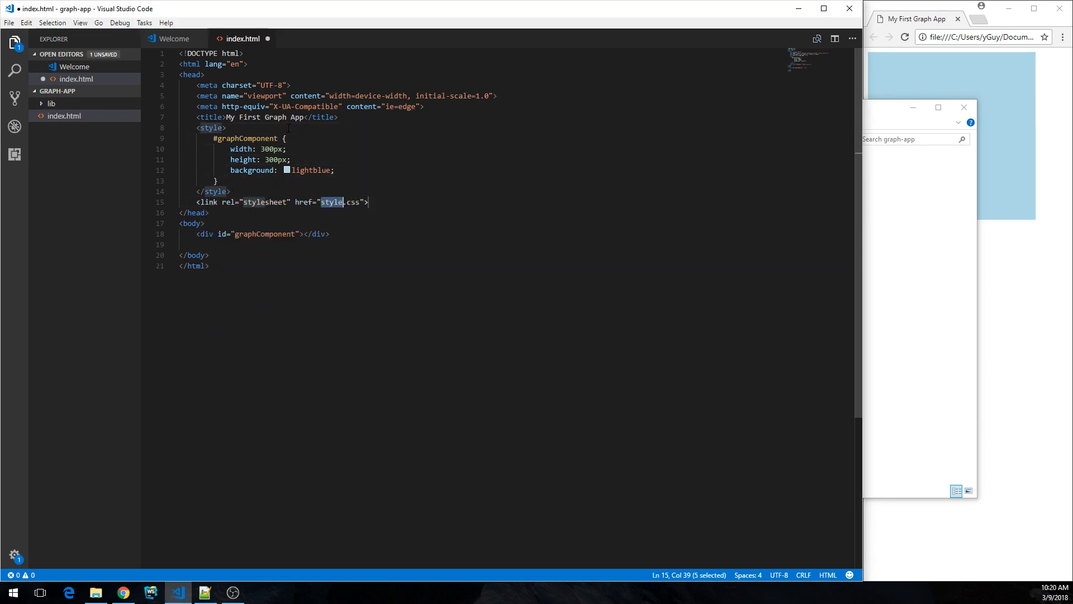
type("lib")
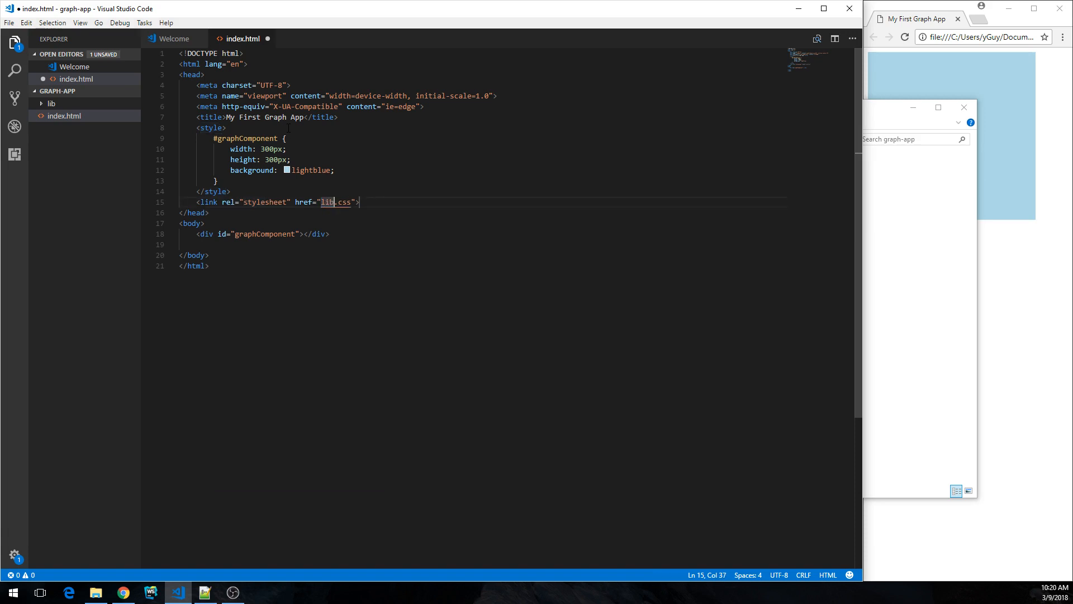
type("/yfiles")
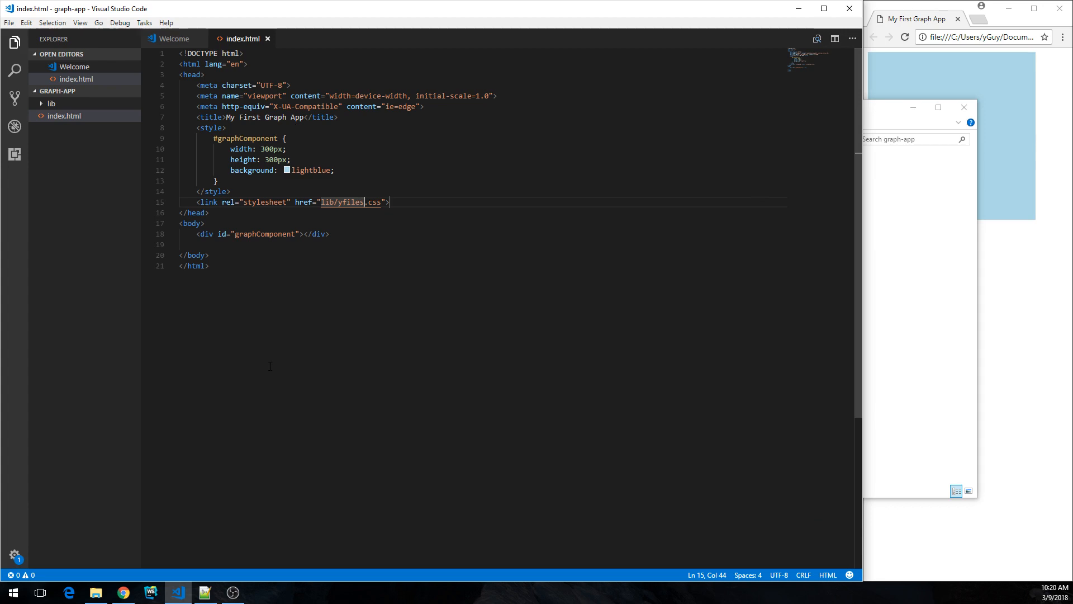
mouse_move(313, 398)
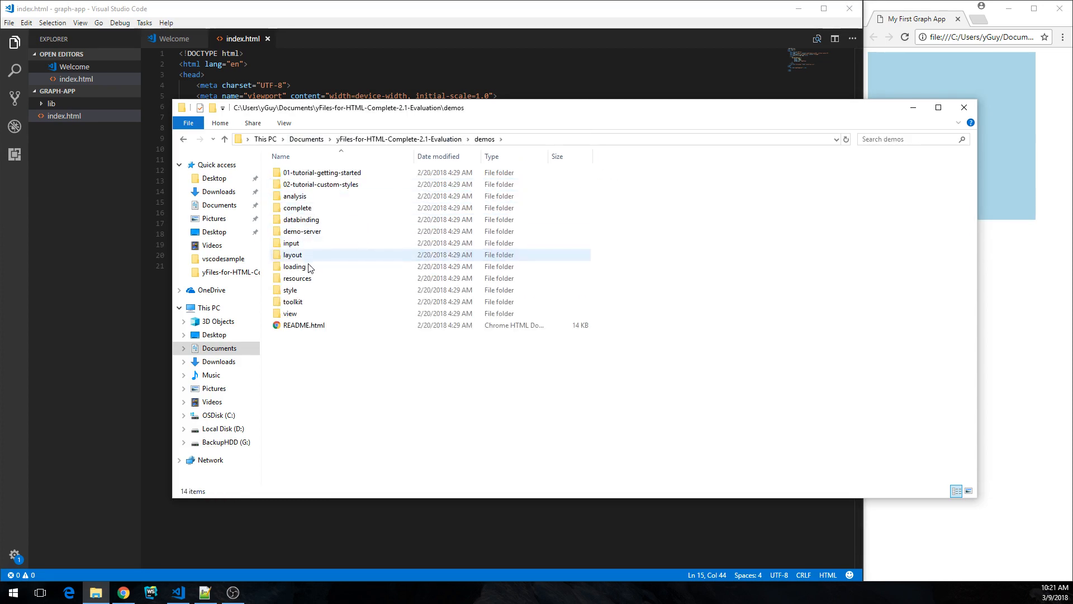
Step: Copy require.js from demos > resources into the graph-app folder
double_click(297, 277)
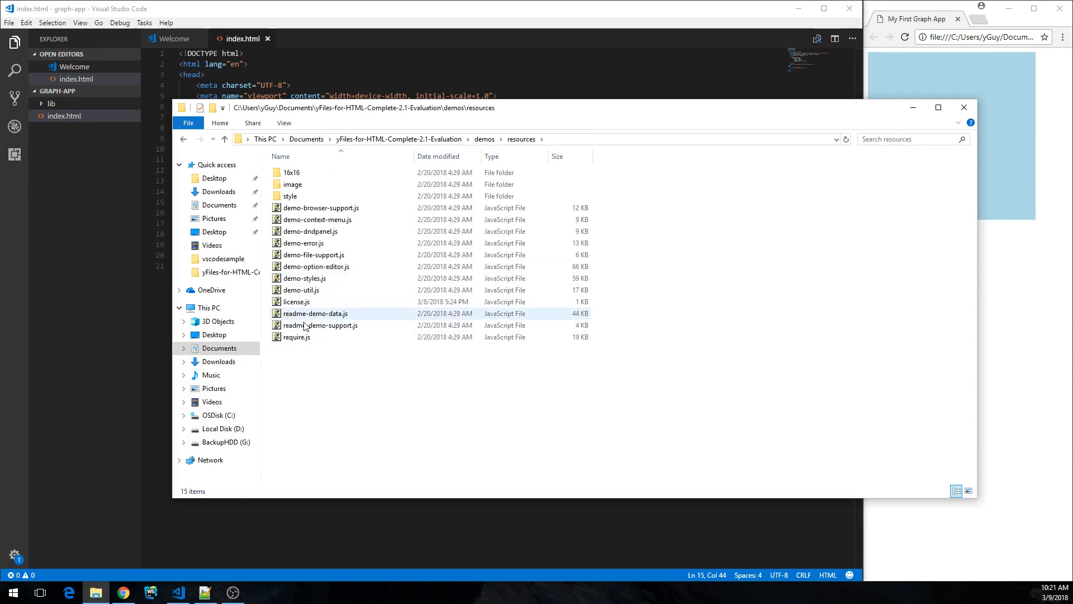
left_click(296, 338)
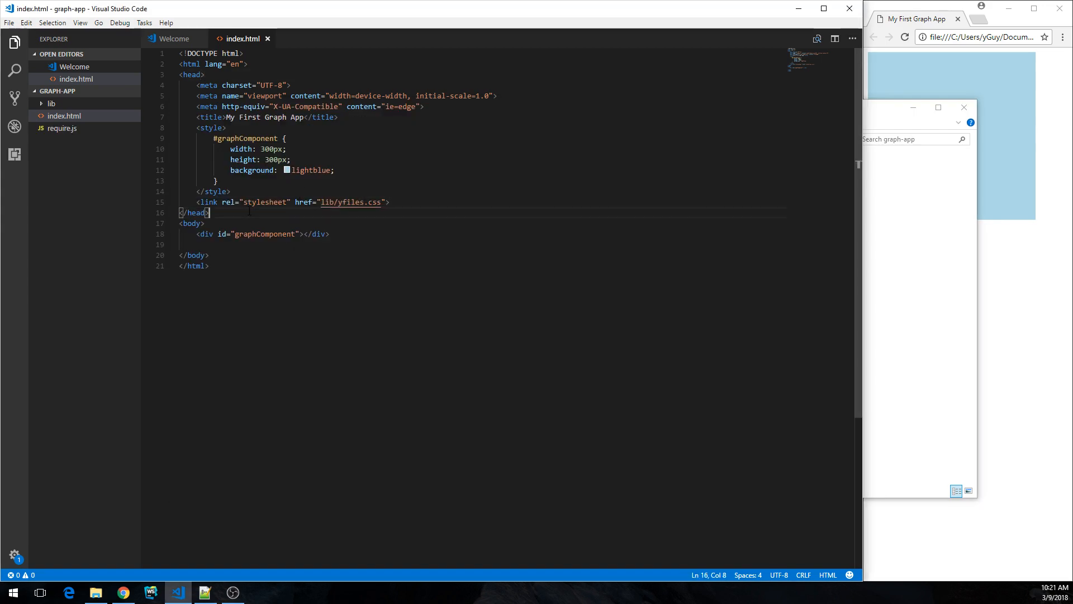
Step: Add a <script src="require.js"></script> tag below the div
type("<sc")
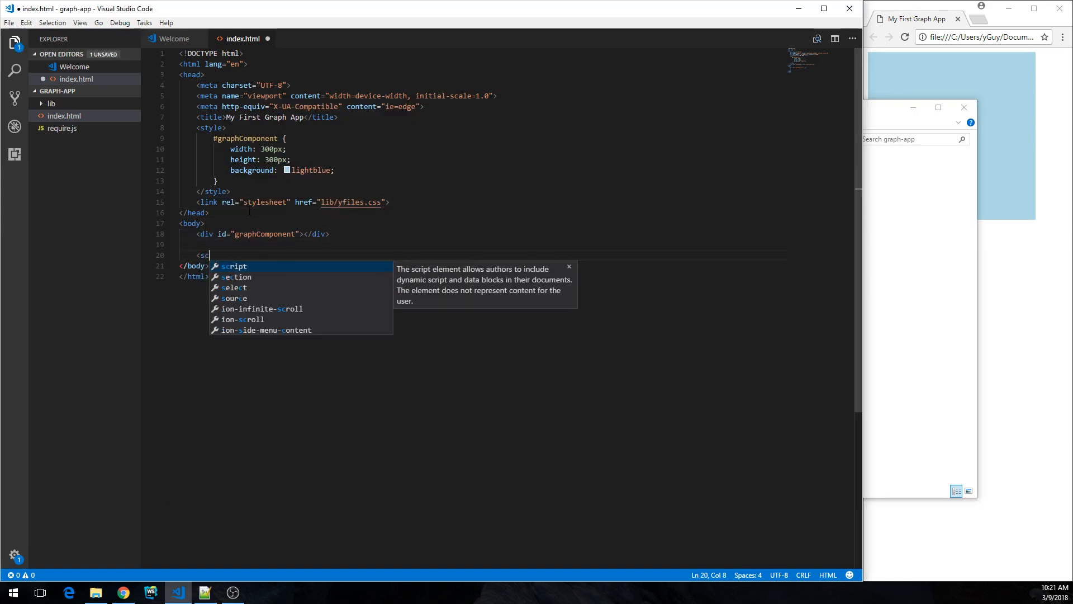
key("Tab")
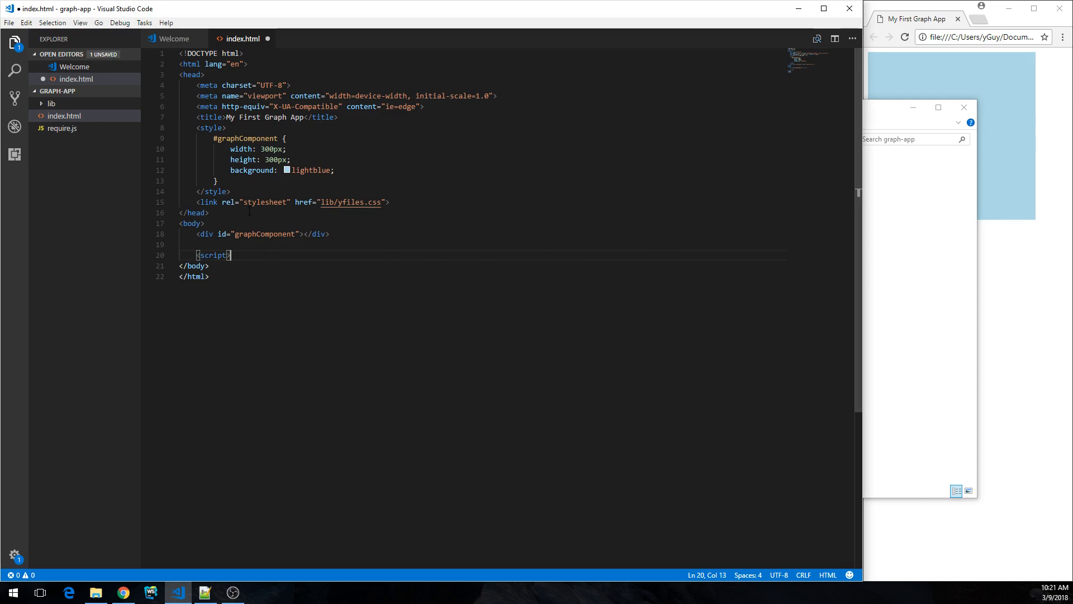
type("s")
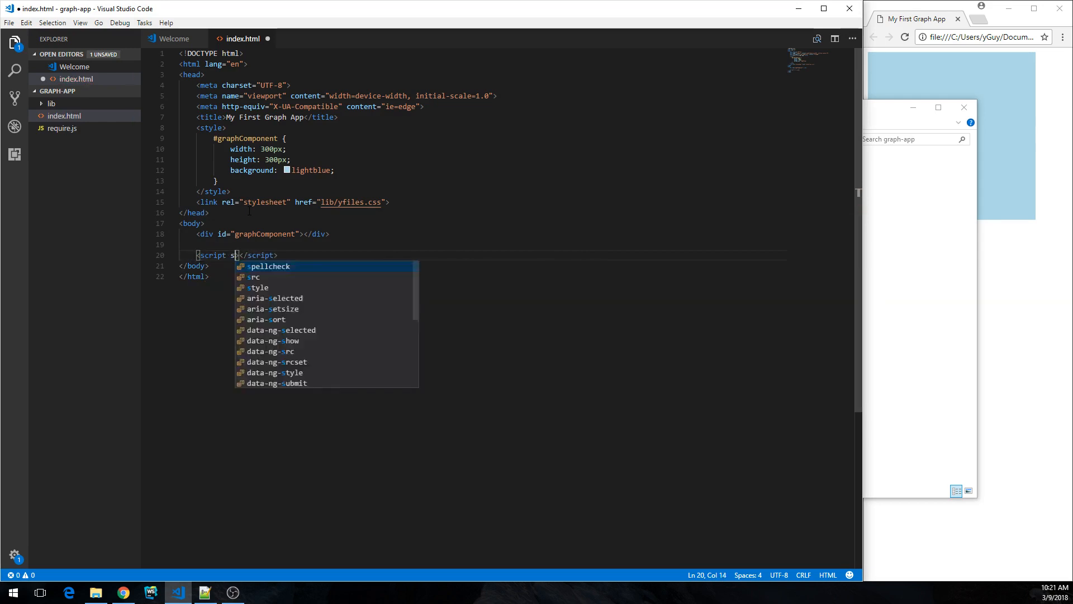
left_click(255, 278)
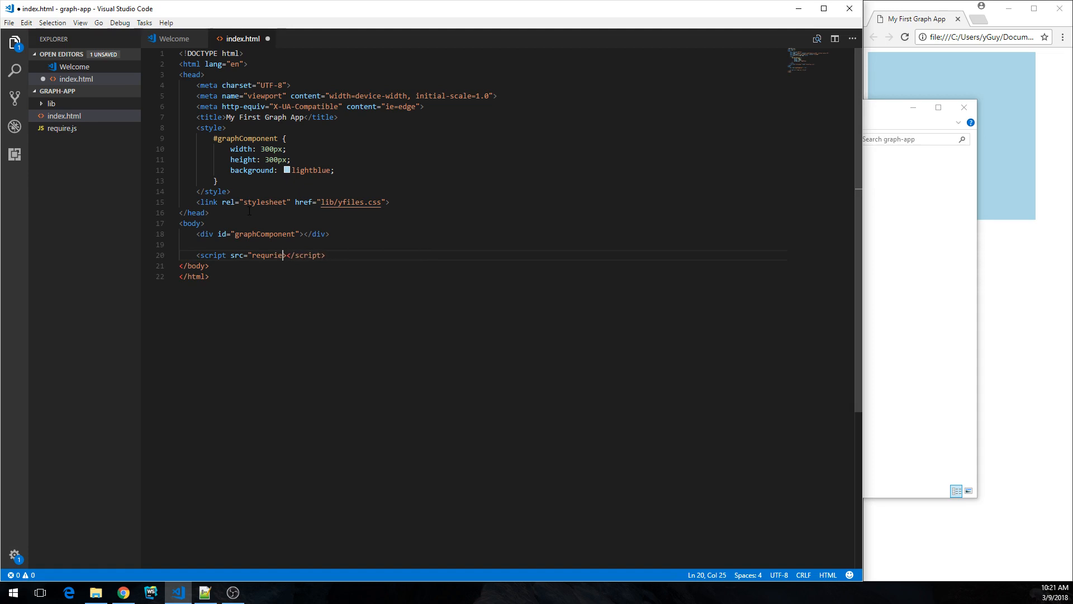
type(".js\">")
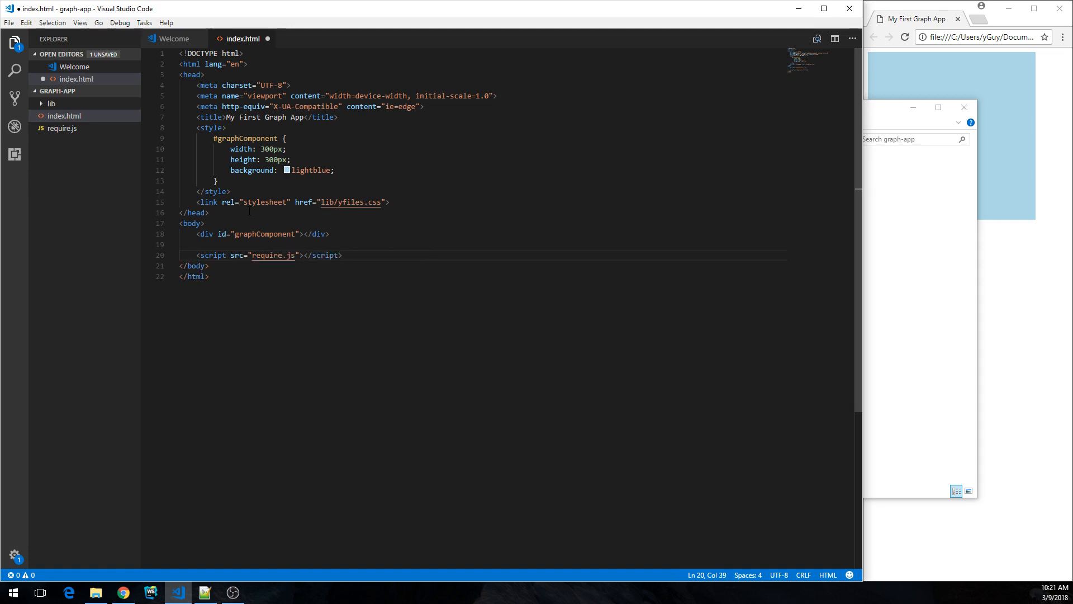
key("Enter")
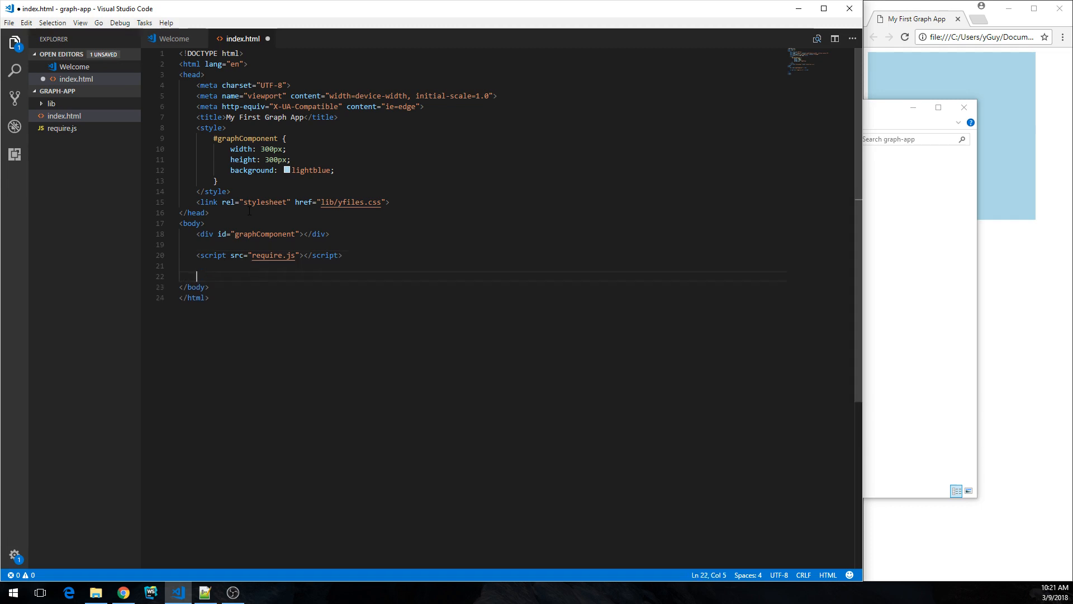
Step: Add a script block calling require(["lib/umd/yfiles/complete"]), checking the path in lib/umd
type("scr")
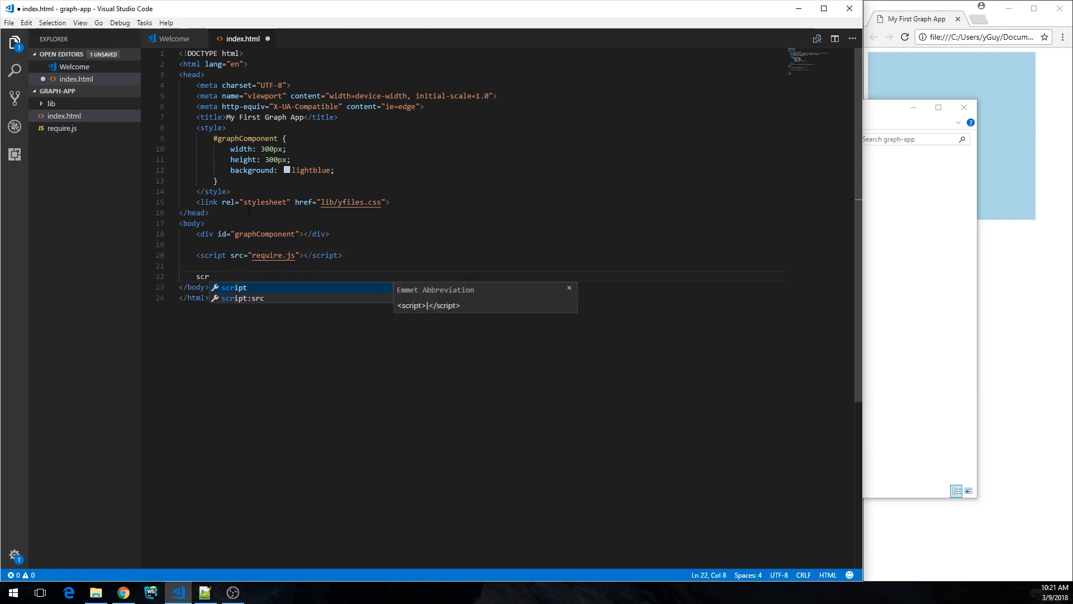
key("Tab")
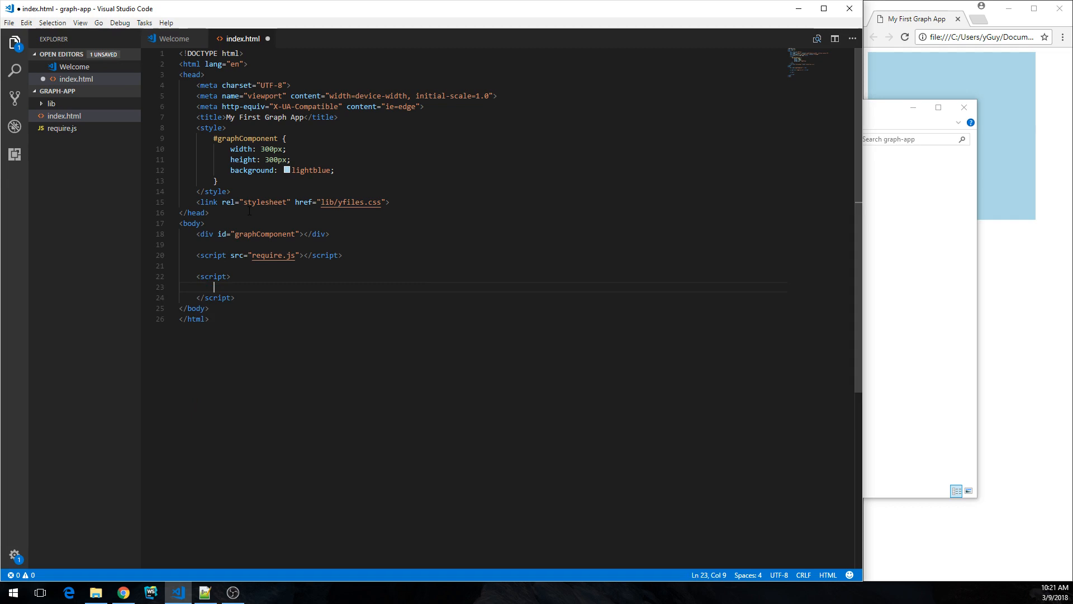
type("require([],)")
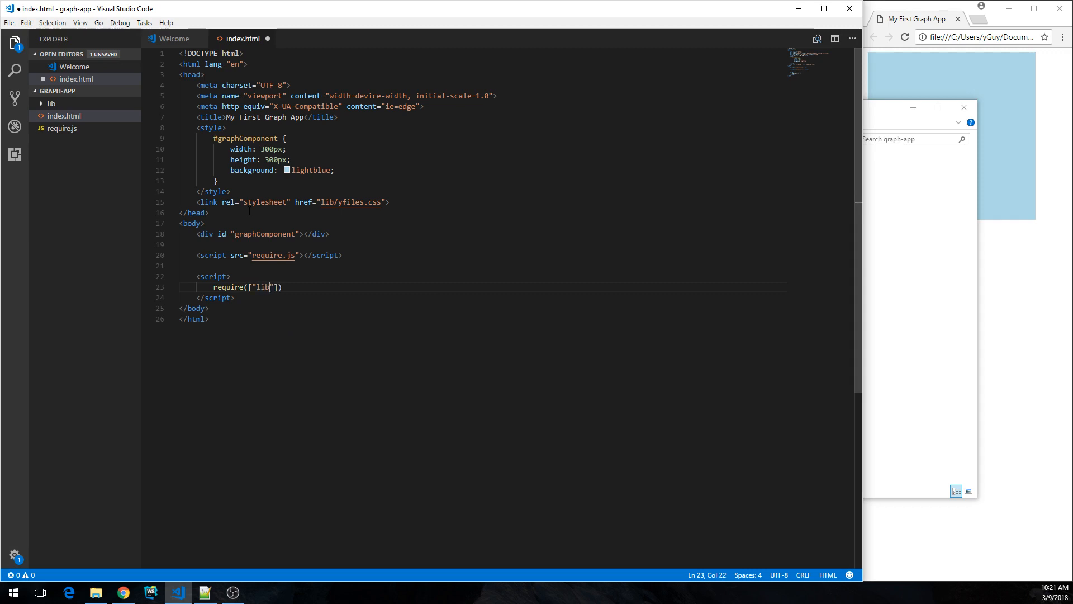
type("/umd/")
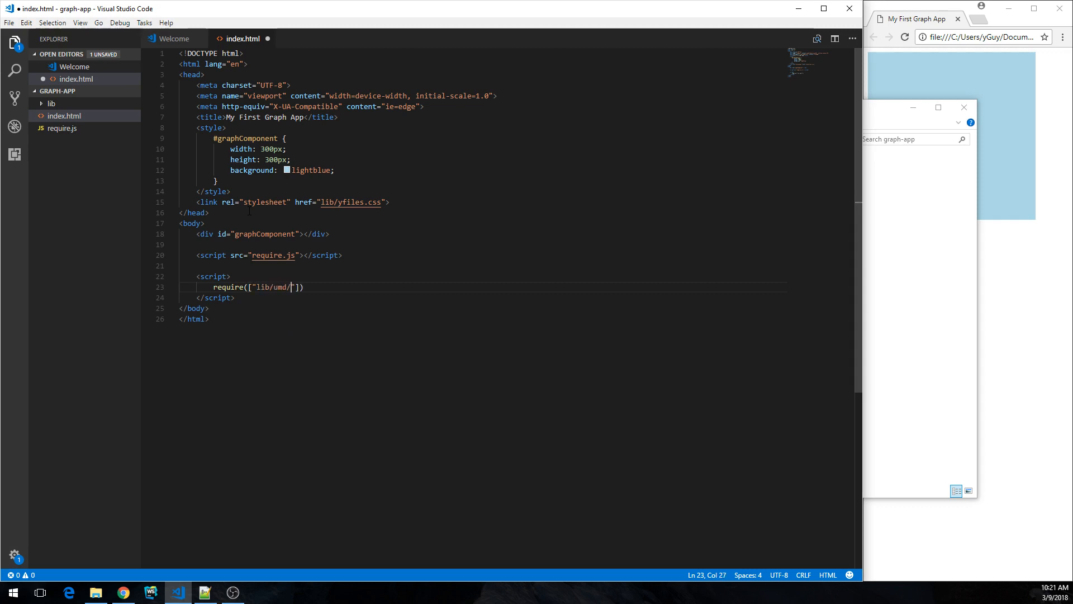
type("yfiles/comple")
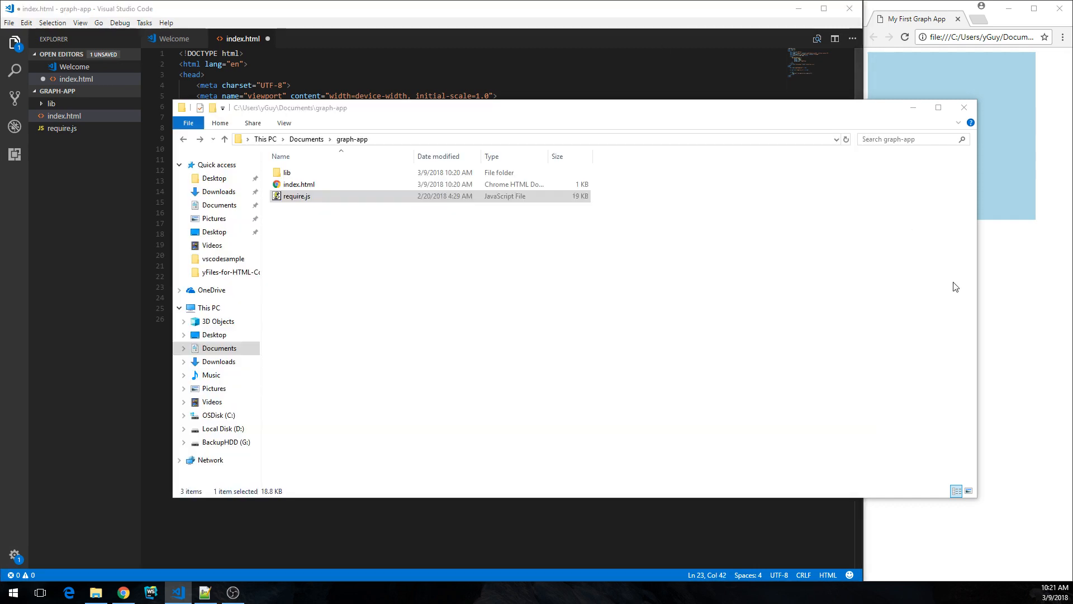
double_click(285, 172)
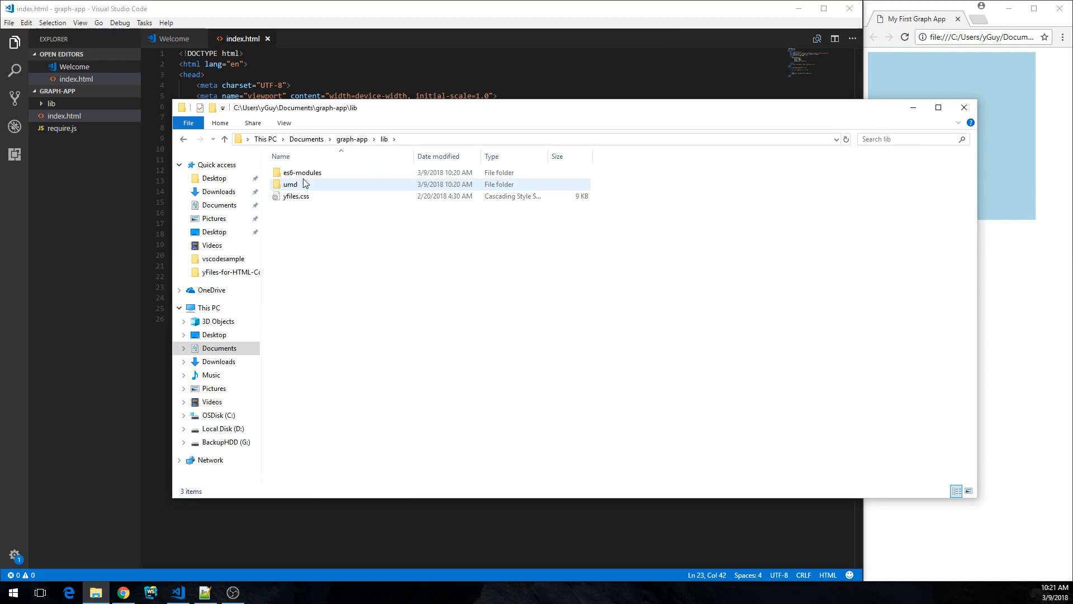
mouse_move(297, 186)
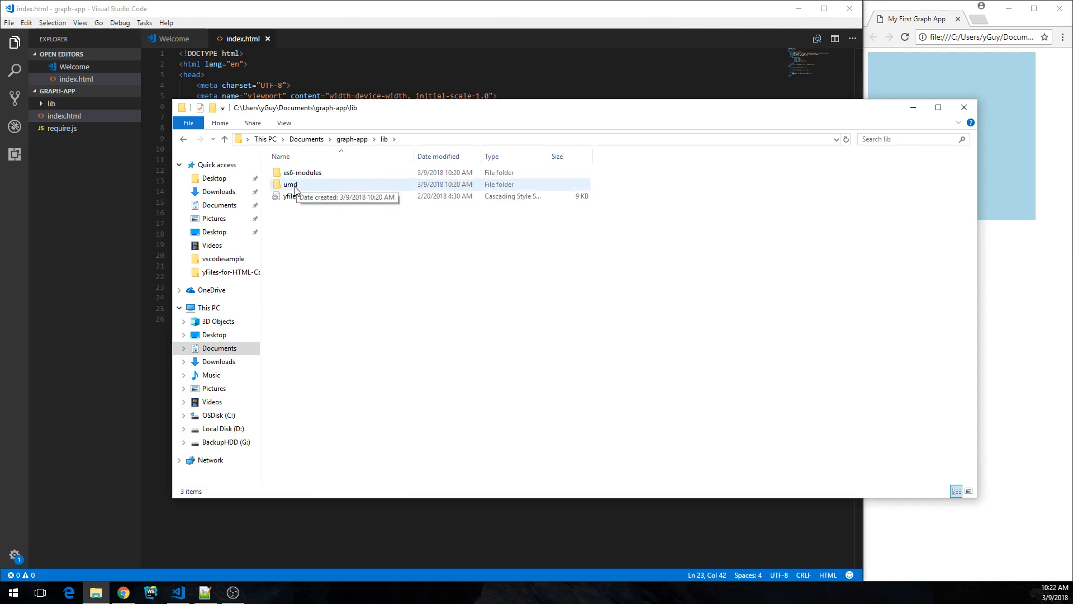
double_click(287, 183)
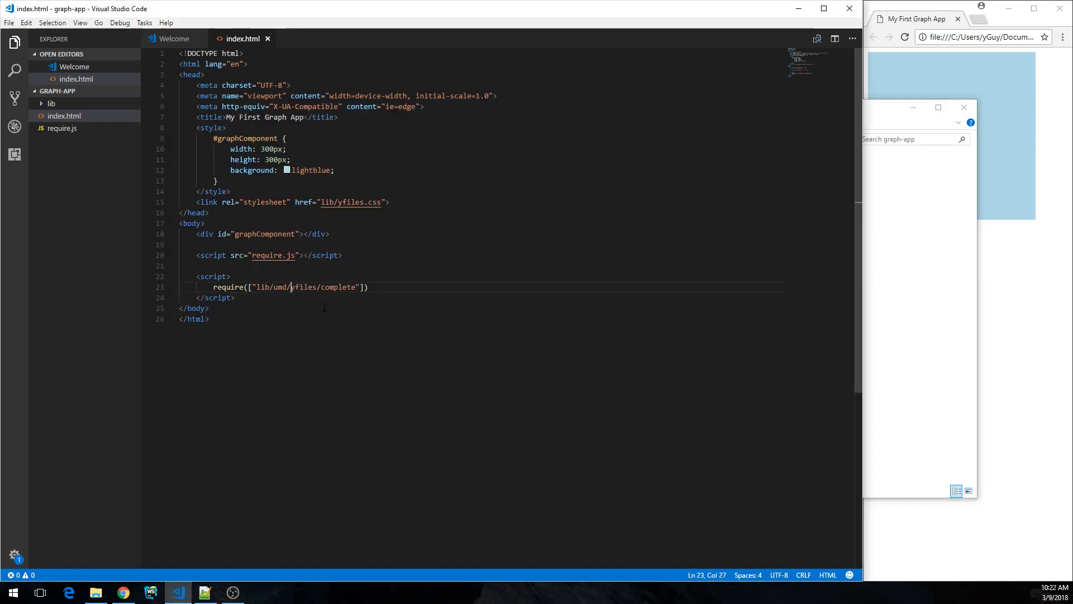
Step: Give require a (yfiles)=>{} callback that runs console.log(yfiles.version)
type(", )")
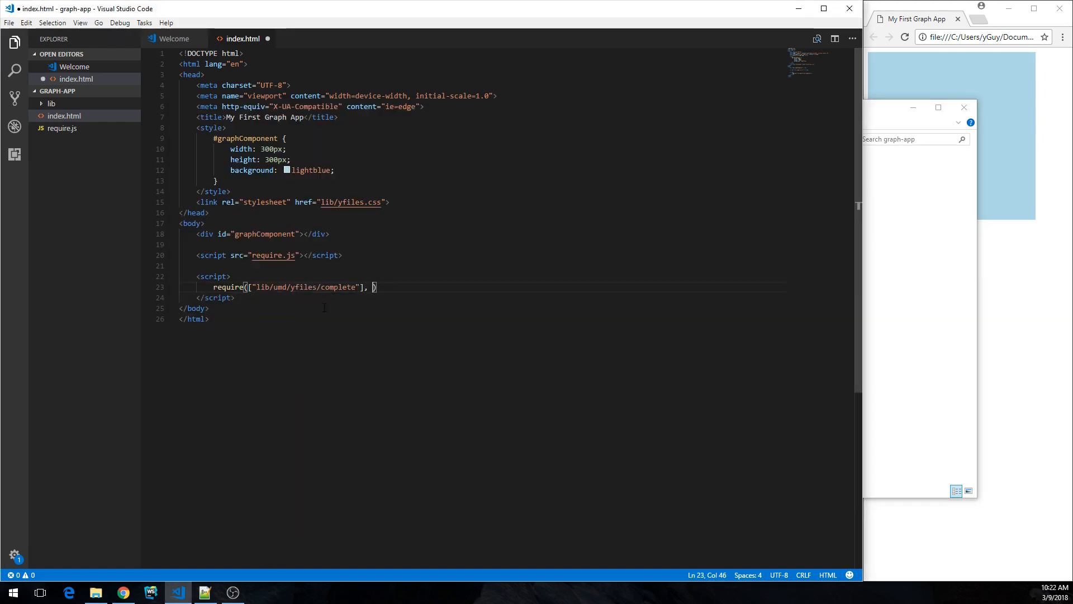
type("(yfiles")
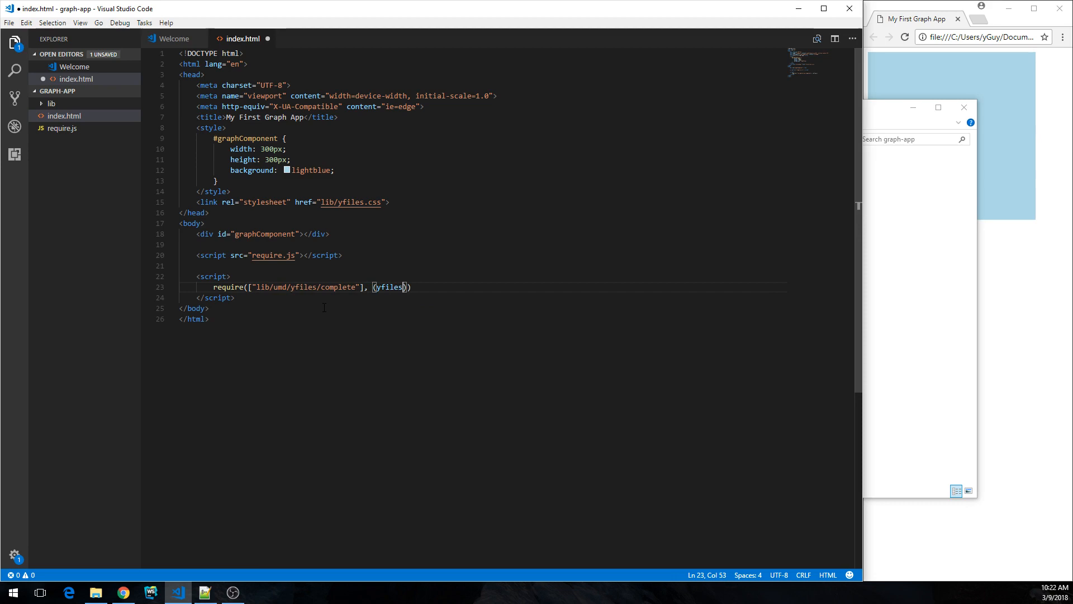
type("=>{}")
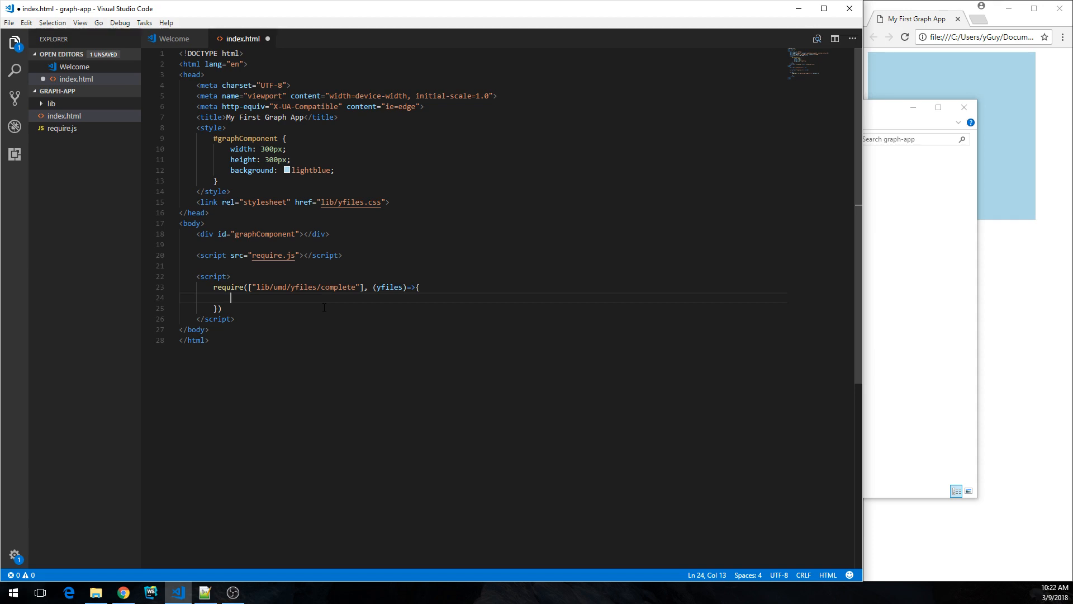
type("c")
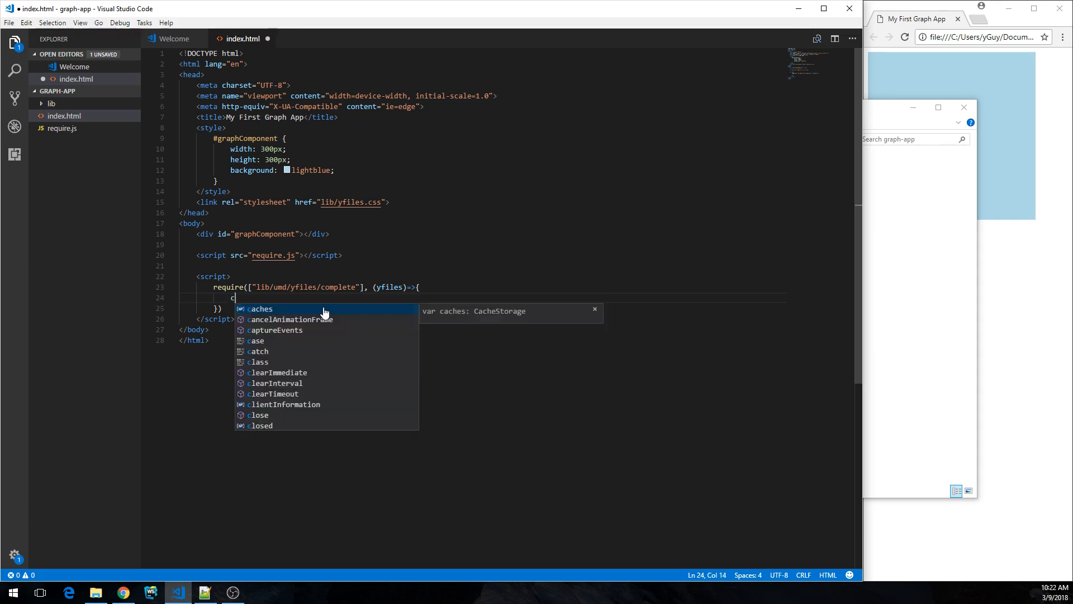
type("console.log(")
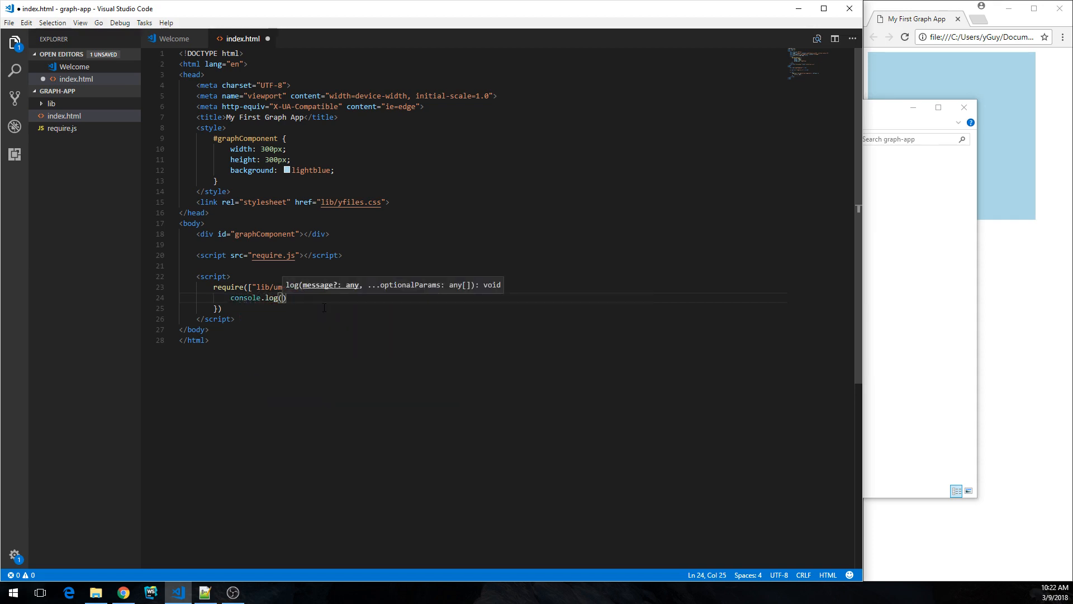
type("yfiles.vers")
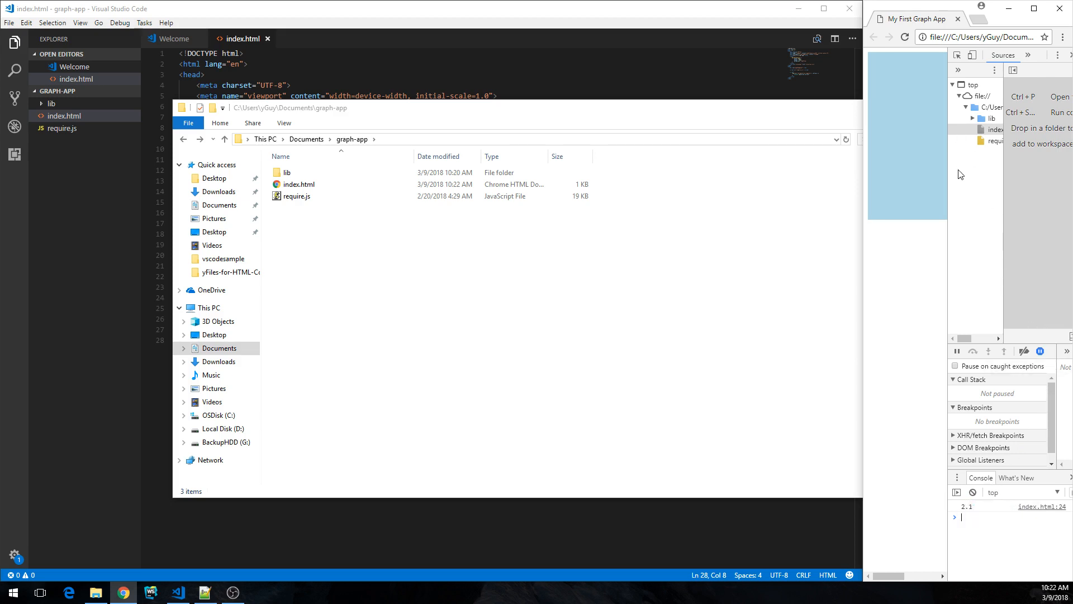
mouse_move(1068, 136)
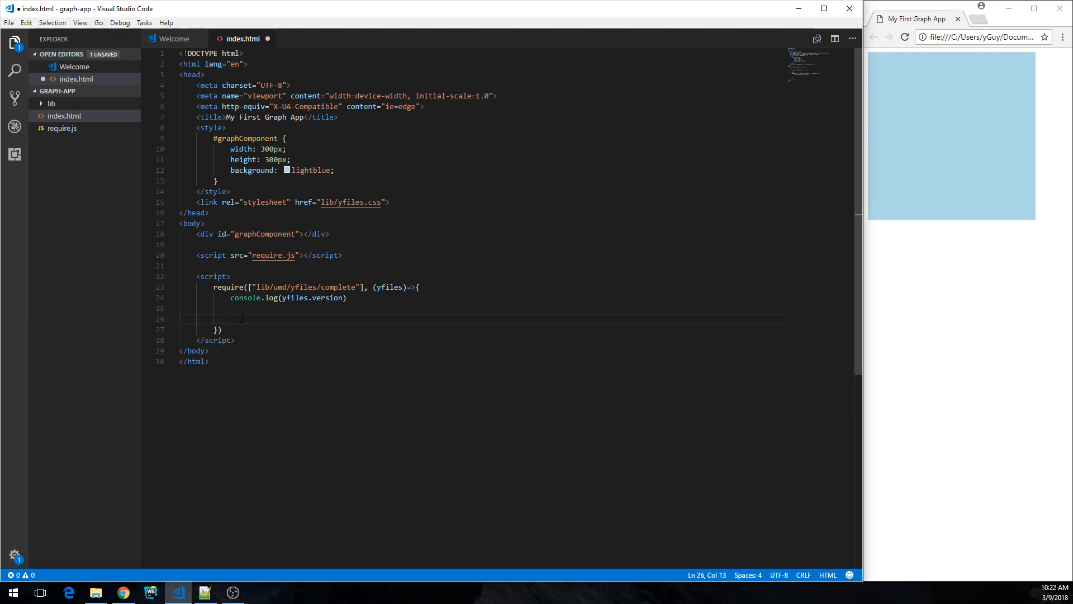
Step: Create new yfiles.view.GraphComponent("#graphComponent"); inside the require callback
type("new yfiles.v")
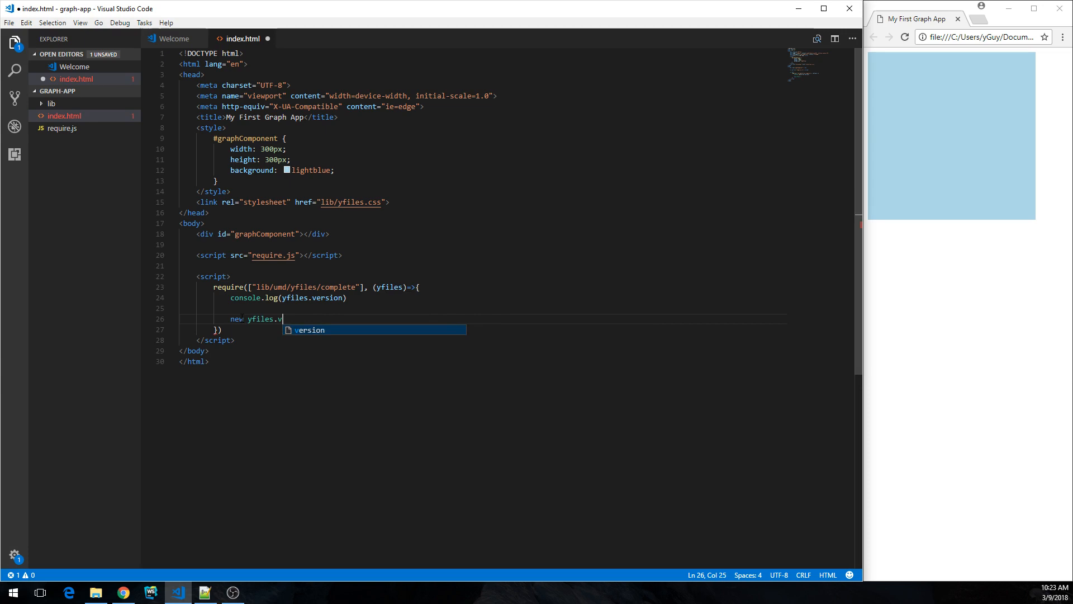
type("iew.")
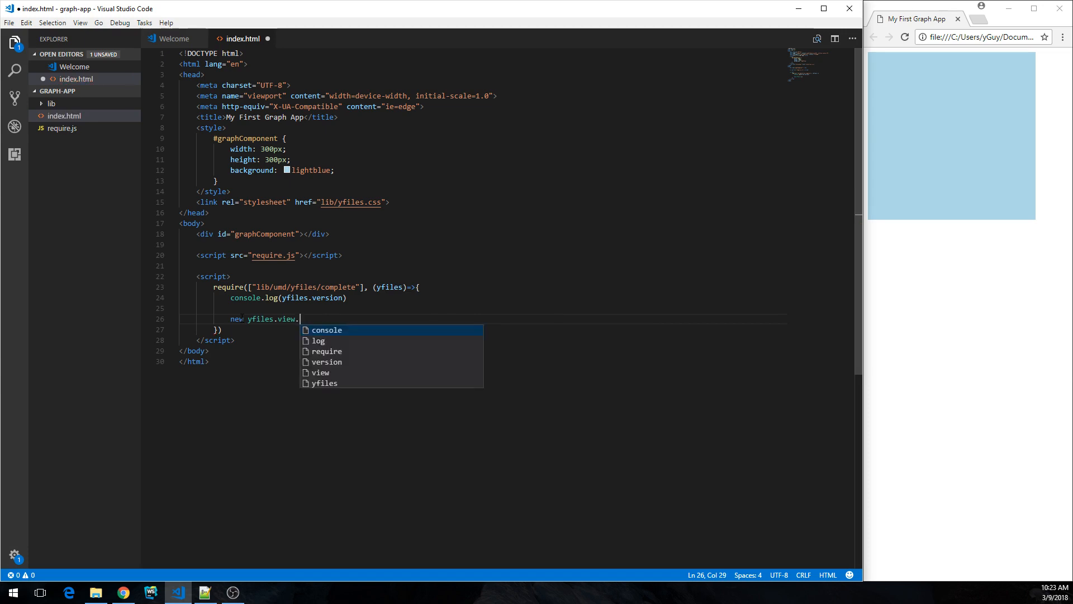
type("GraphCO")
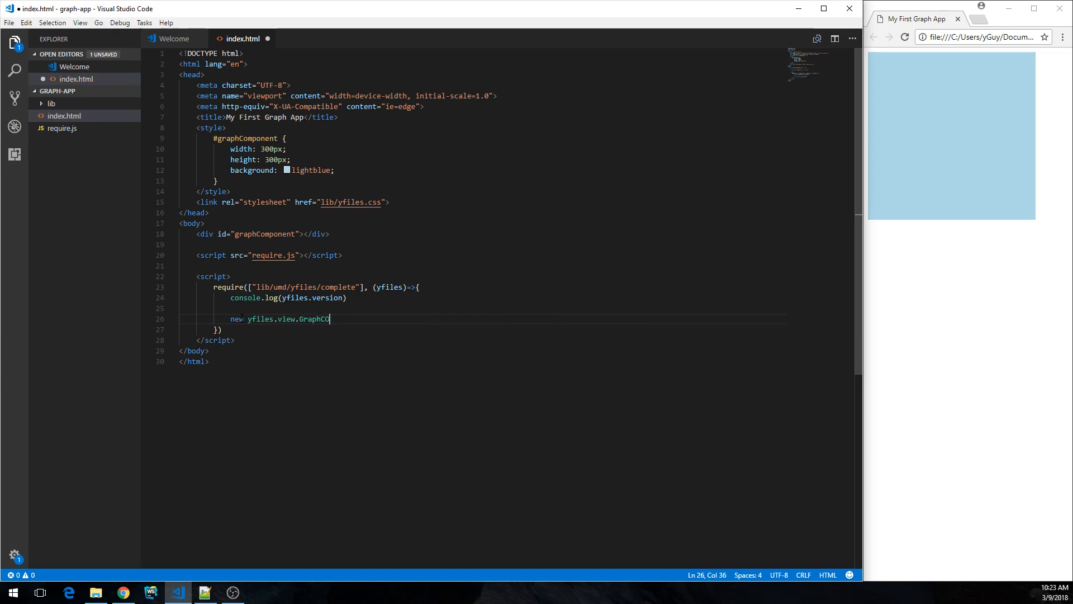
type("mponent(")
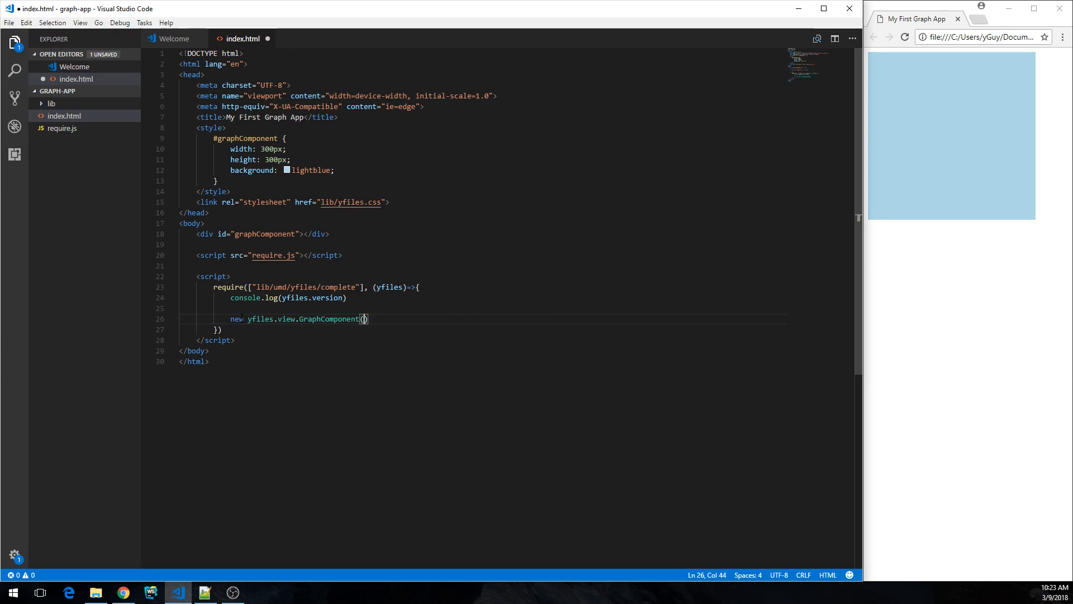
type("\"#graphComp")
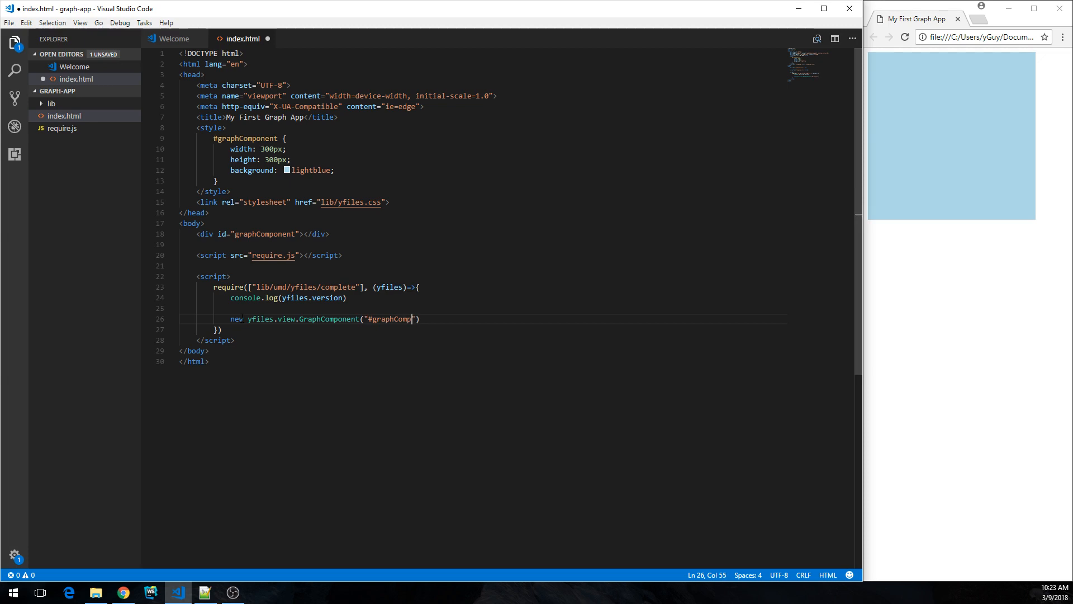
type("onent\");")
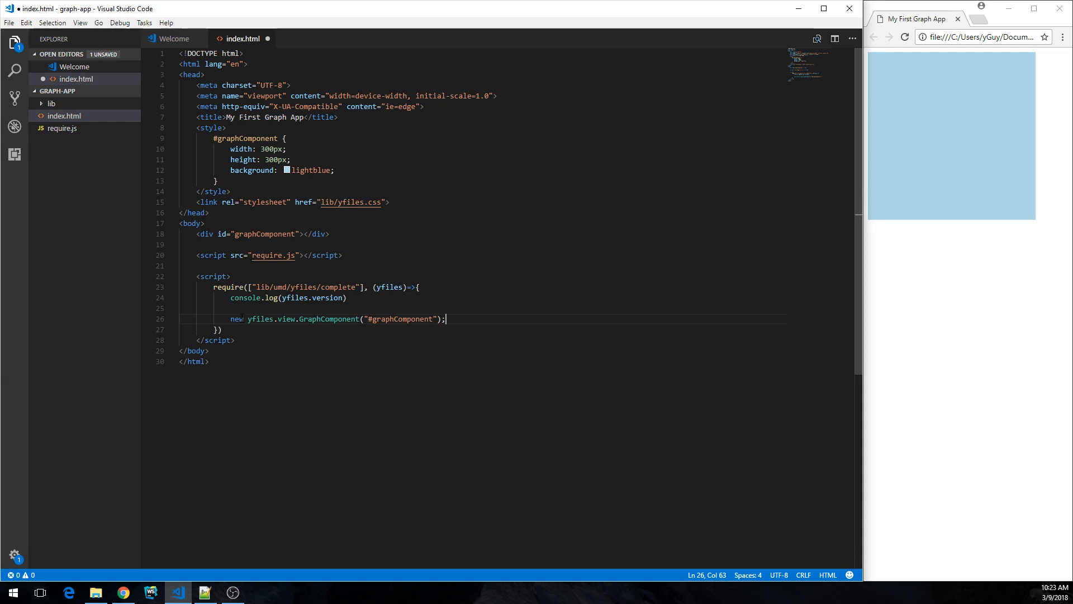
mouse_move(980, 348)
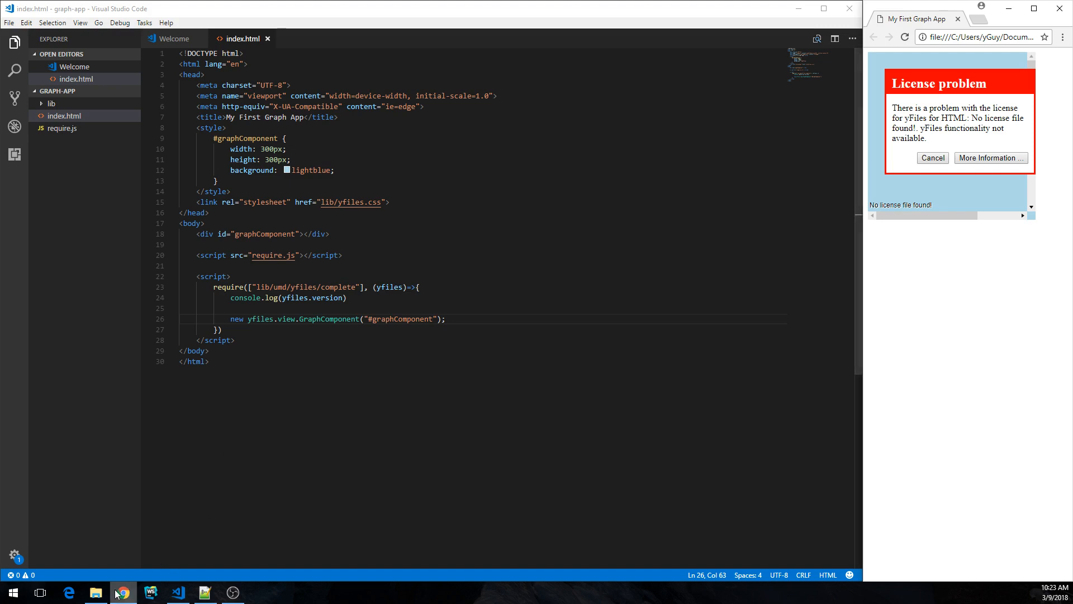
Step: Locate license.js in demos > resources and open it in the code editor
left_click(96, 592)
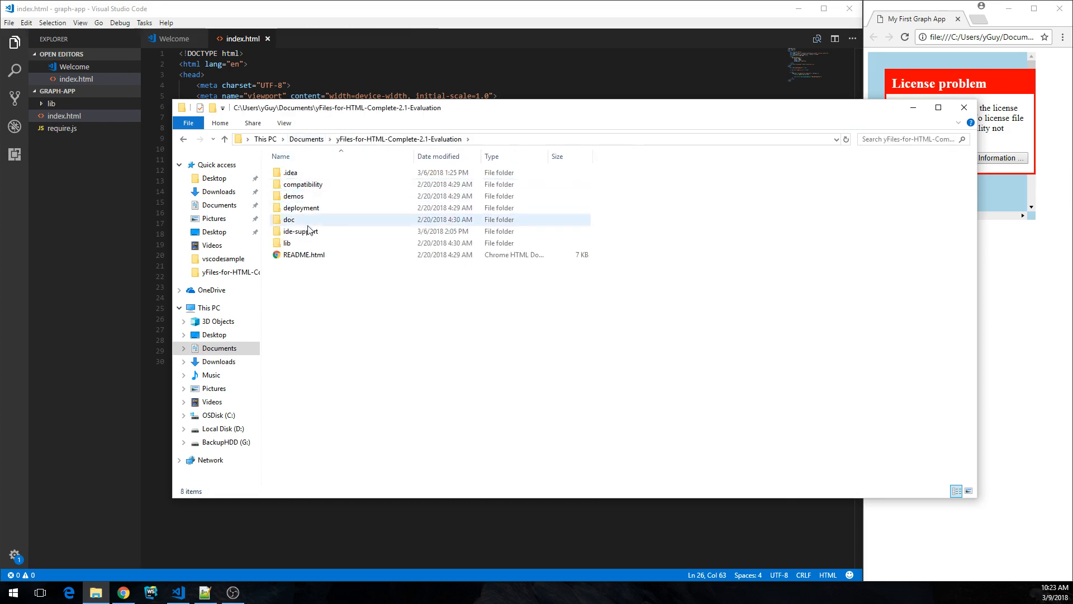
double_click(293, 196)
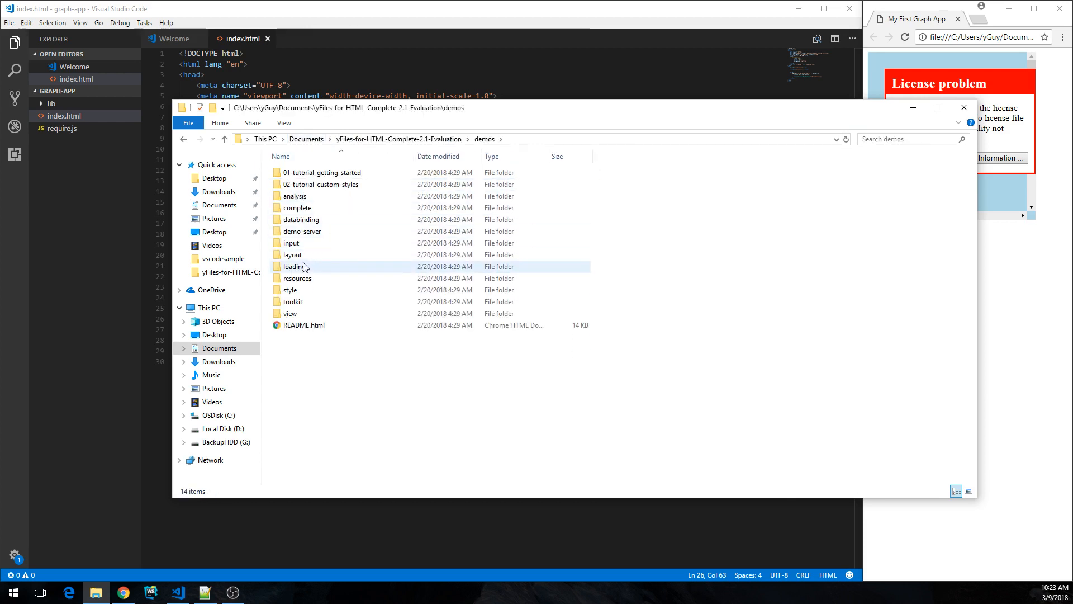
double_click(297, 278)
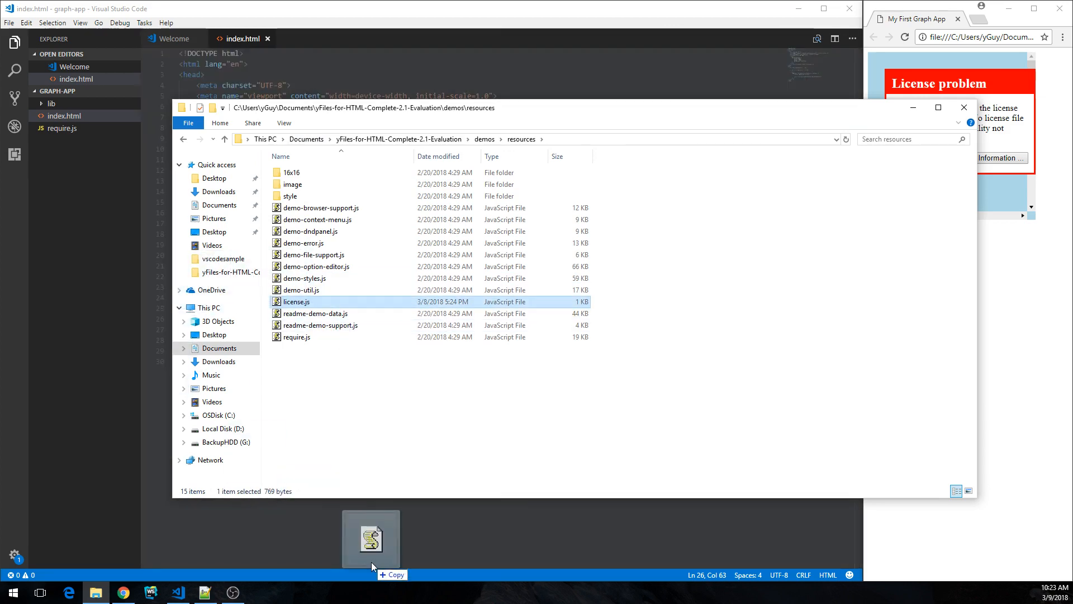
double_click(296, 302)
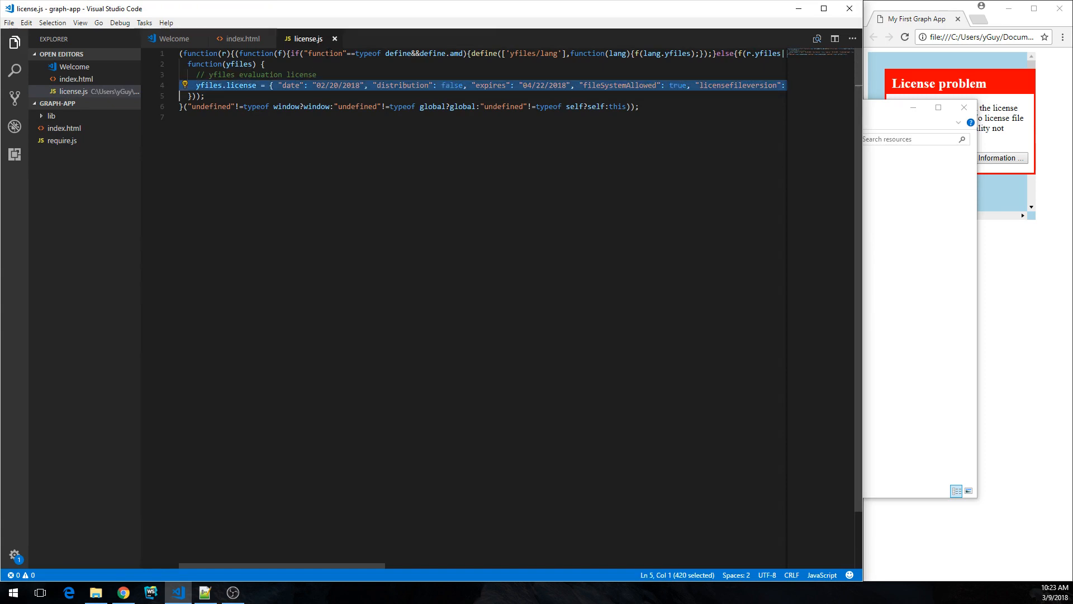
Step: Back in index.html, prefix the GraphComponent creation with a const declaration
left_click(244, 38)
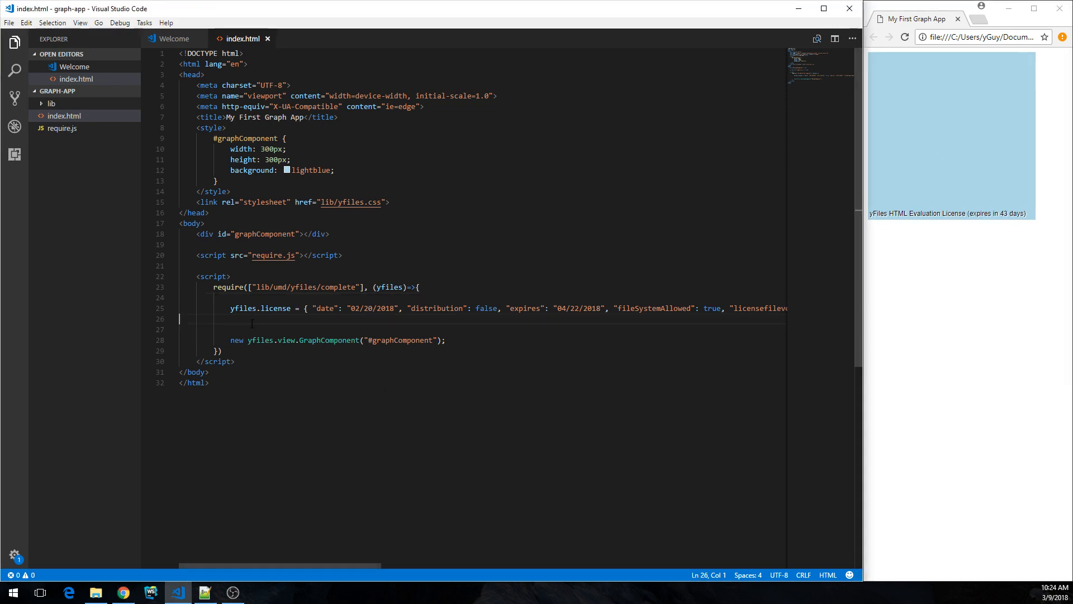
left_click(231, 340)
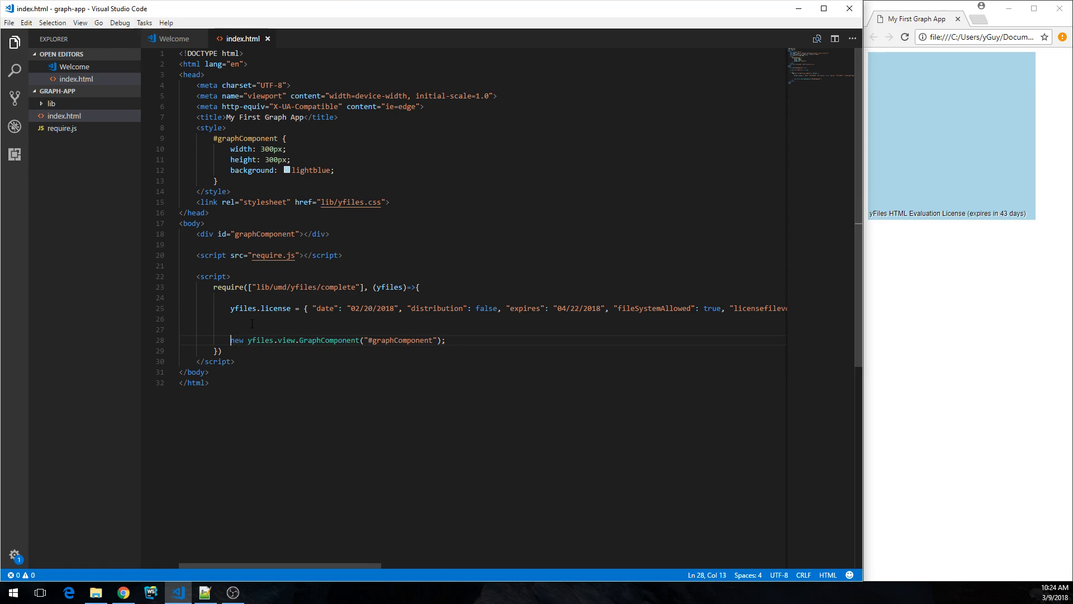
type("const")
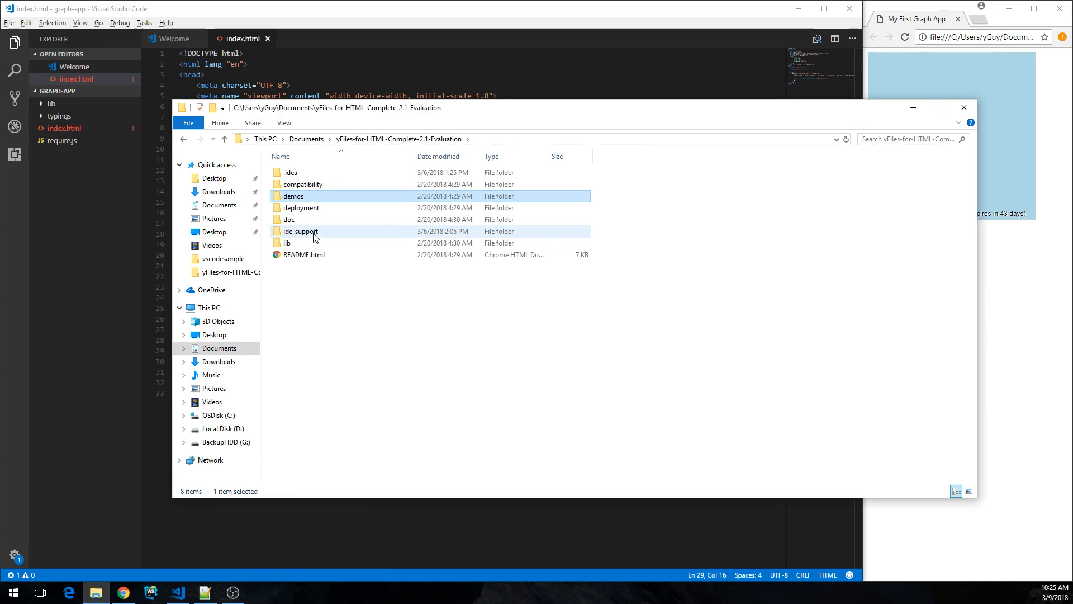
Step: Bring yfiles-api-umd-vscode.d.ts from ide-support into the project's typings folder
double_click(301, 230)
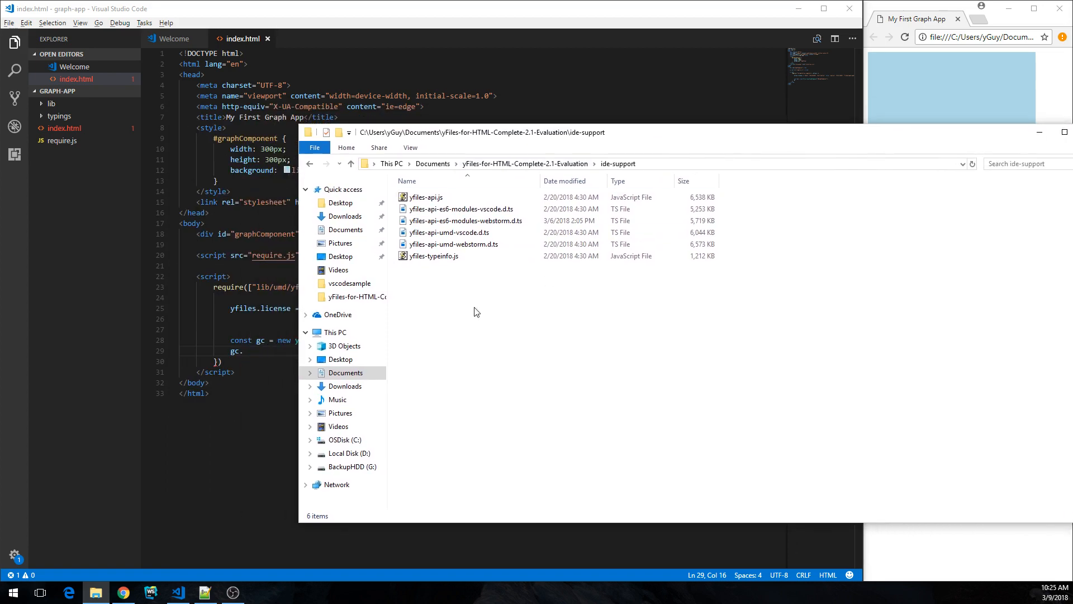
left_click(447, 233)
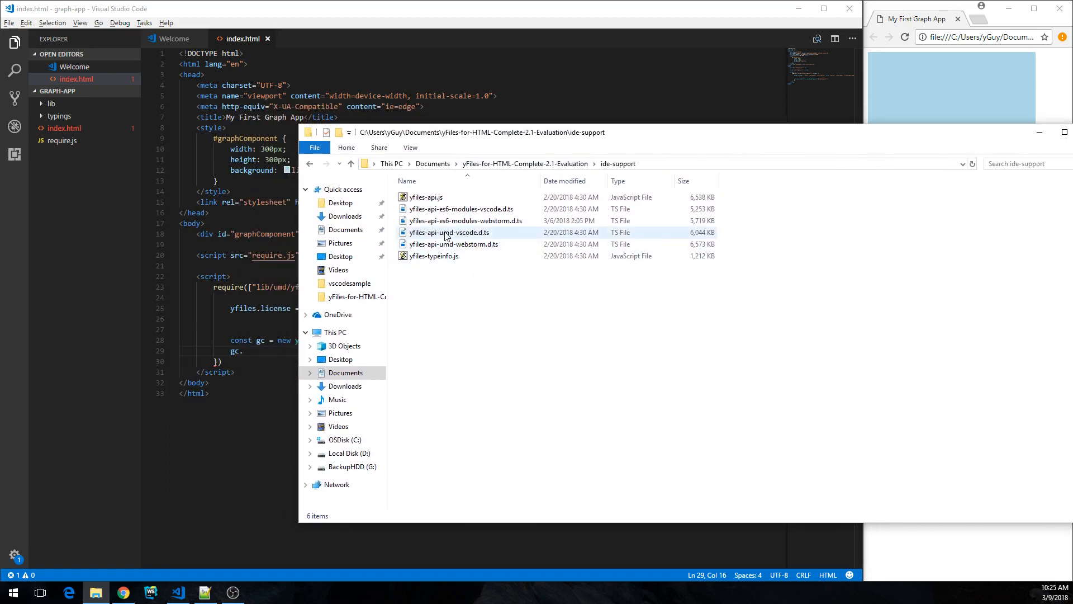
mouse_move(458, 234)
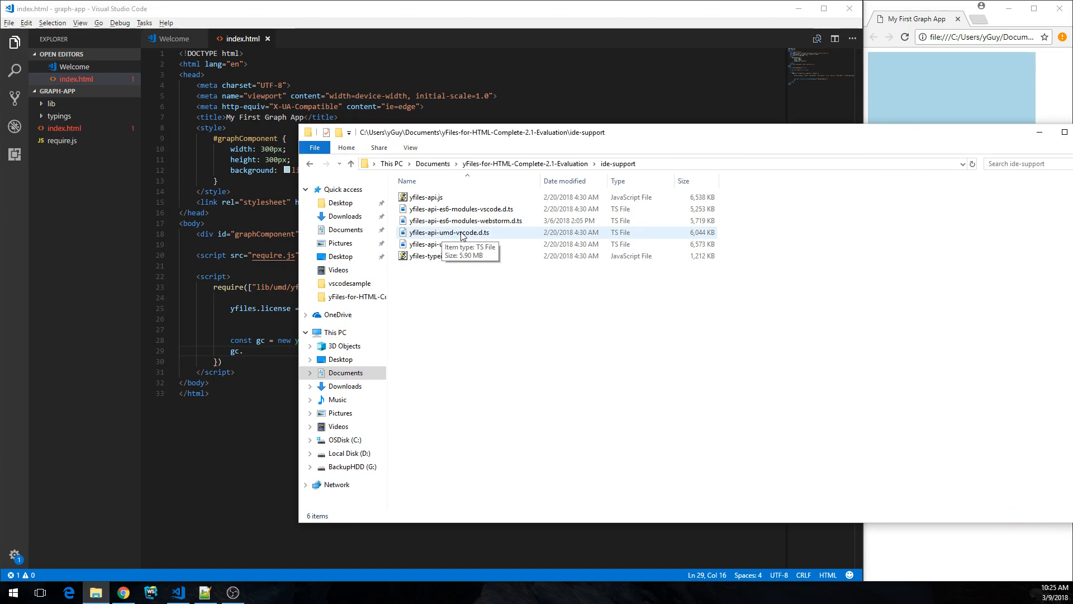
left_click(448, 233)
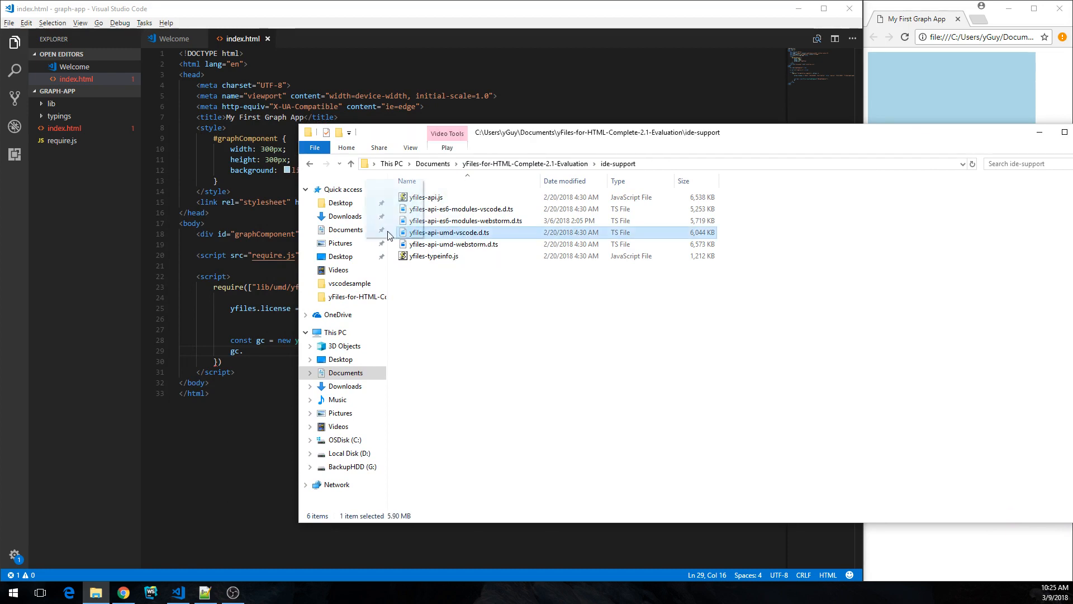
double_click(449, 233)
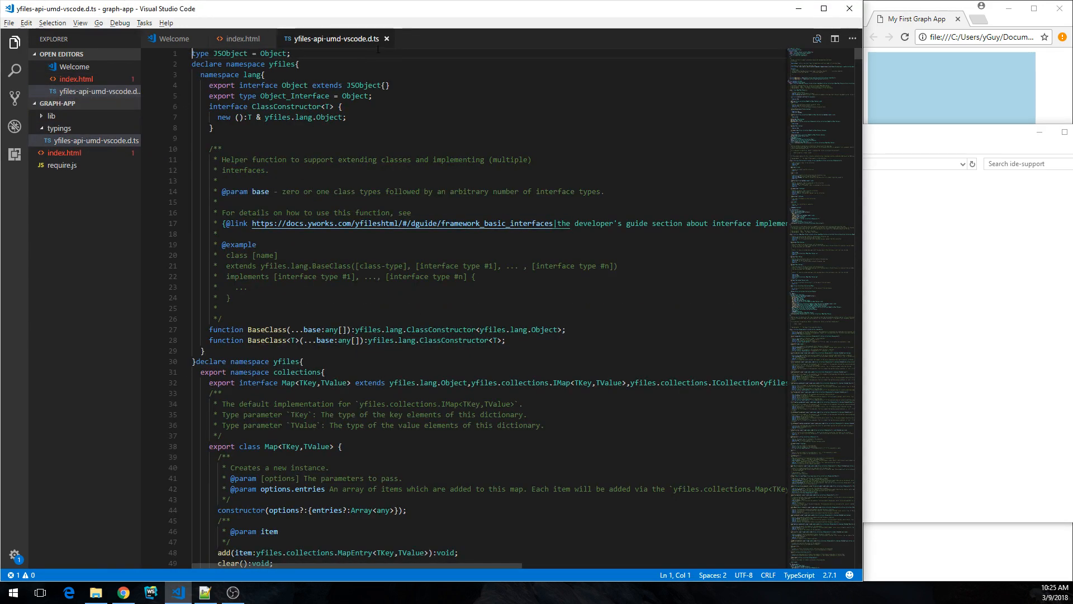
Step: Return to the index.html editor tab
left_click(241, 38)
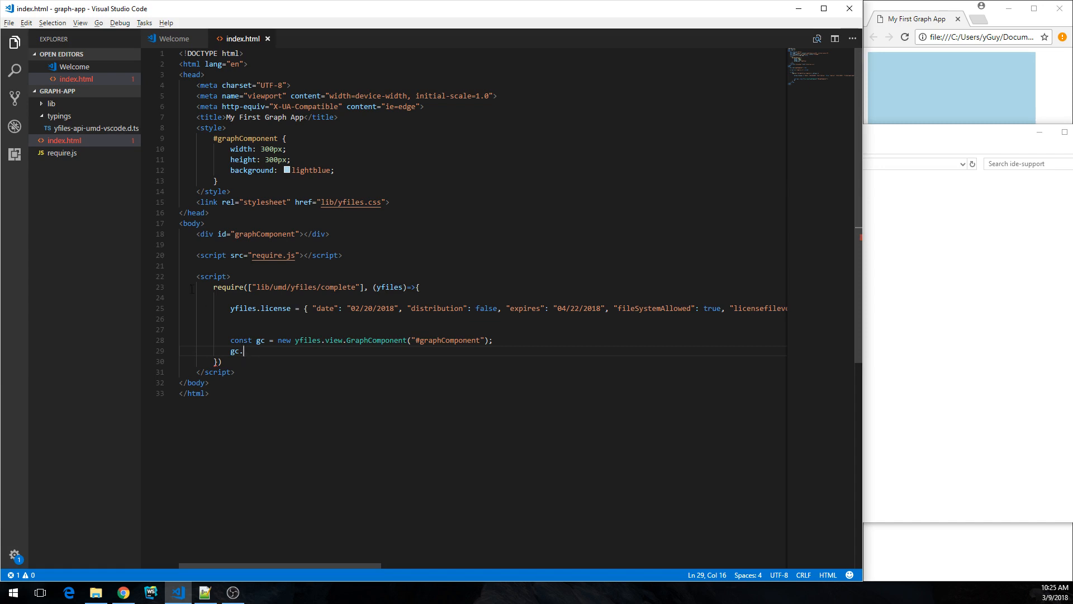
mouse_move(86, 93)
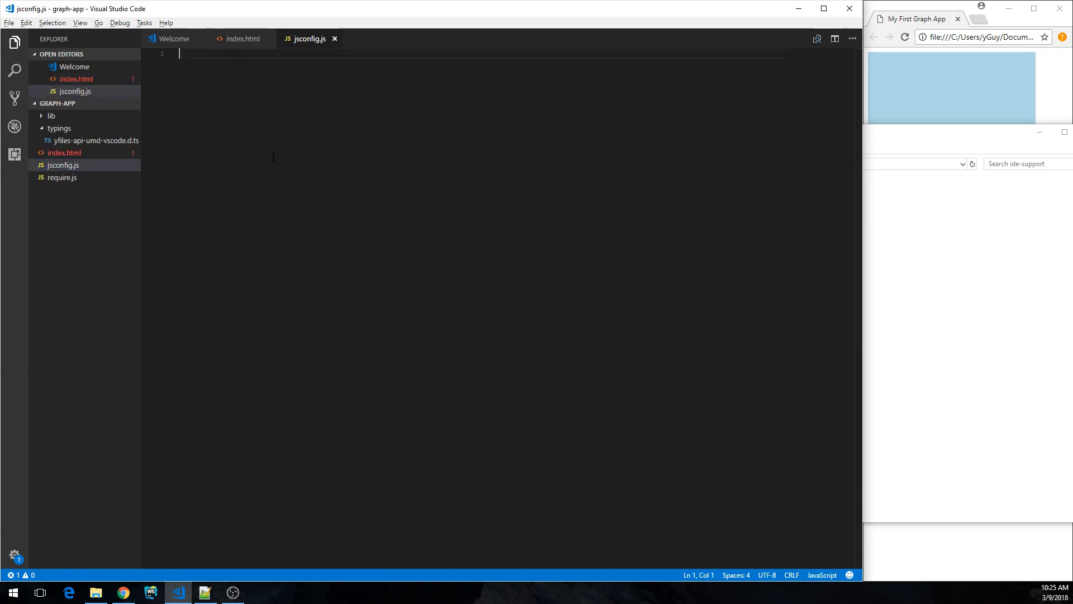
Step: Add empty braces and rename jsconfig.js to jsconfig.json, saving it
type("{}")
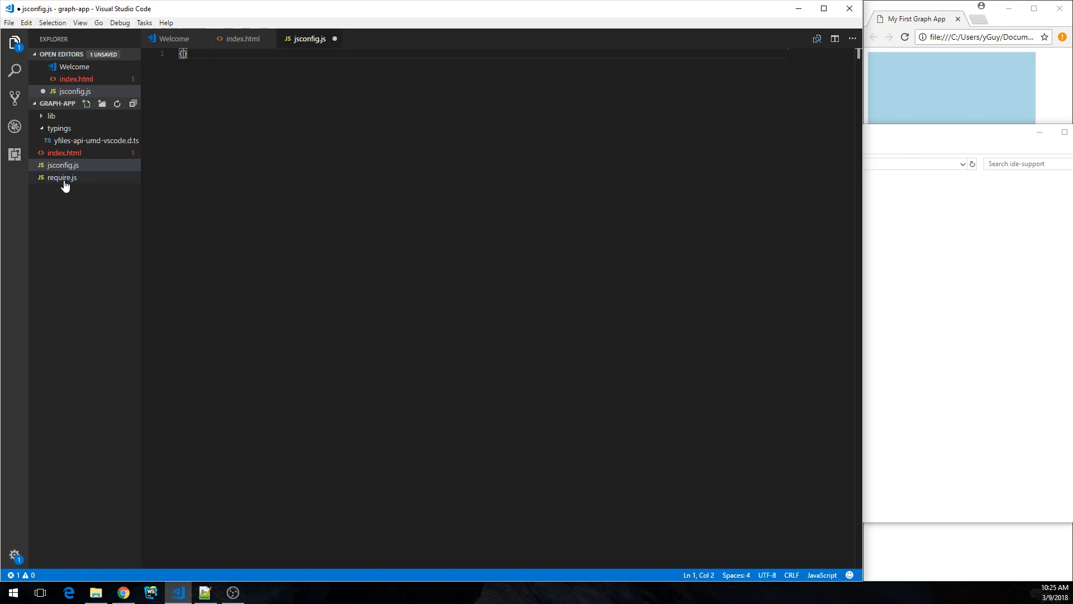
right_click(60, 165)
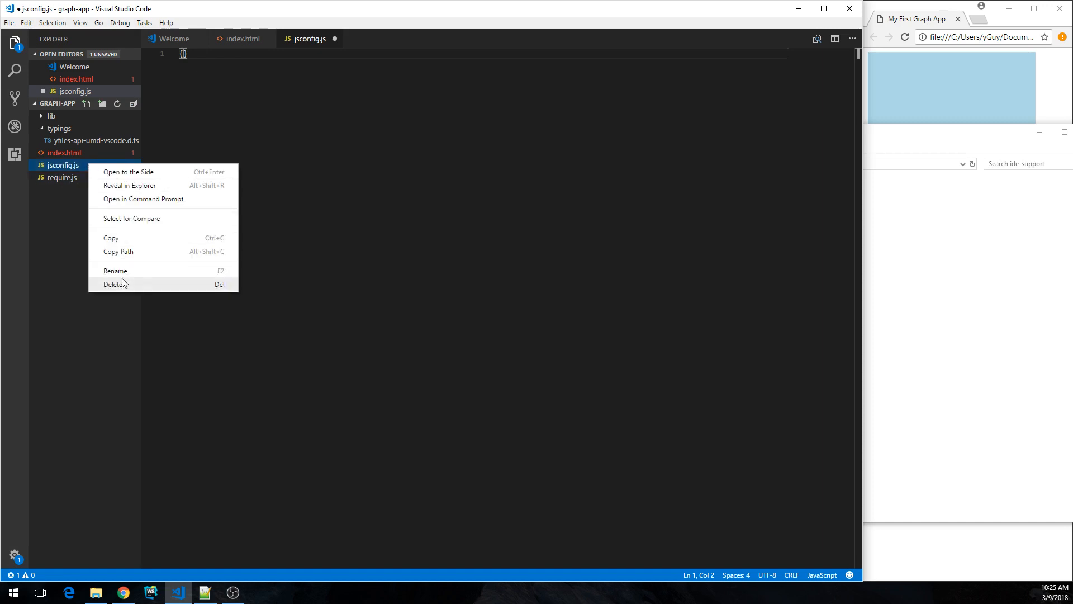
left_click(115, 270)
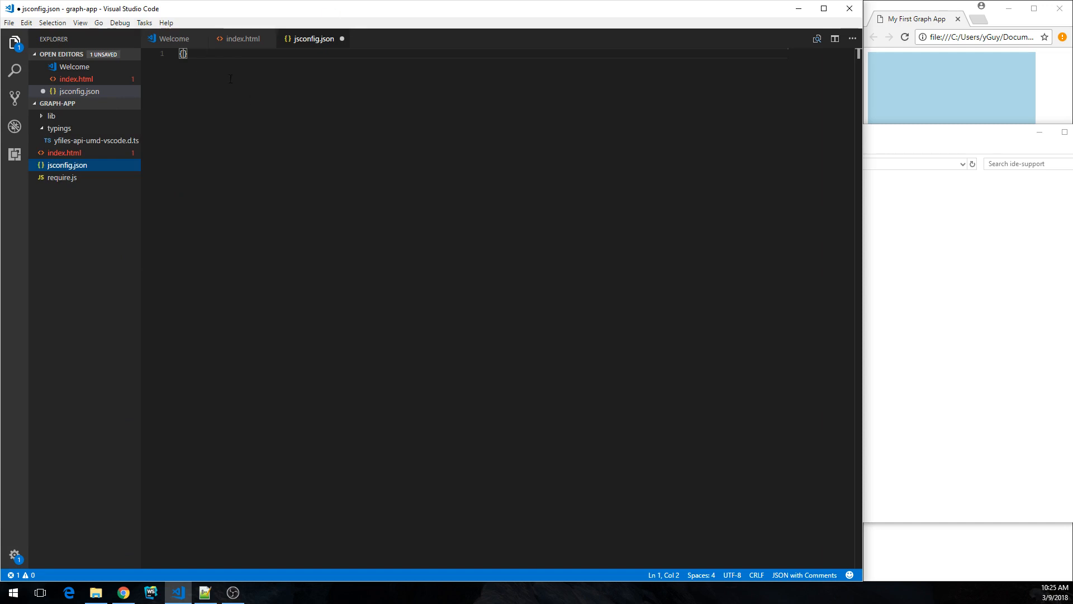
key("ctrl+s")
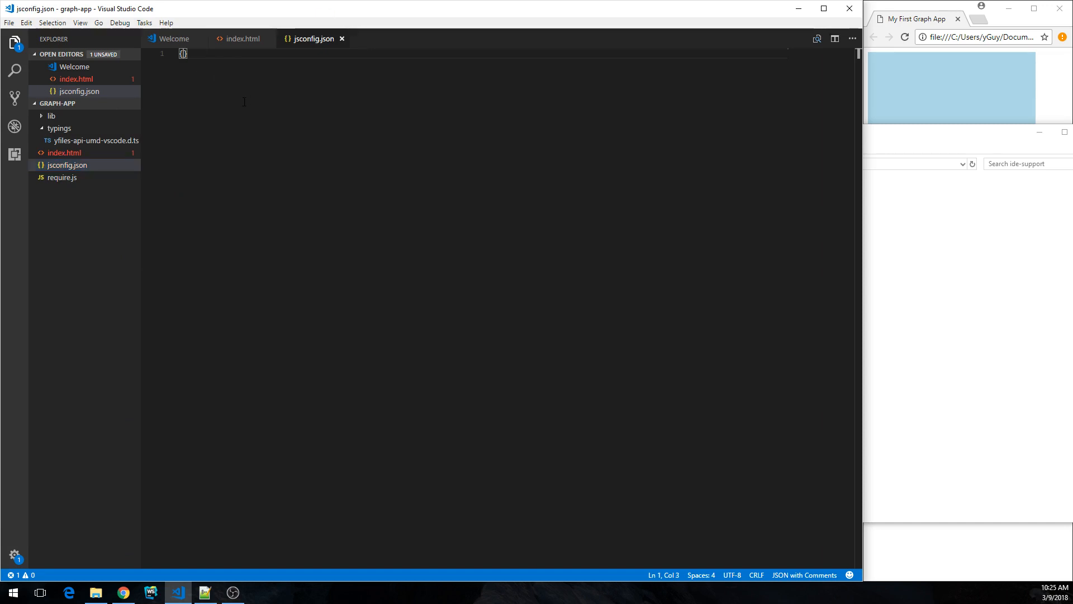
Step: Fill the braces with an exclude list containing "lib" and peek into the lib folder
left_click(244, 38)
type("\"exclude\": [")
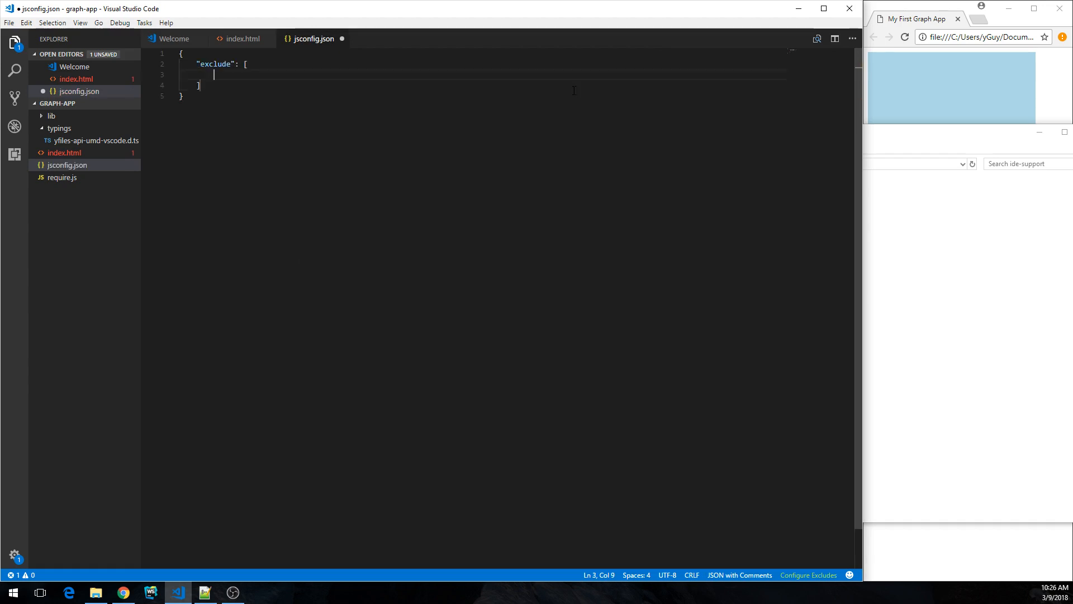
type("\"lib\"")
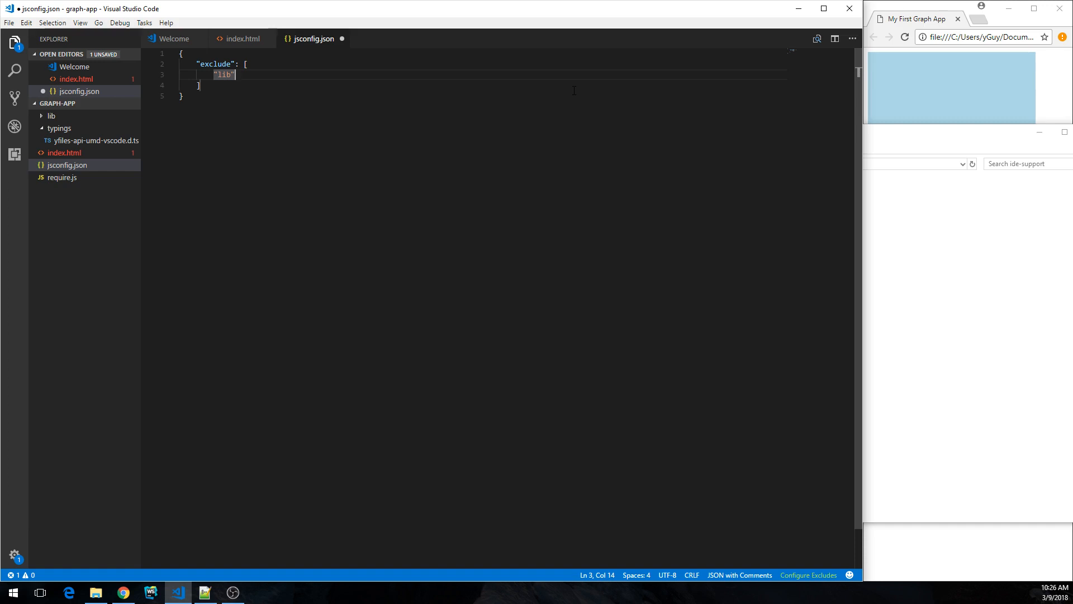
mouse_move(208, 161)
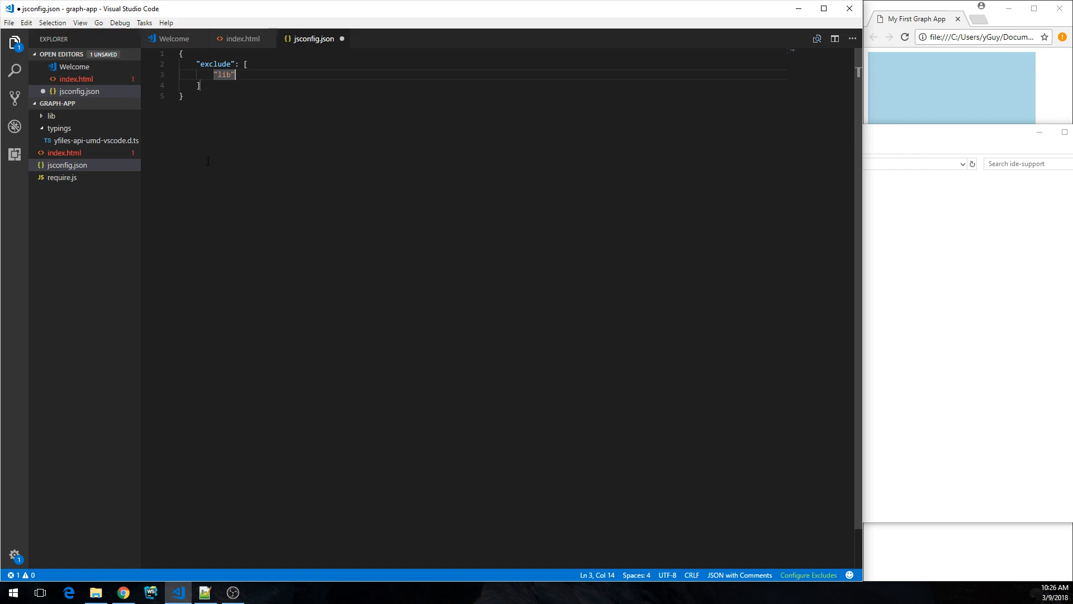
left_click(51, 115)
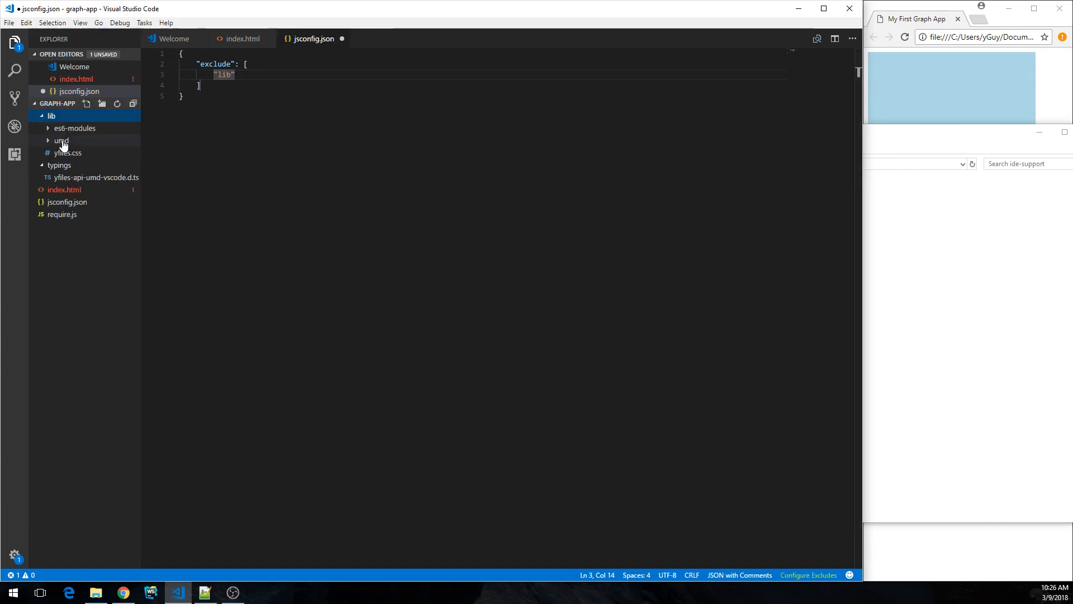
left_click(50, 115)
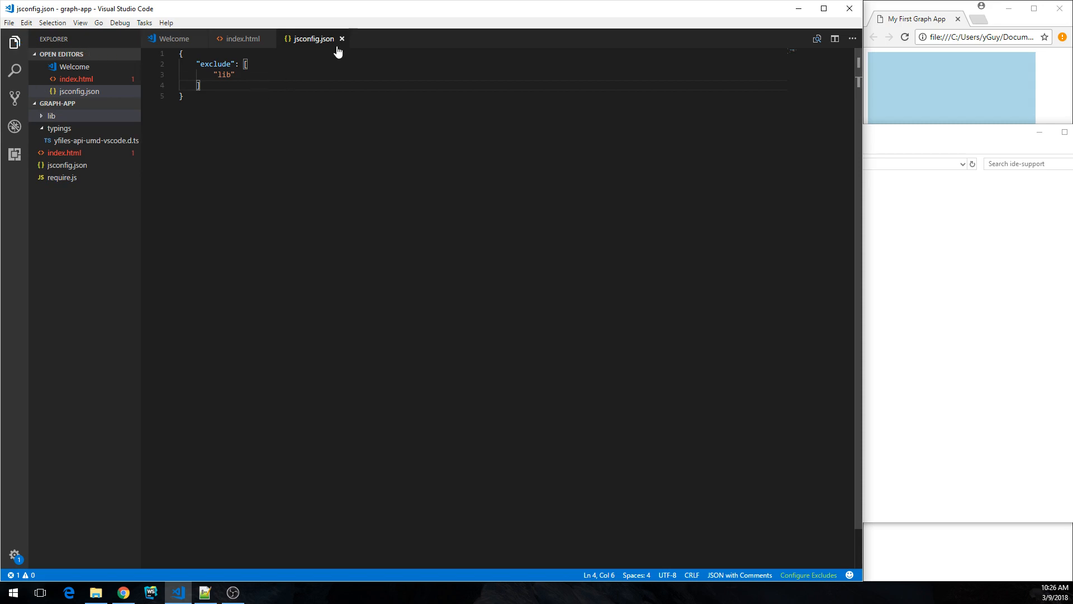
Step: Close jsconfig.json, select index.html's require block, and move focus to the empty app.js
left_click(246, 38)
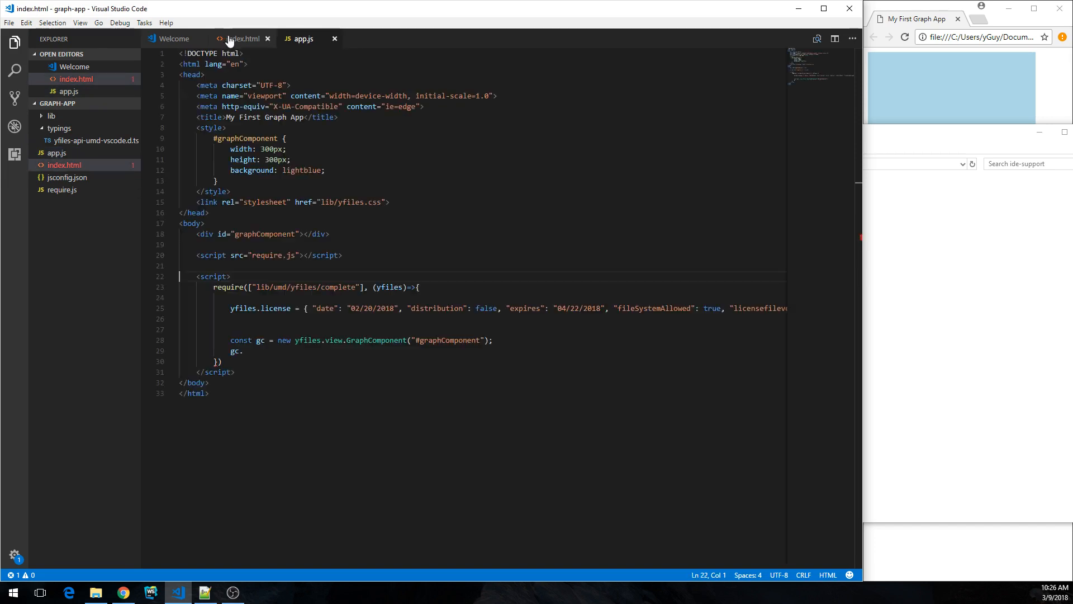
left_click_drag(213, 288, 219, 361)
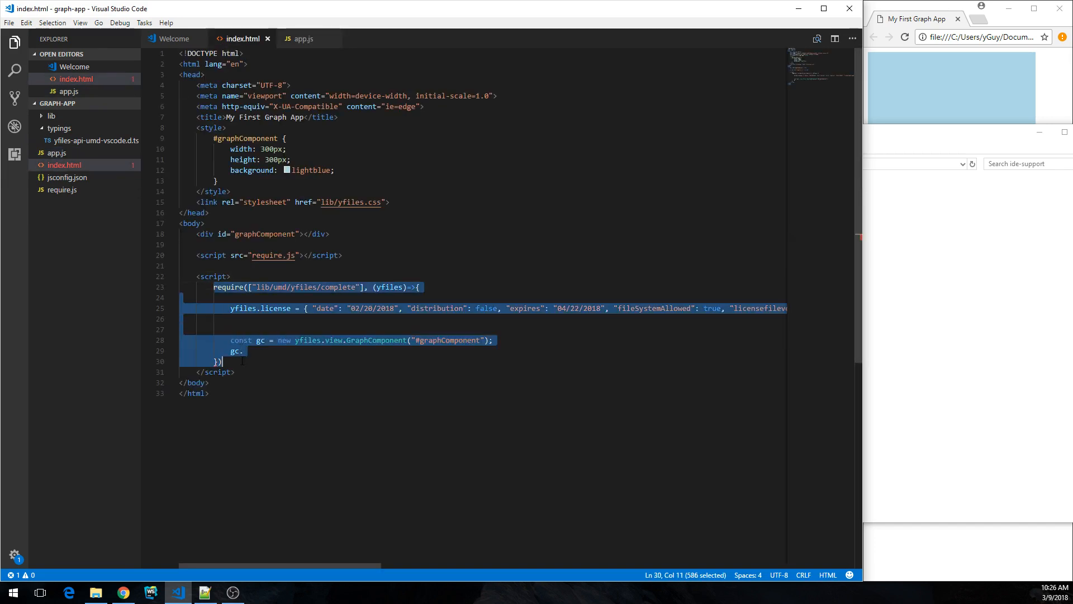
left_click(304, 38)
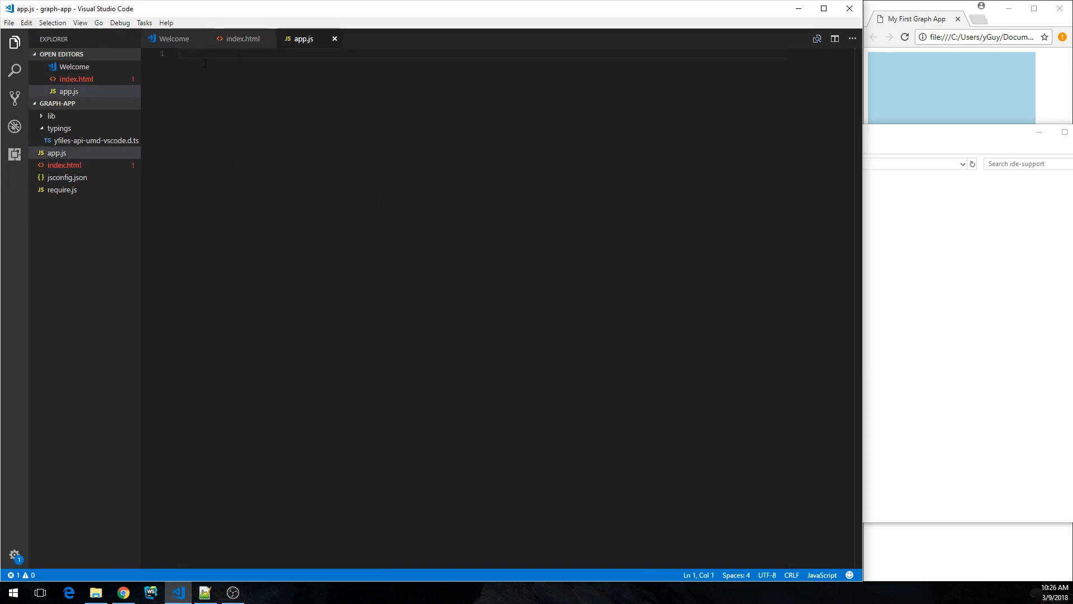
left_click(243, 38)
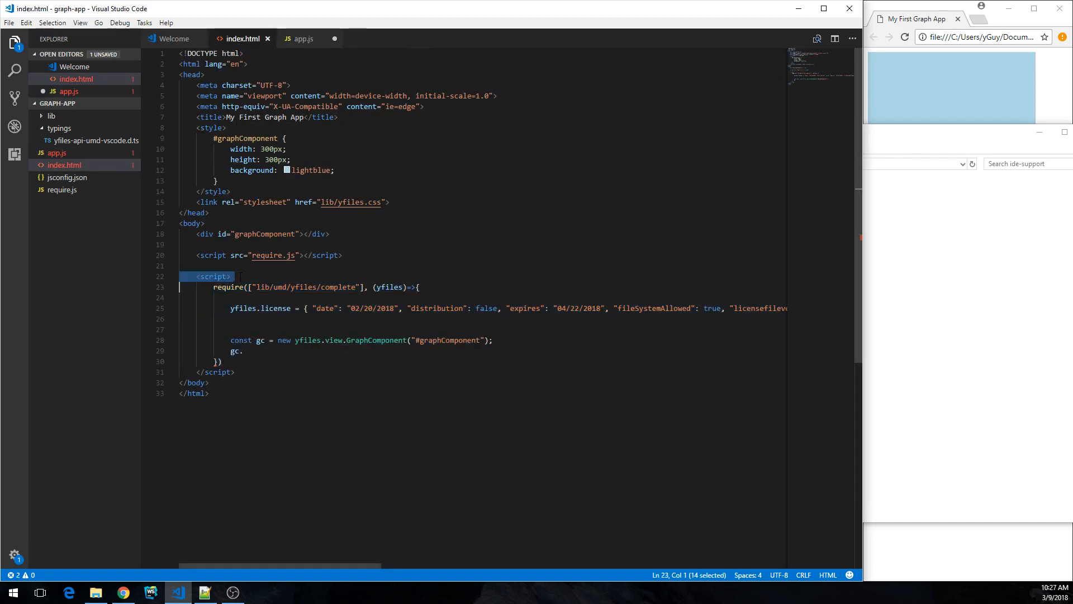
Step: Replace index.html's inline script with a <script src="app.js"></script> tag
key("Delete")
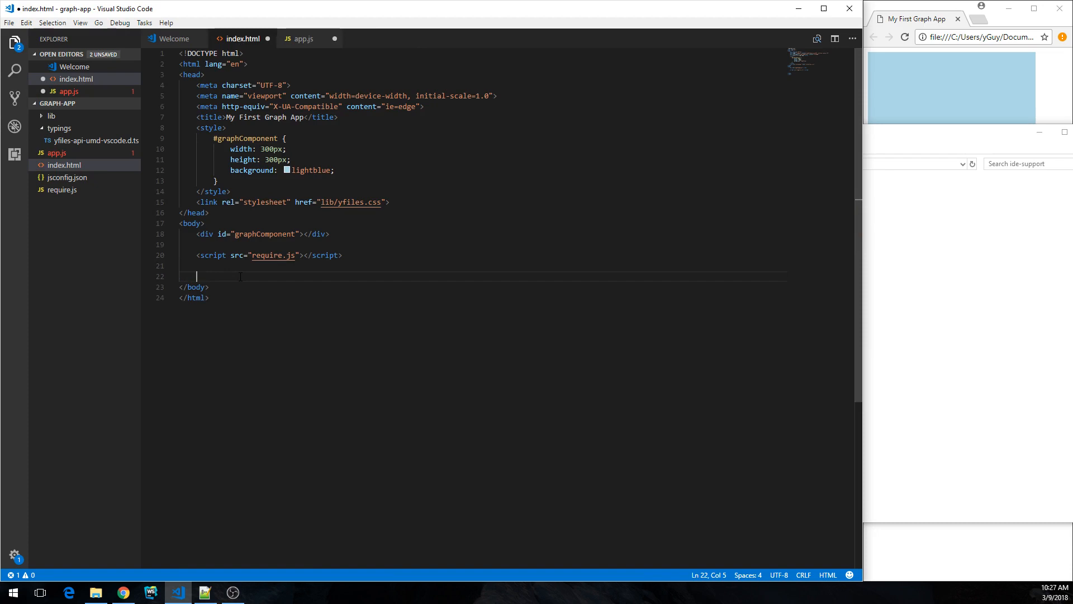
type("<script src=\"a\"></script>")
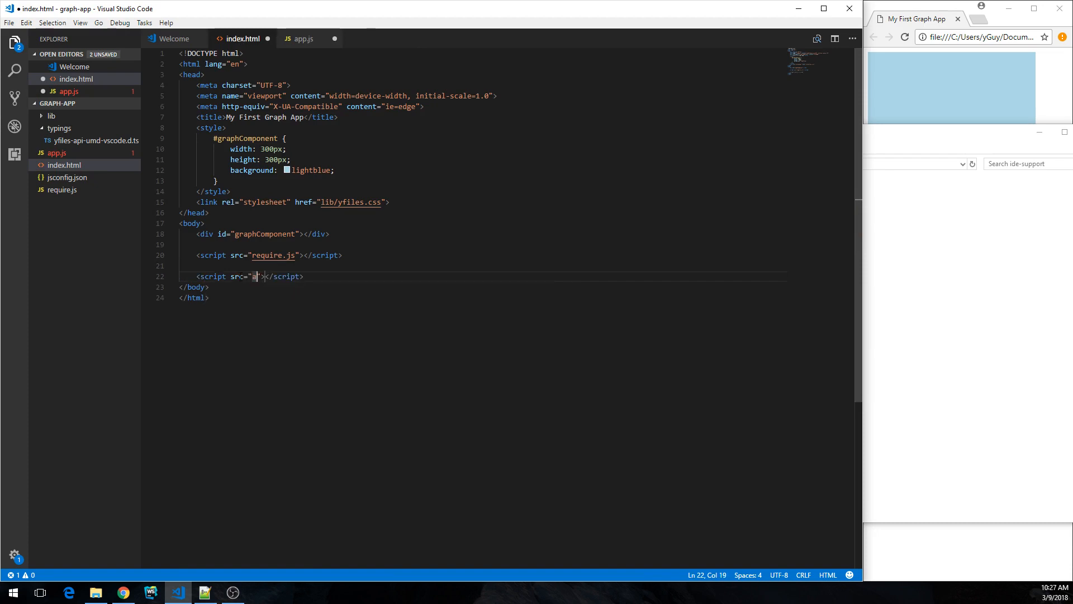
type("pp.js")
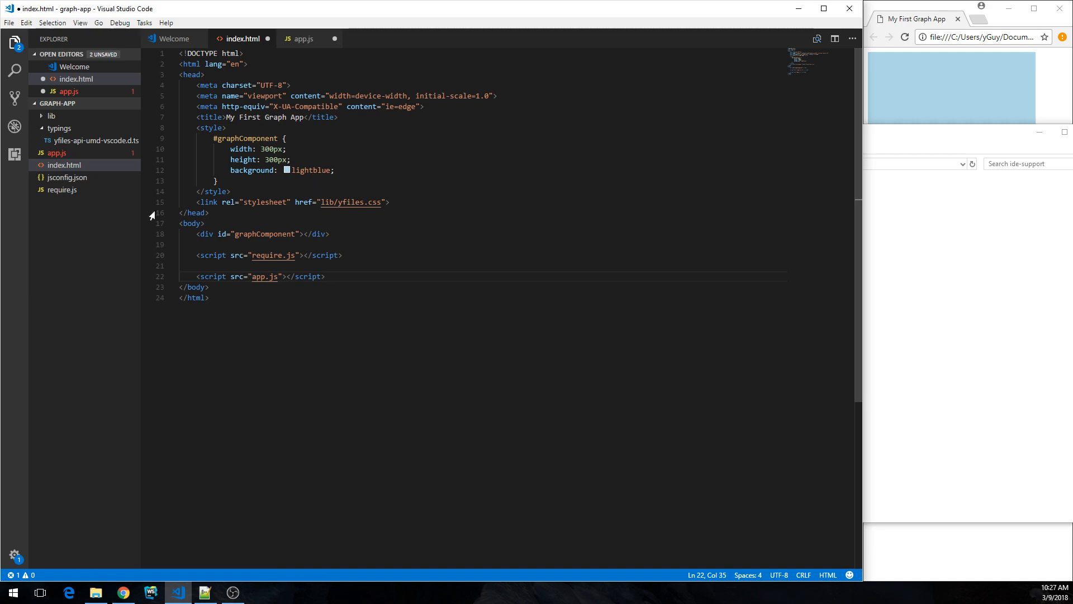
Step: Switch to app.js at the unfinished gc line and save the edited files
left_click(301, 38)
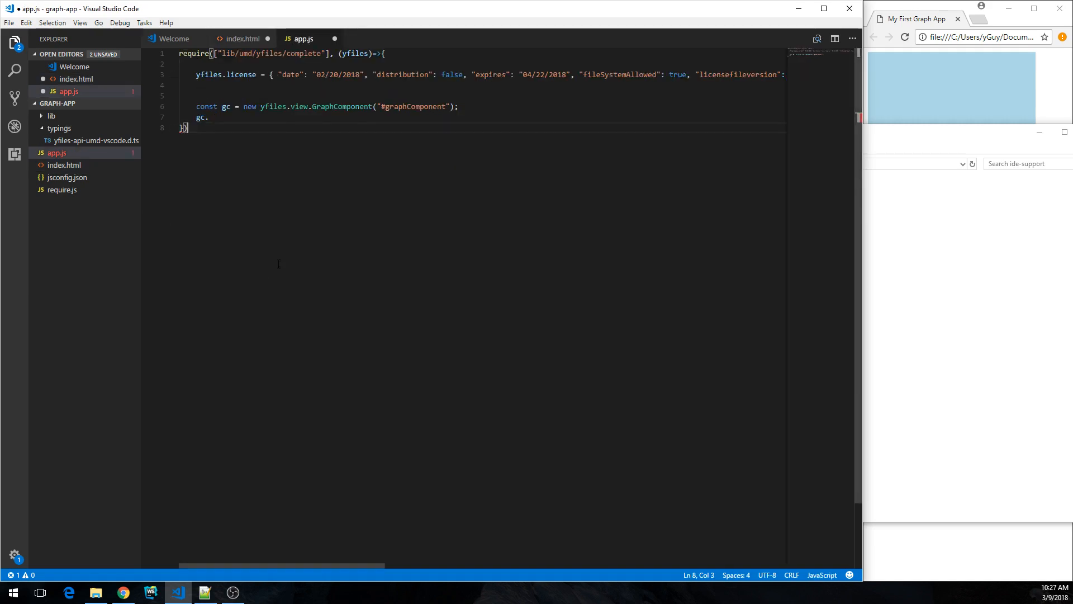
left_click(212, 117)
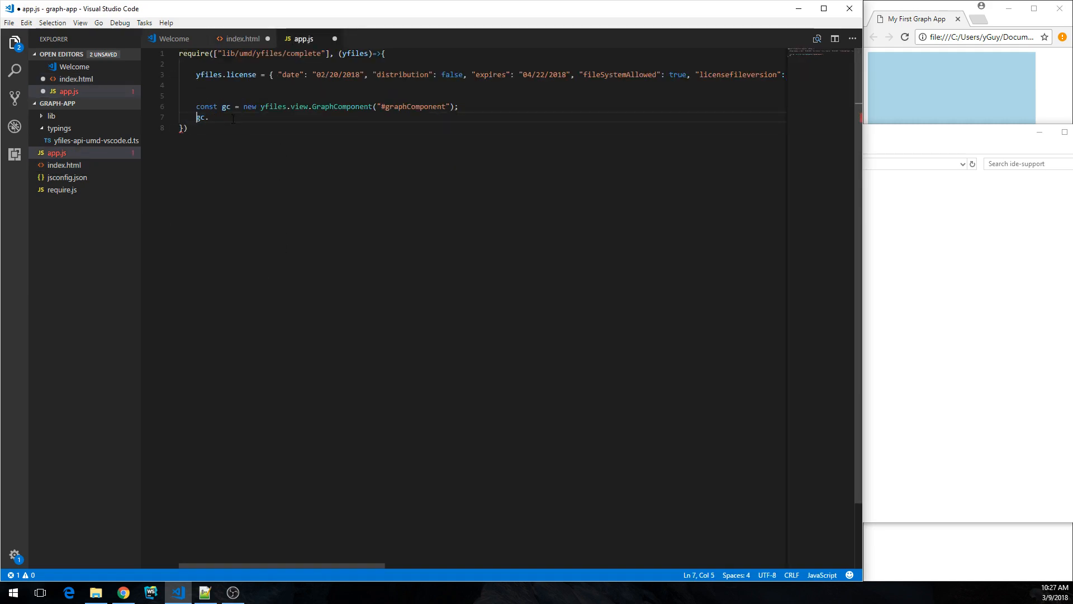
key("Backspace")
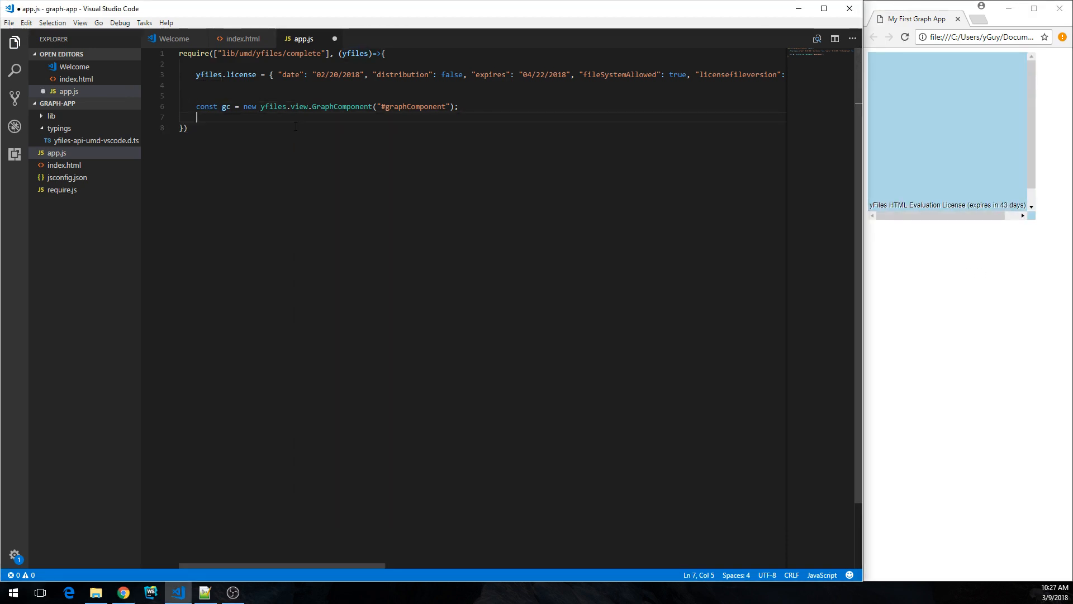
Step: Type gc. and inspect the yfiles parameter to see why completions are missing
type("gc.")
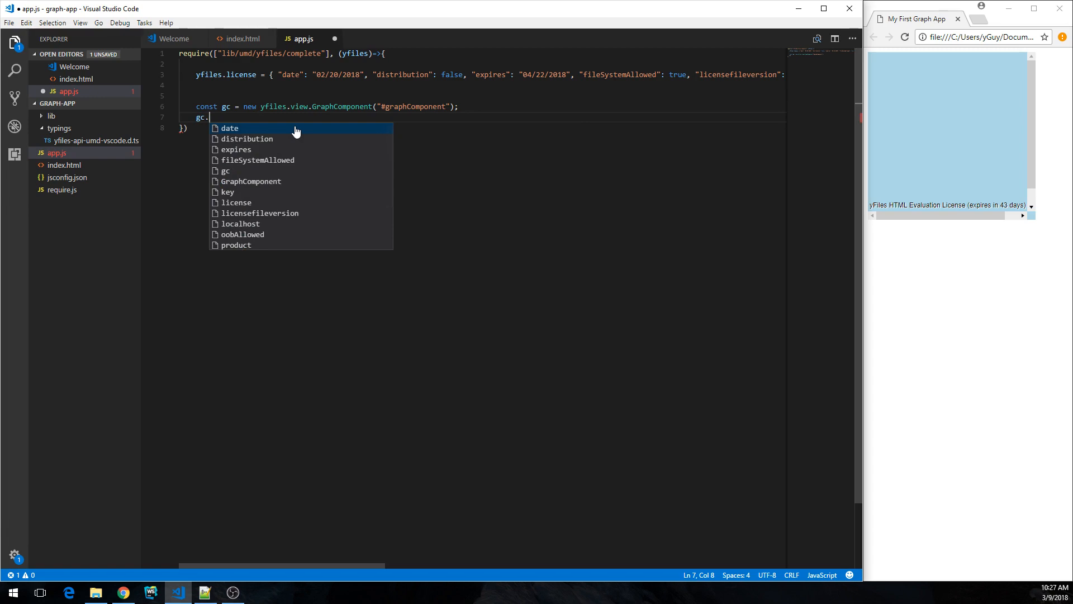
key("Escape")
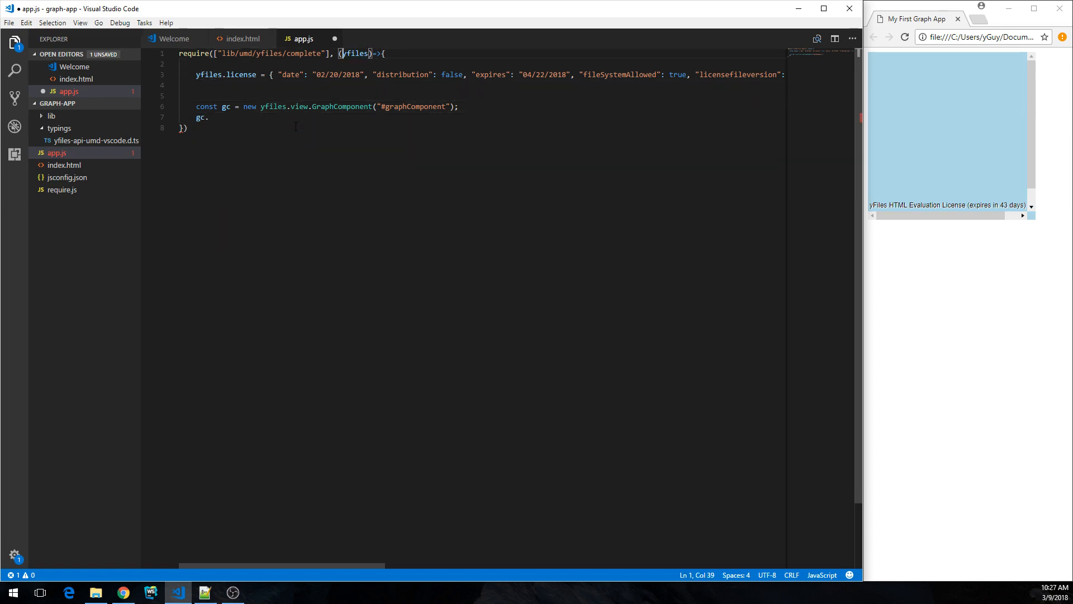
double_click(355, 52)
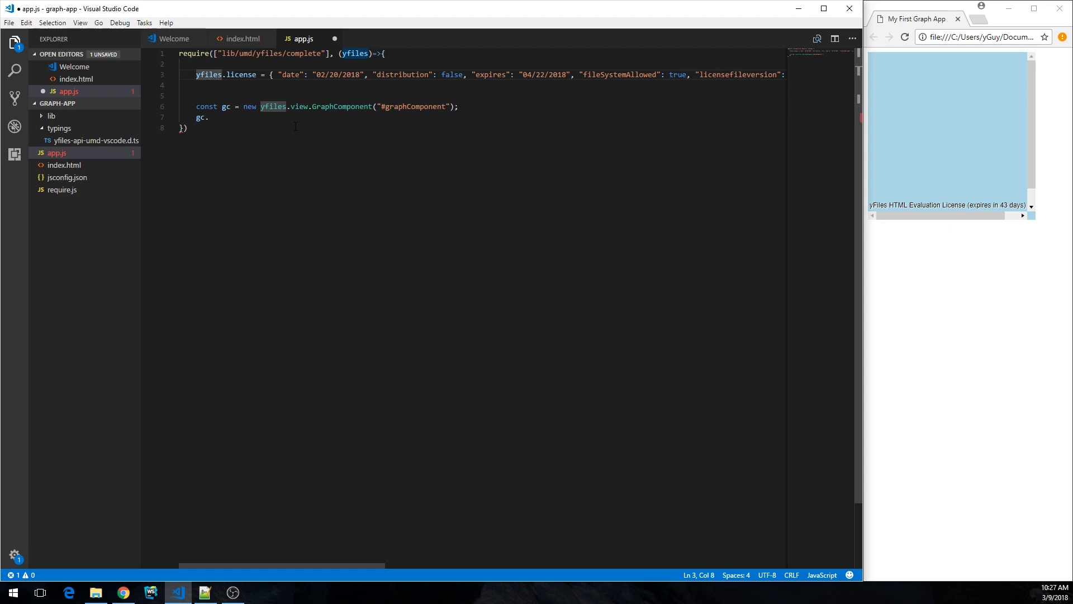
double_click(208, 74)
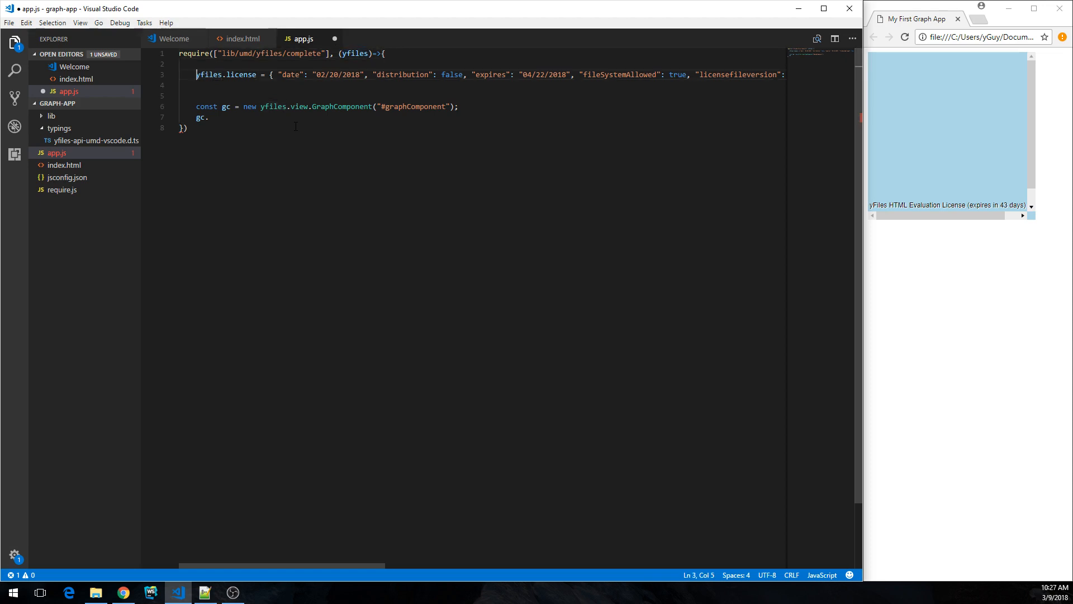
double_click(354, 53)
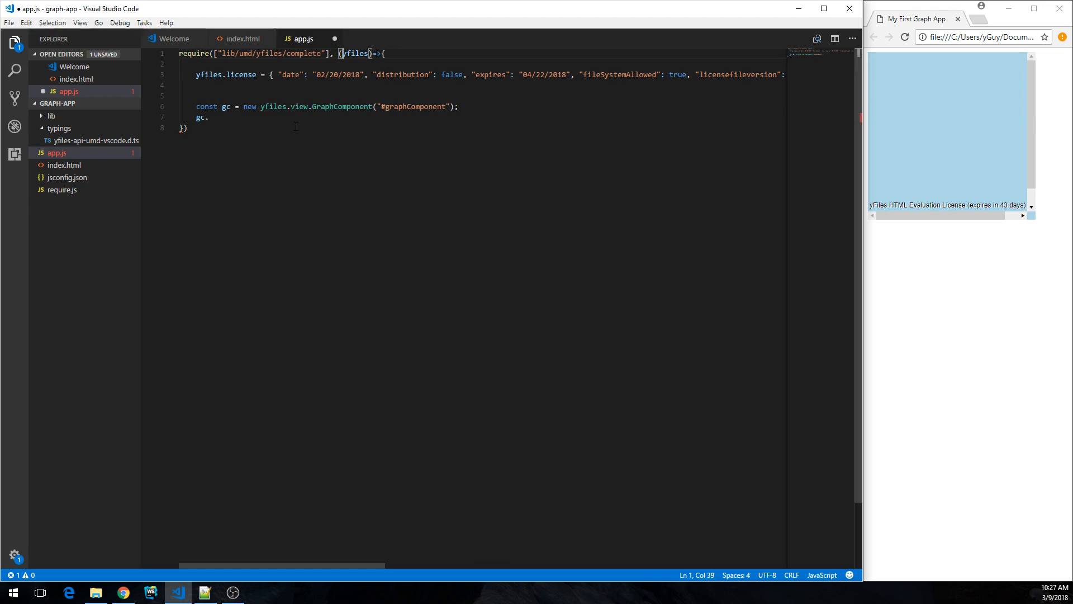
type("/")
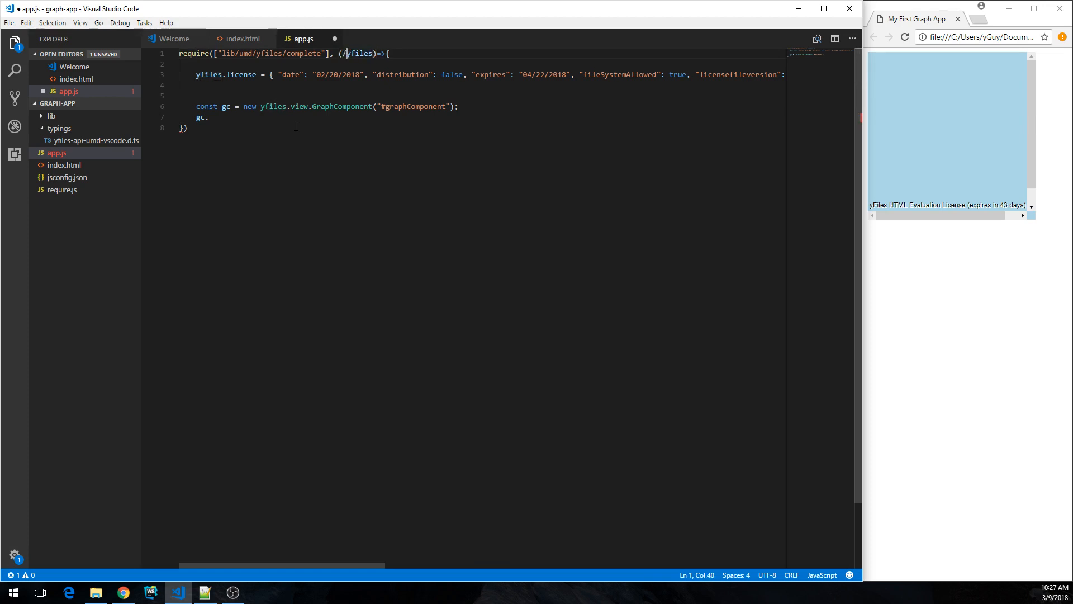
type("**")
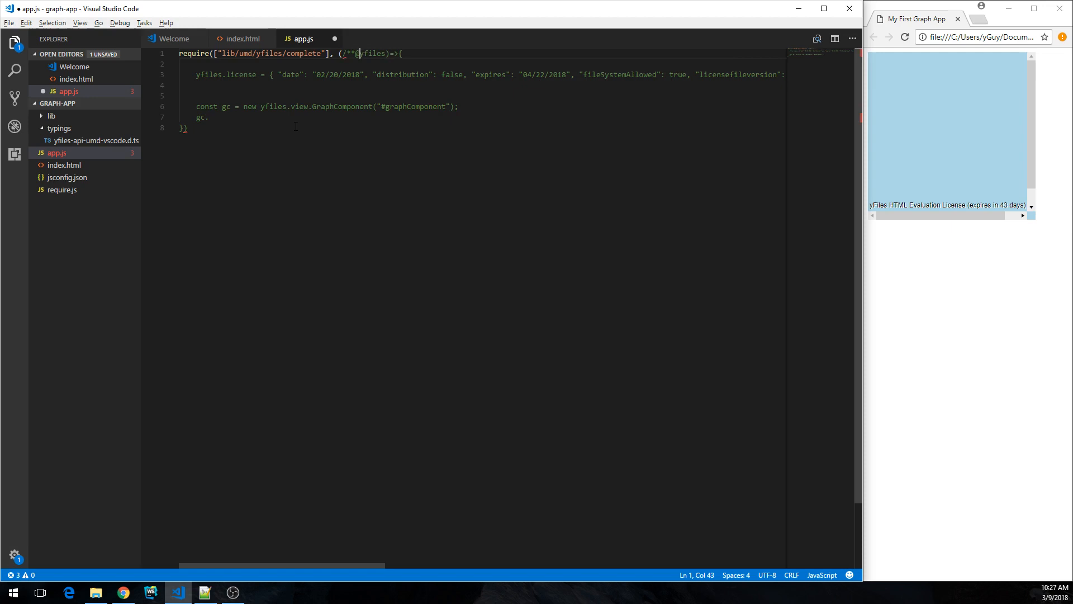
type("@type {yfiles_namespace")
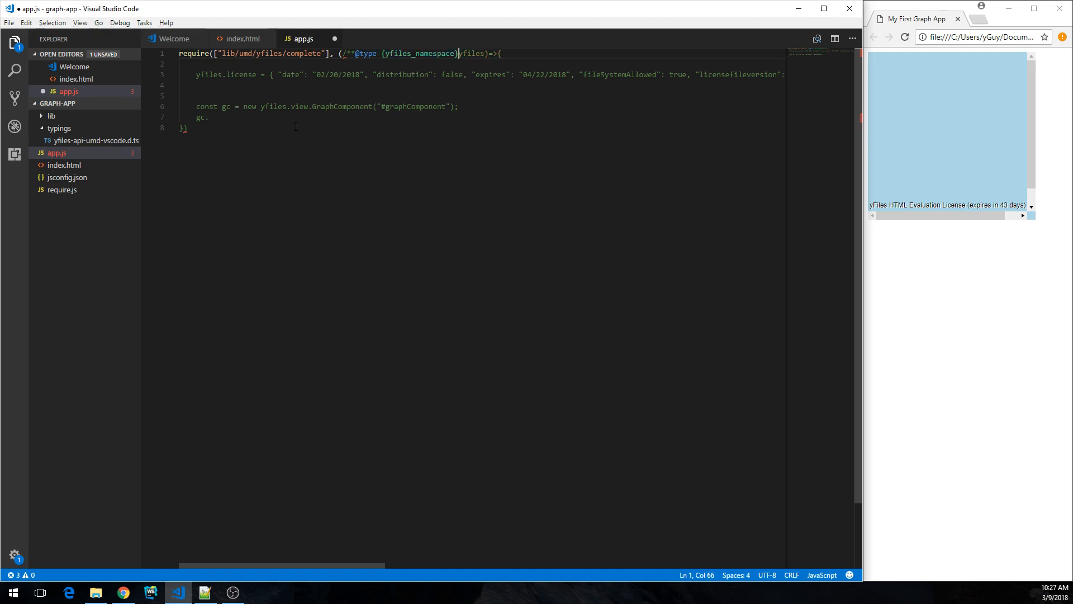
type("*/")
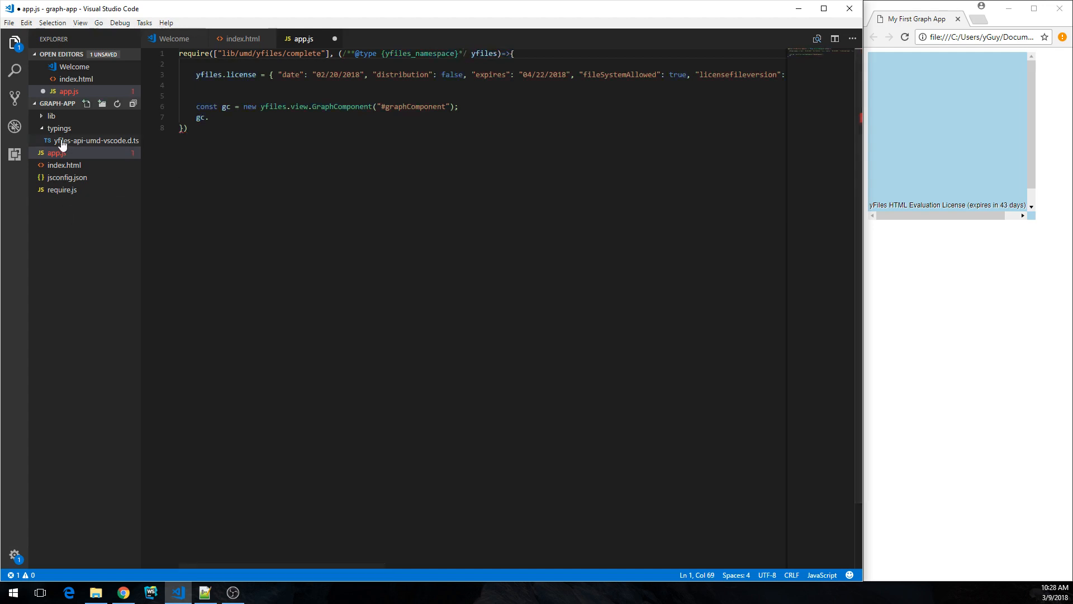
double_click(340, 106)
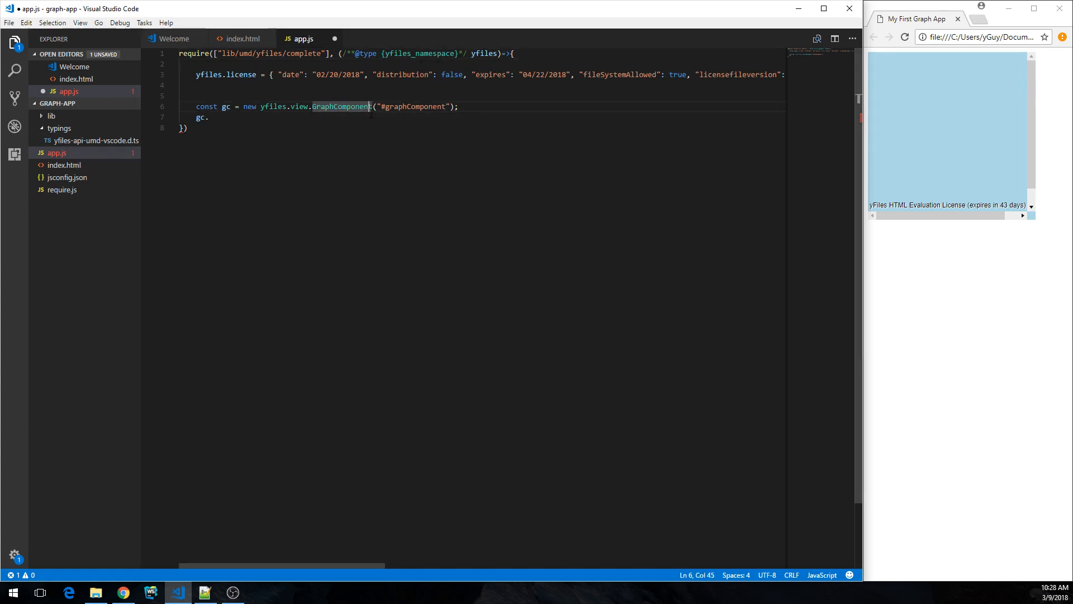
mouse_move(370, 106)
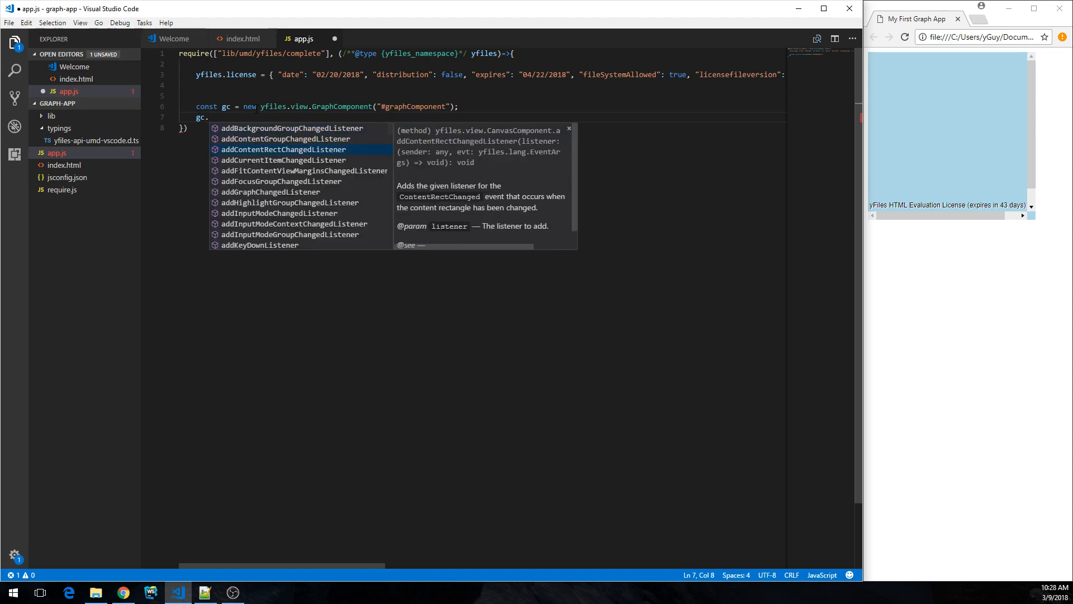
scroll("down", 3)
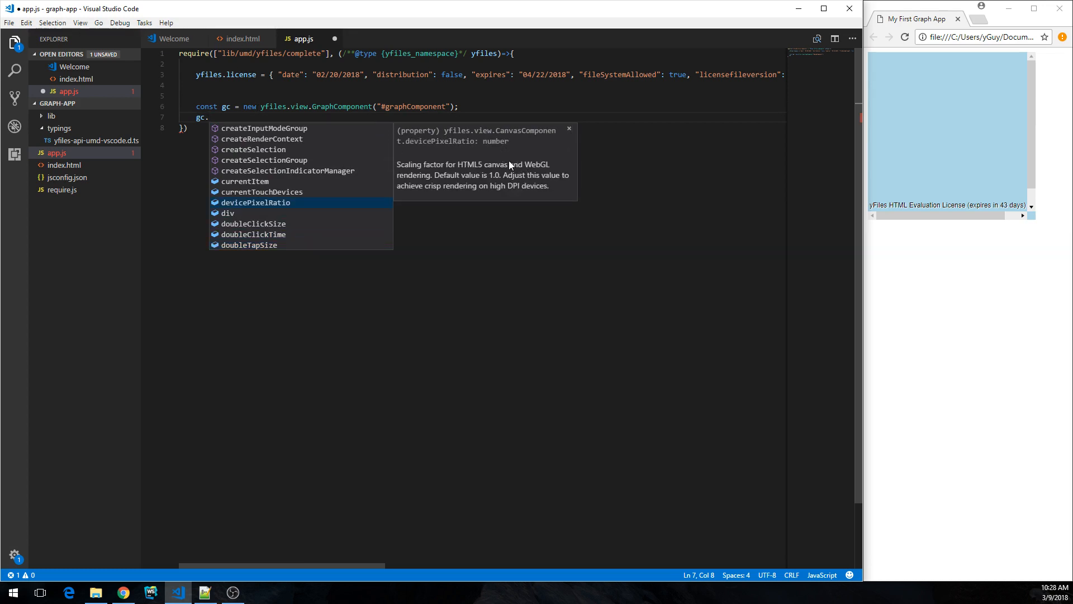
key("Escape")
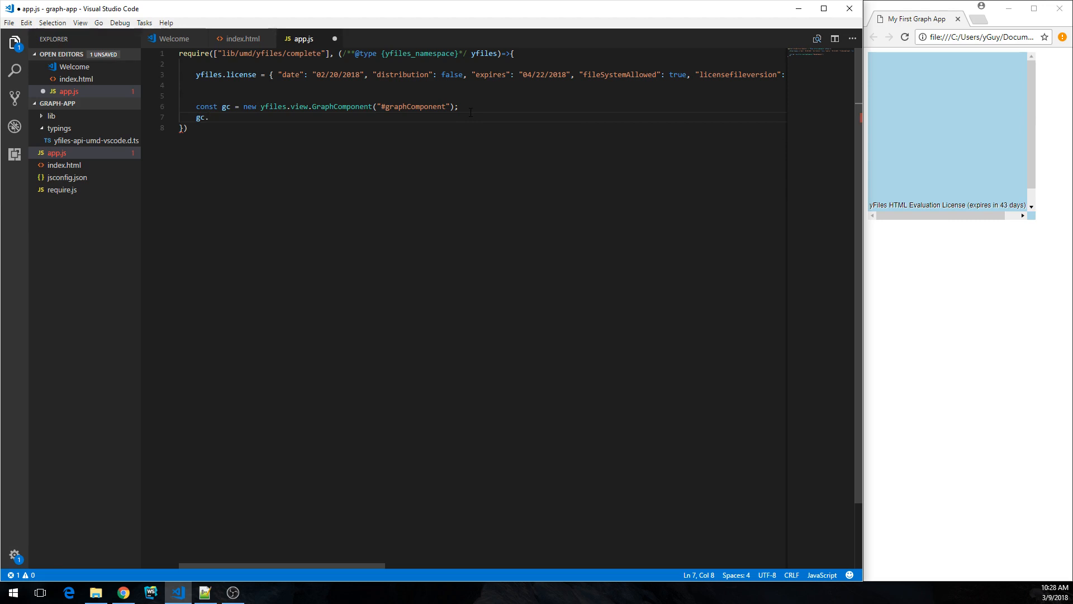
Step: Write gc.graph.createNode() using the createNode completion for node n1
type("gr")
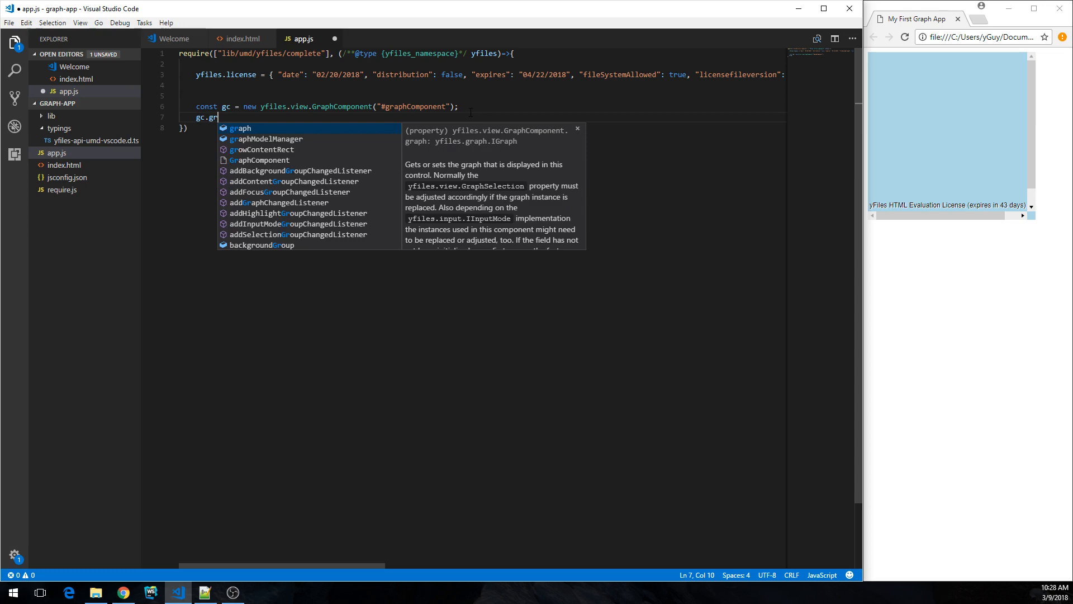
type("aph.cr")
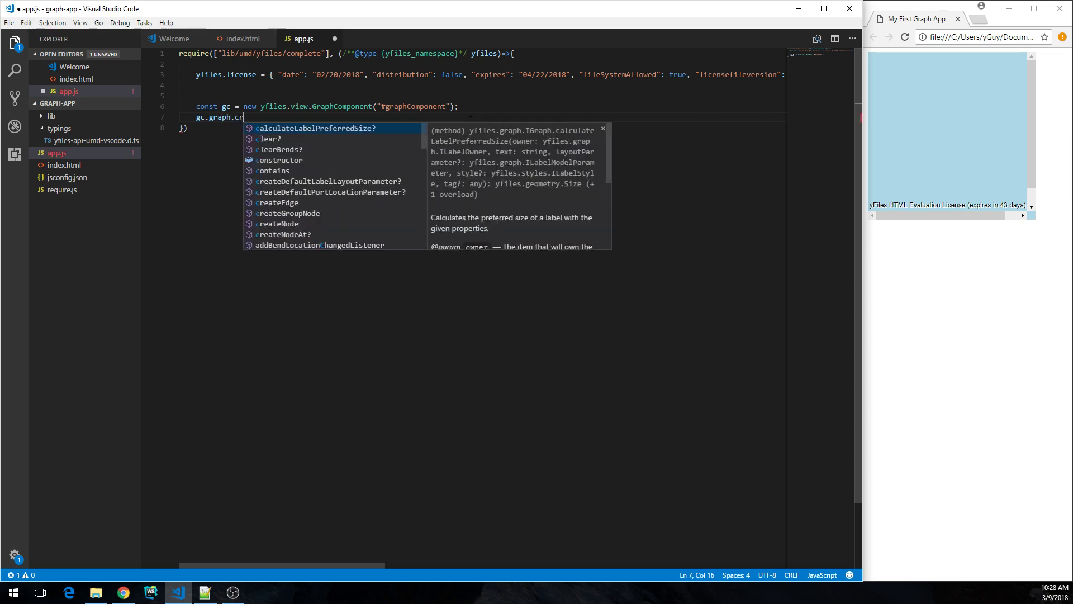
type("e")
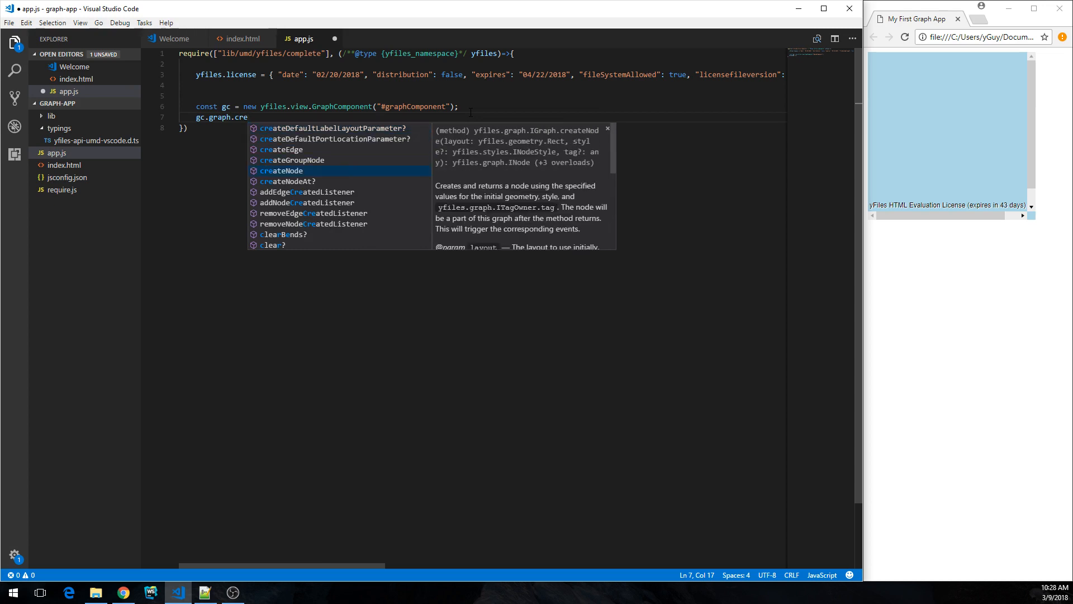
key("Tab")
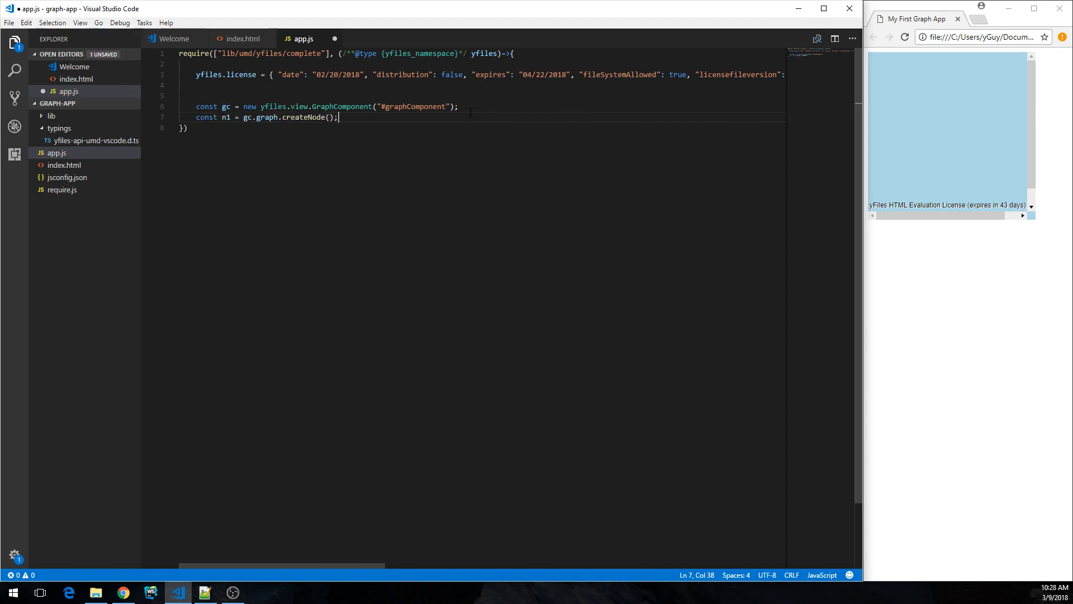
mouse_move(449, 129)
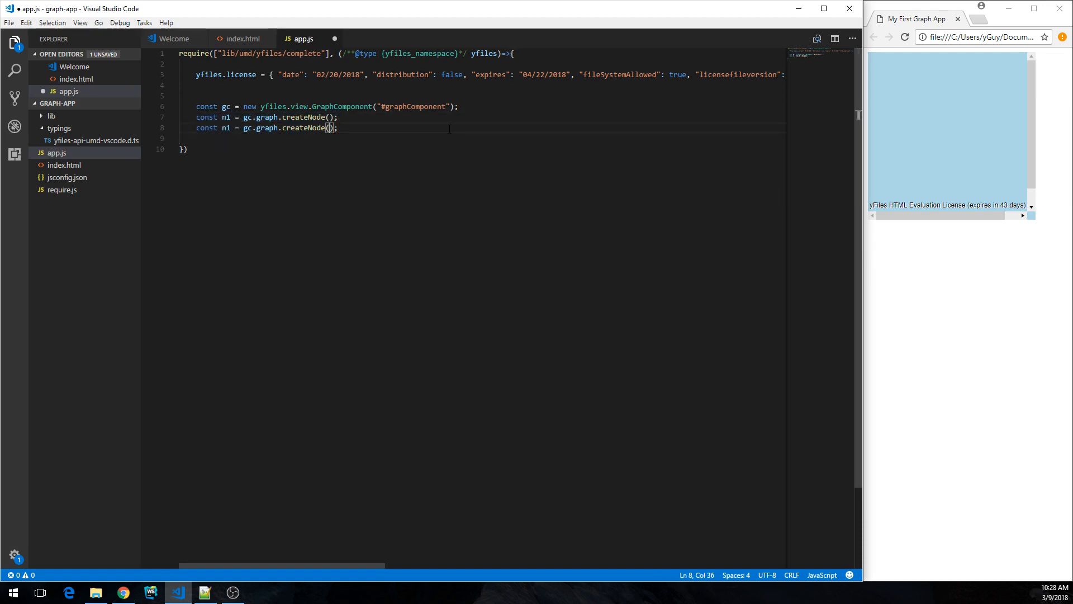
Step: Give the second createNode call the bounds array [100,100,30,30]
type("[]")
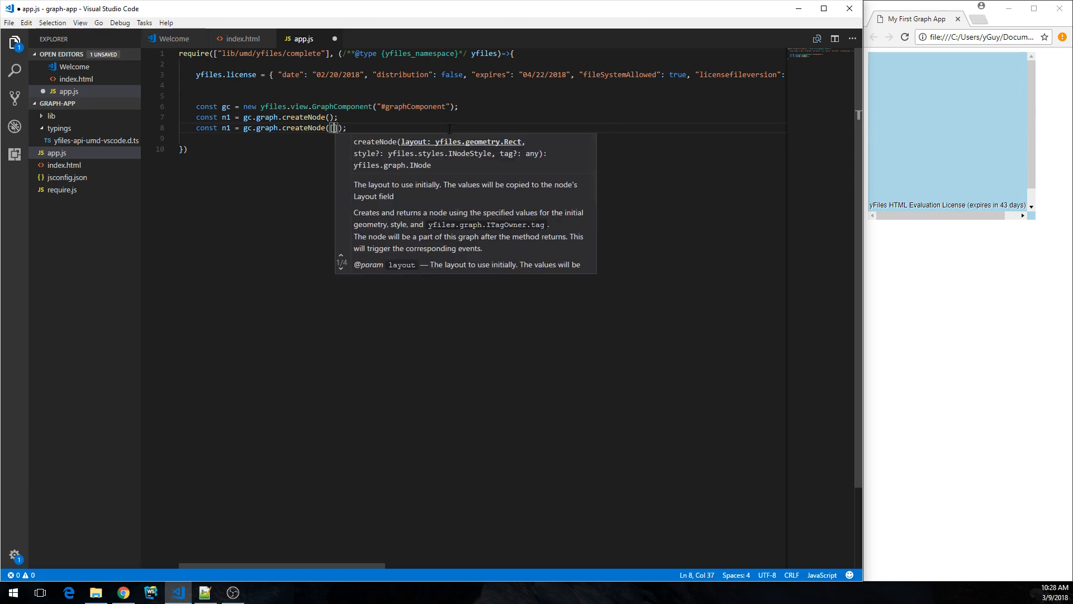
type("100,300")
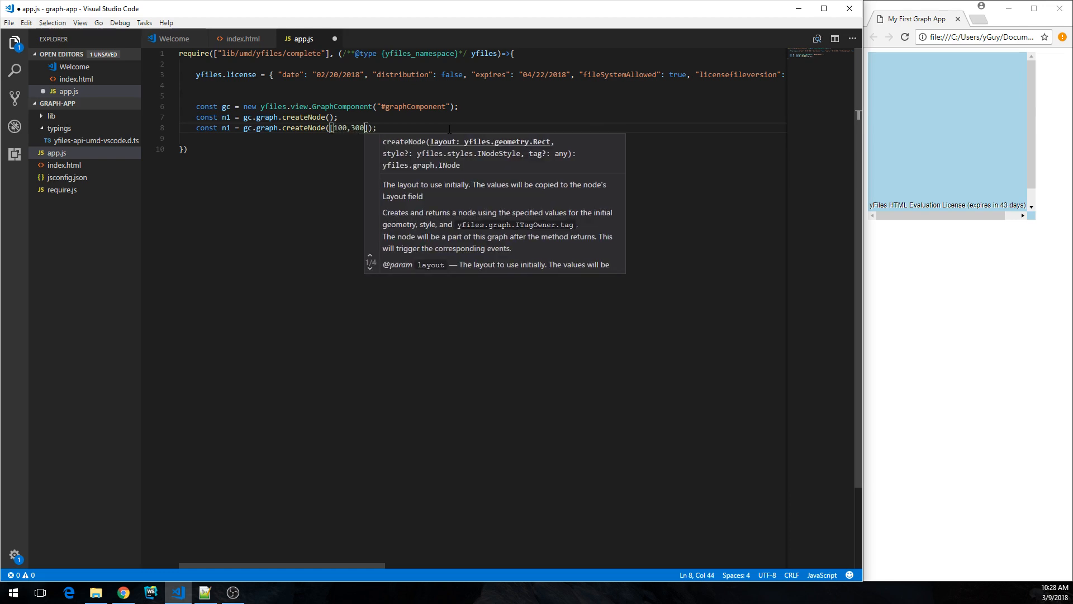
type("100")
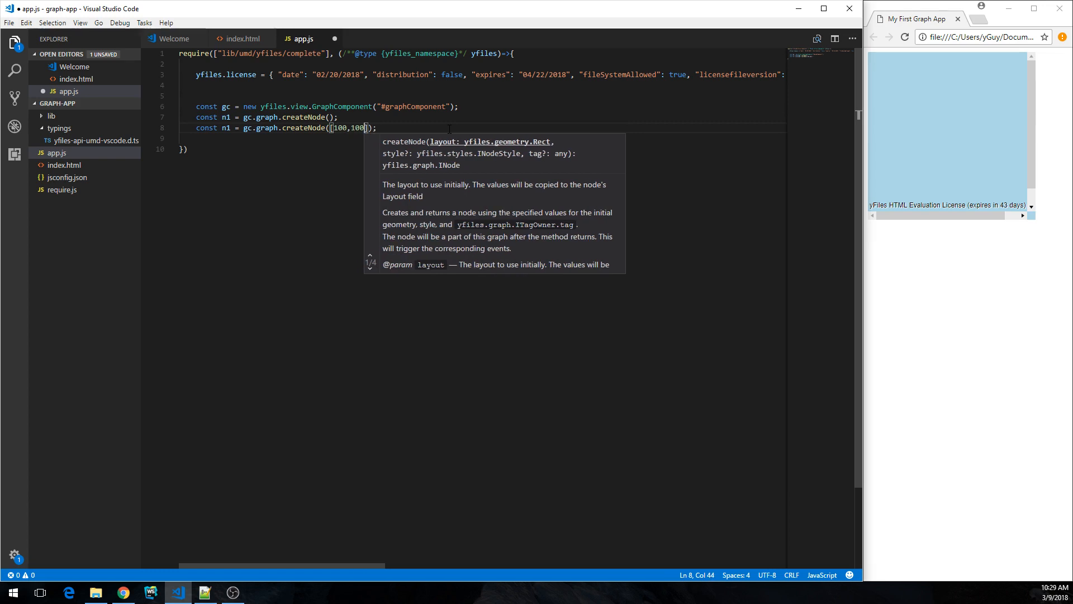
type(",30,30")
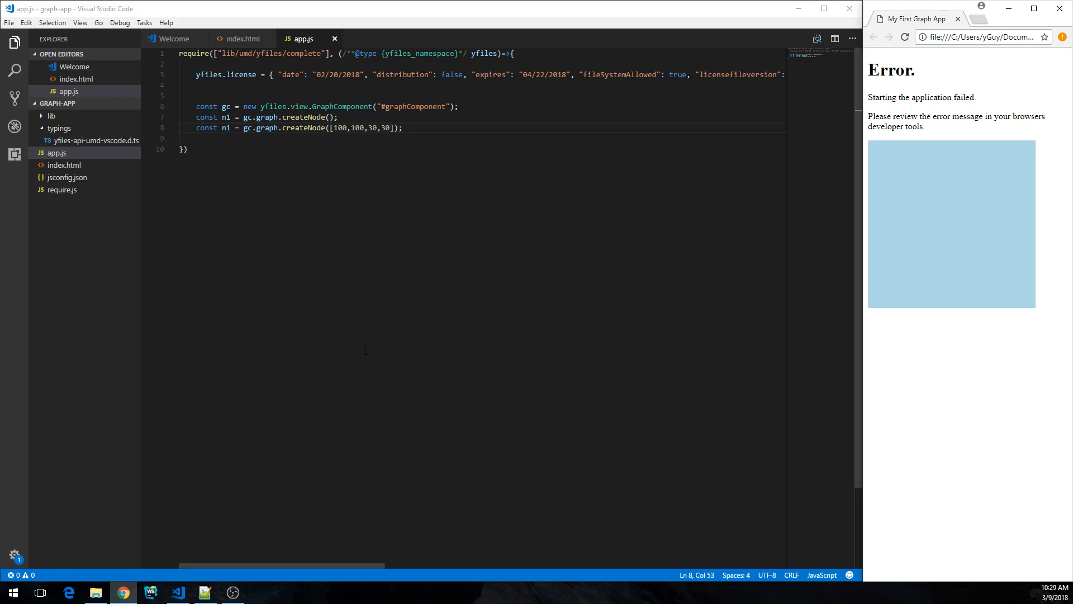
mouse_move(966, 374)
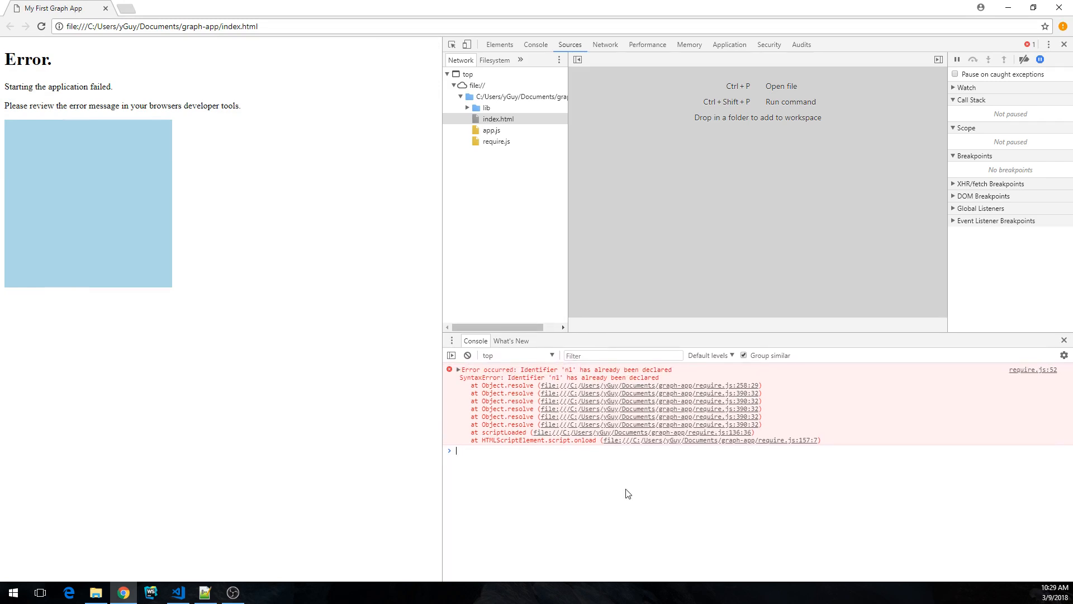
mouse_move(653, 135)
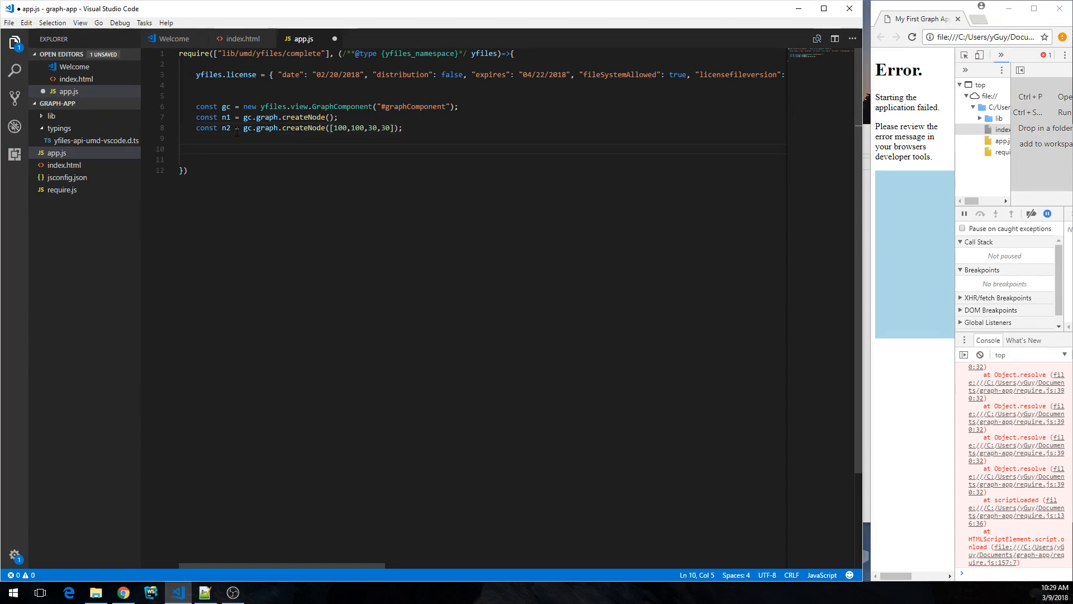
Step: Add const edge = gc.graph.createEdge(n1, n2 connecting the two nodes
type("const edge = gc.graph.createEdge(")
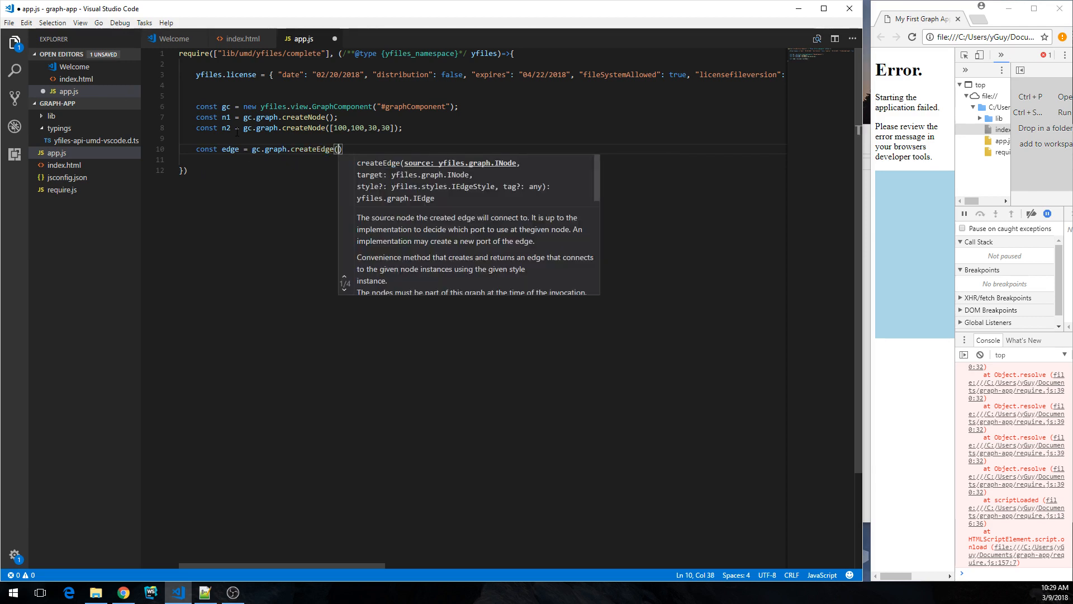
type("n1,")
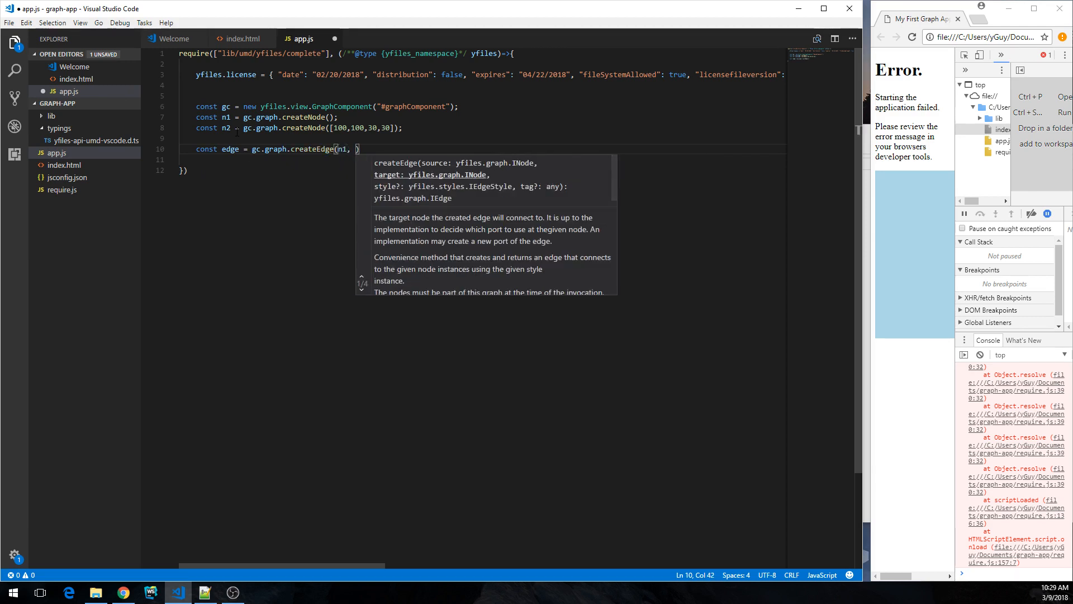
type("n2")
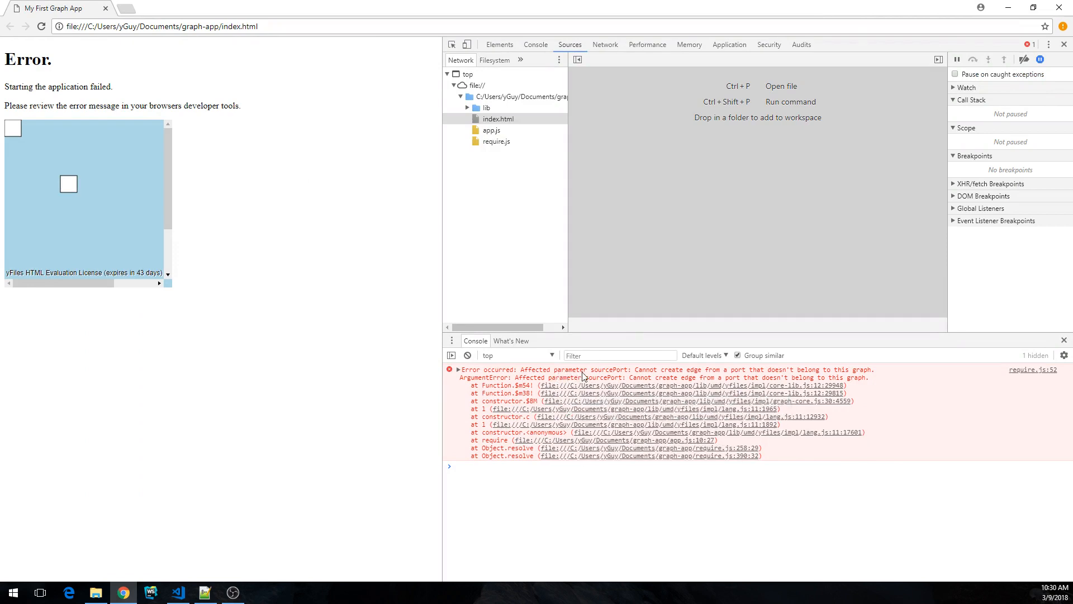
mouse_move(772, 373)
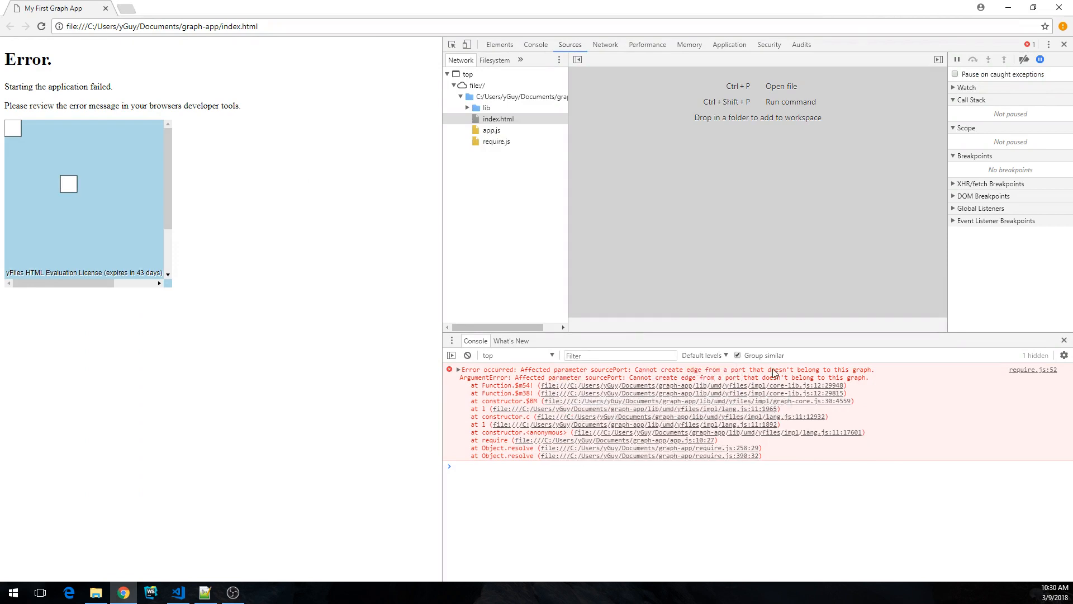
mouse_move(660, 455)
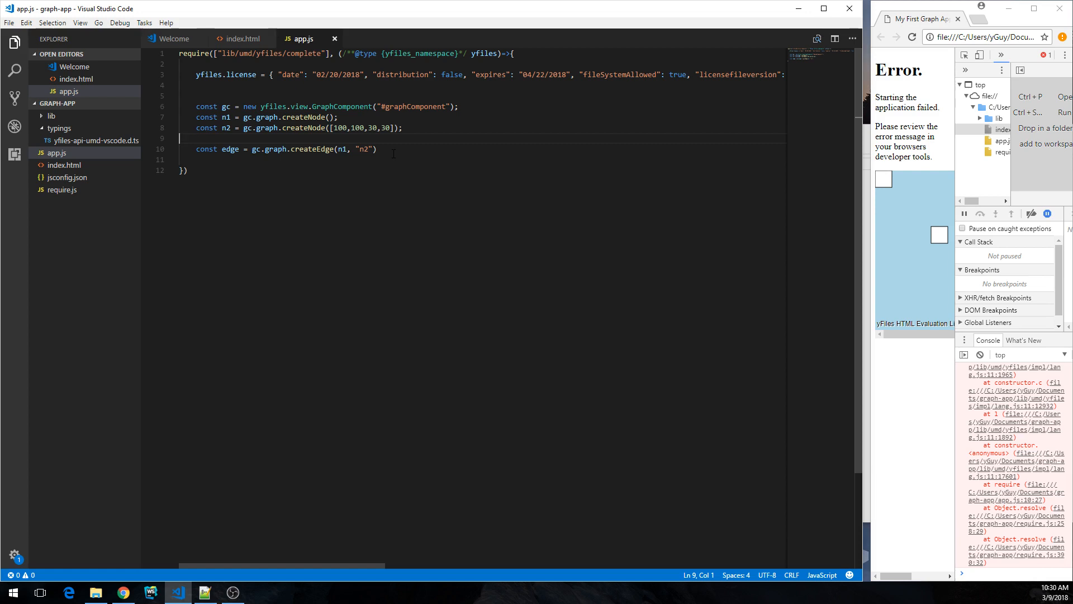
mouse_move(356, 206)
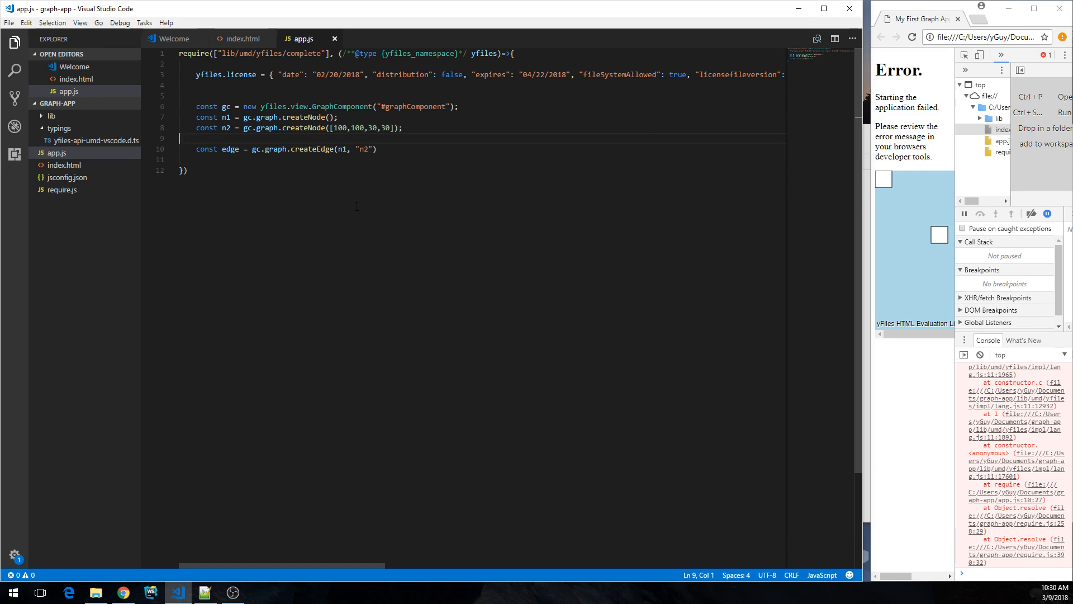
Step: Open index.html to check its require.js and app.js script tags
left_click(242, 38)
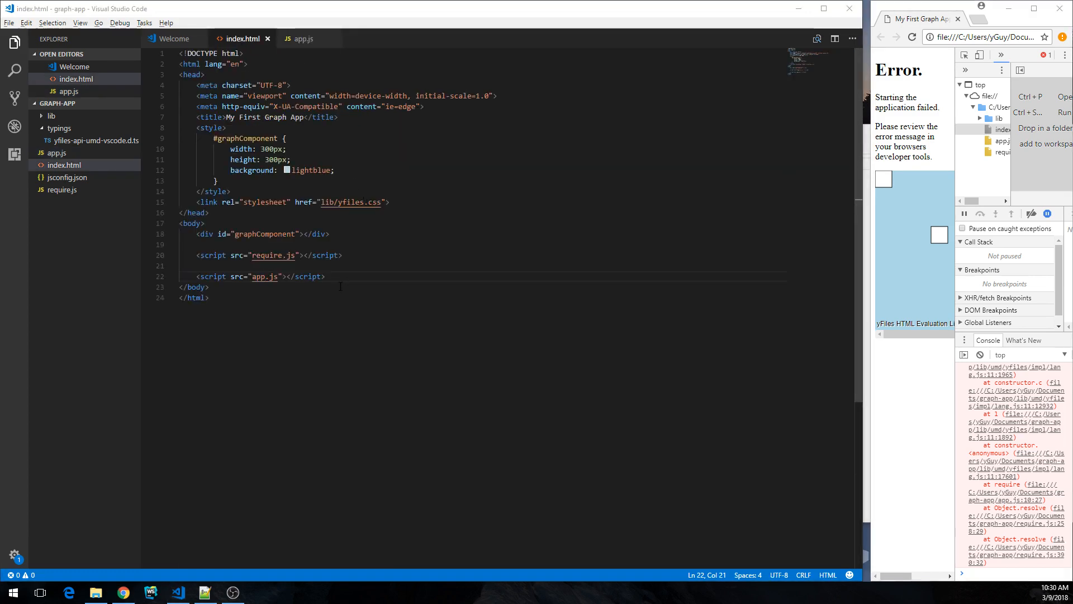
Step: Copy yfiles-typeinfo.js from the ide-support folder into graph-app's lib folder
left_click(96, 592)
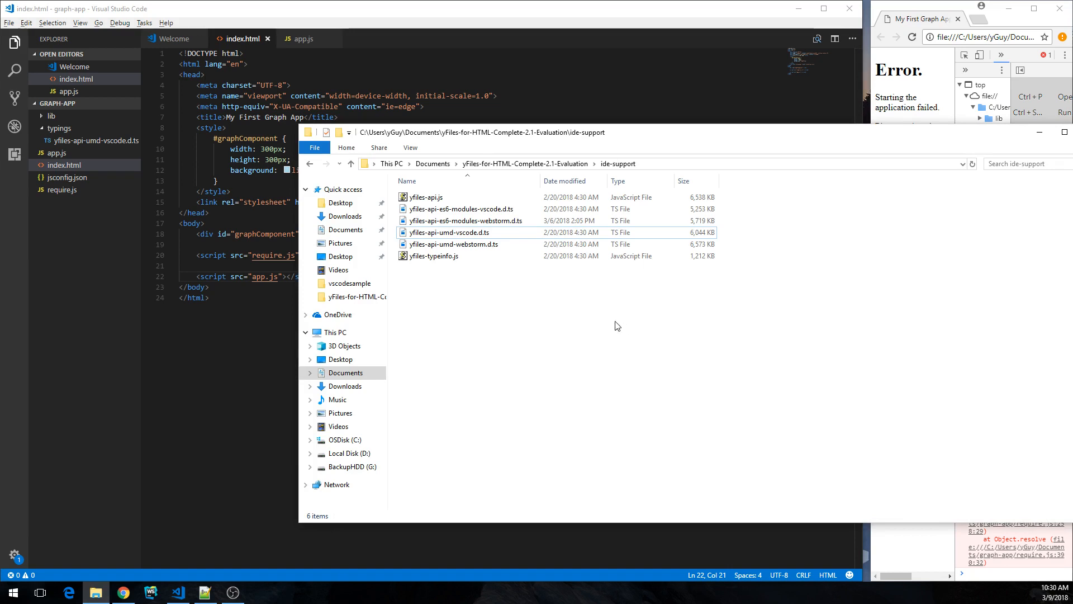
left_click(434, 255)
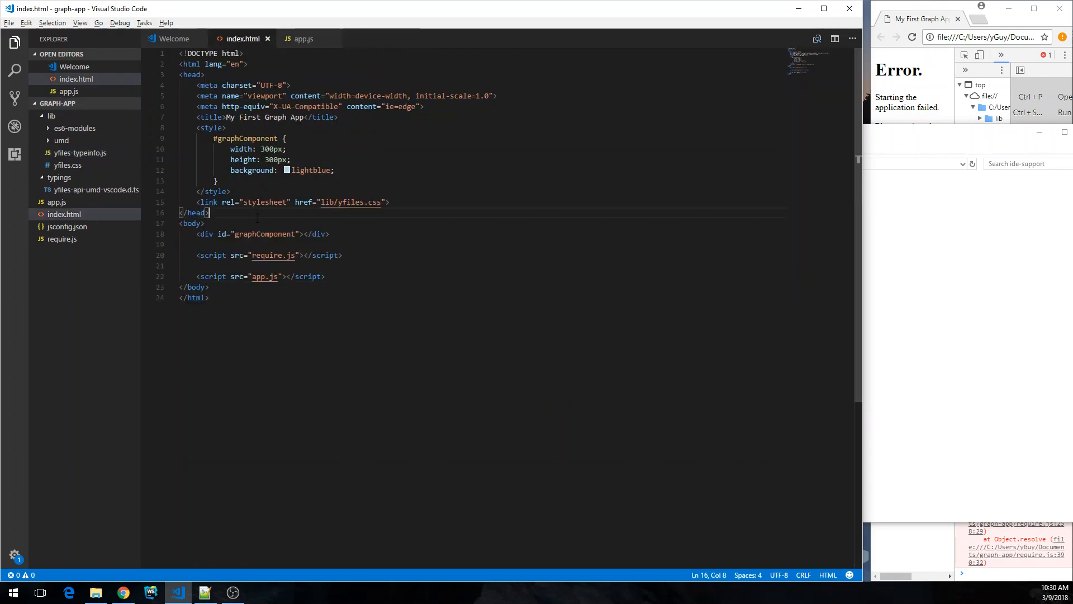
Step: Add a script tag loading lib/yfiles-typeinfo.js above the require.js include in index.html
key("Enter")
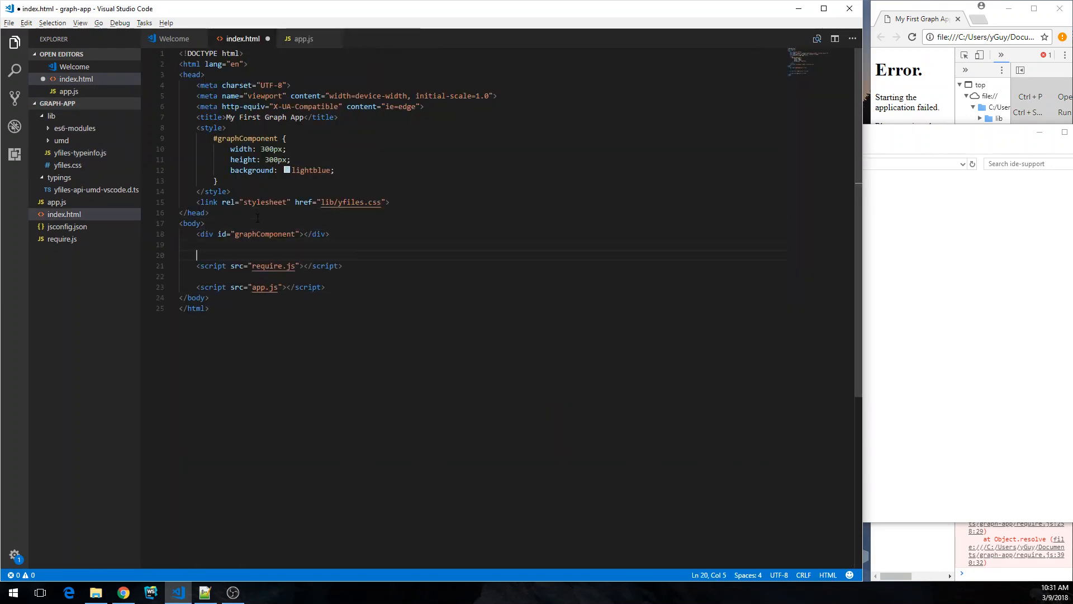
type("script src=\"lib/\"></script>")
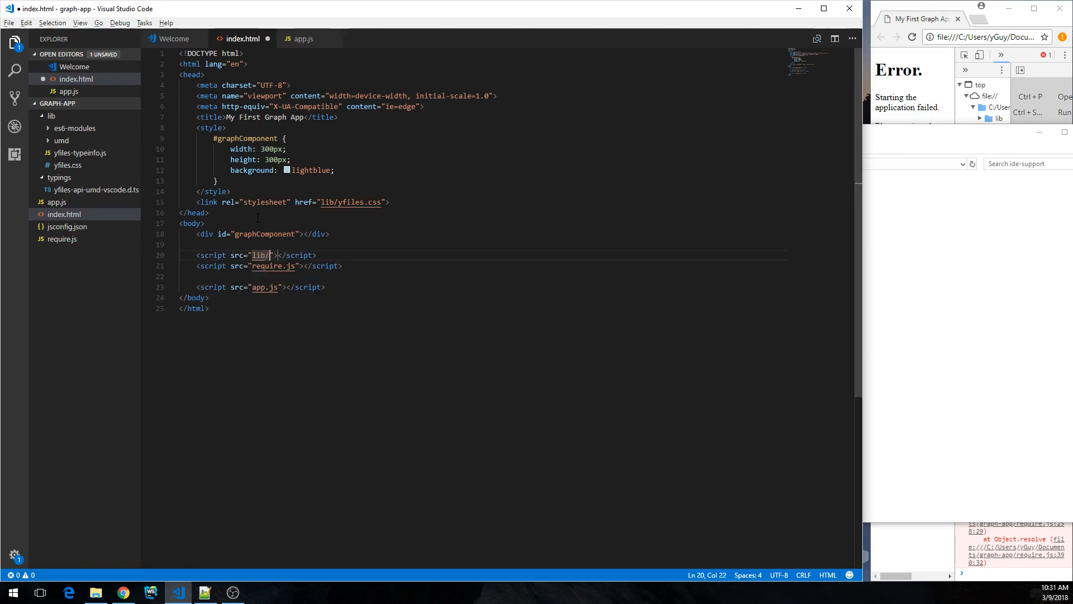
type("yfiles-typeinfo")
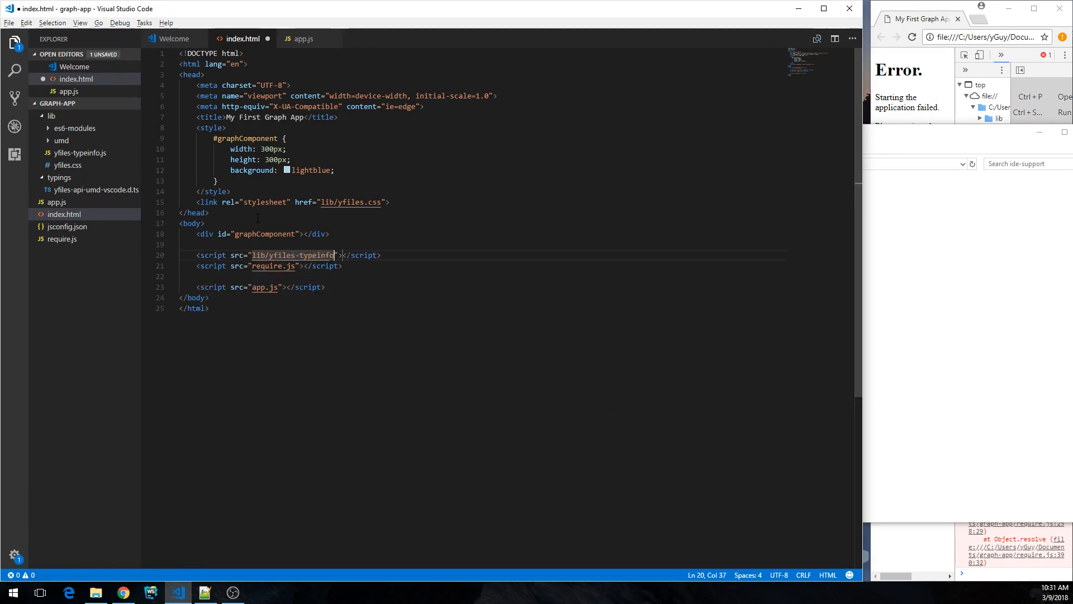
type(".js")
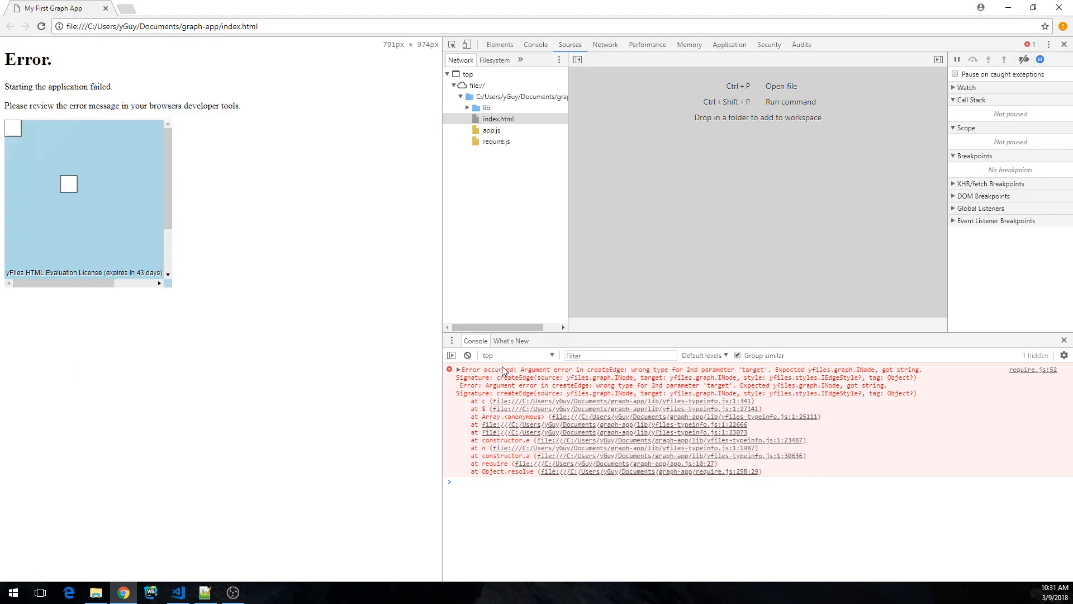
mouse_move(523, 374)
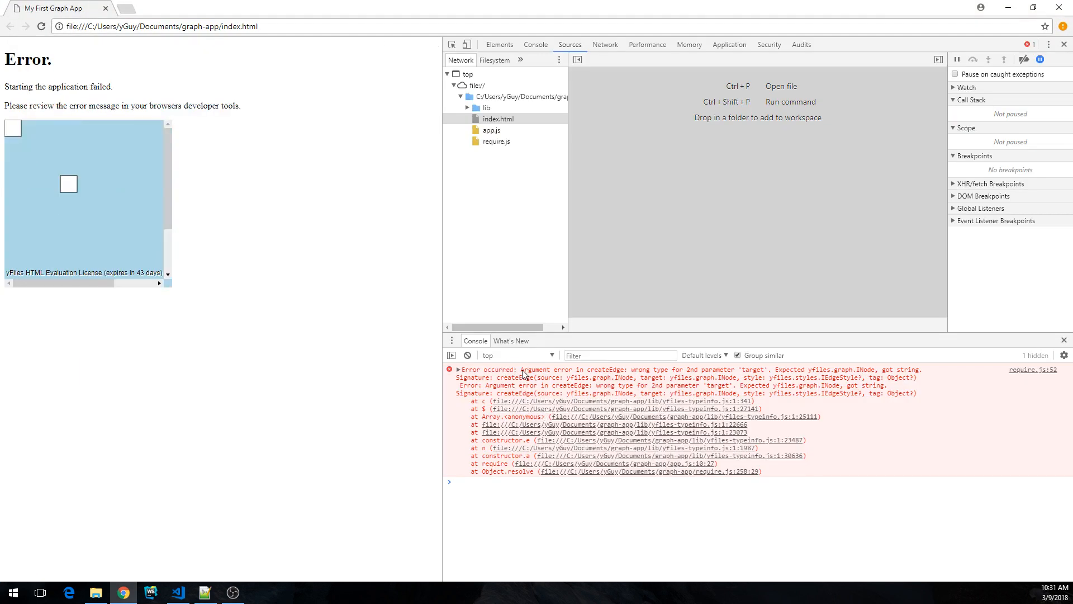
mouse_move(629, 373)
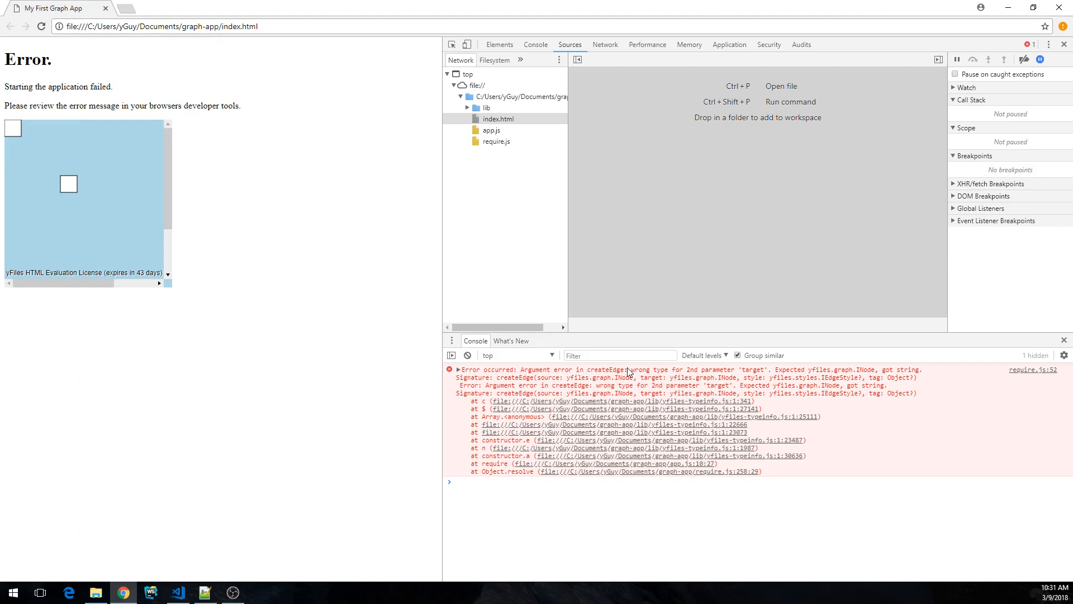
mouse_move(753, 372)
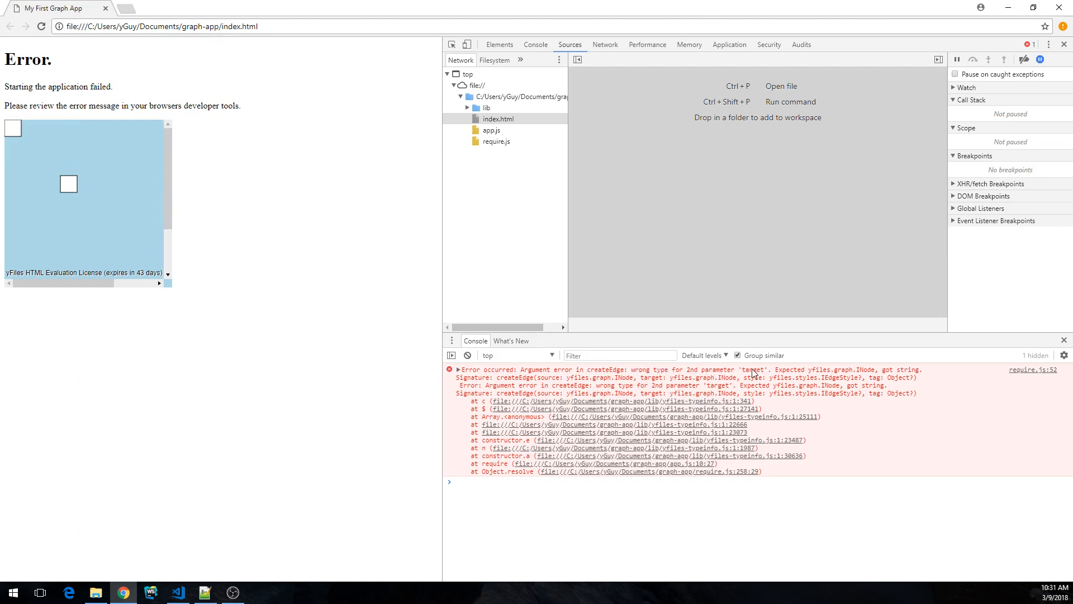
mouse_move(856, 372)
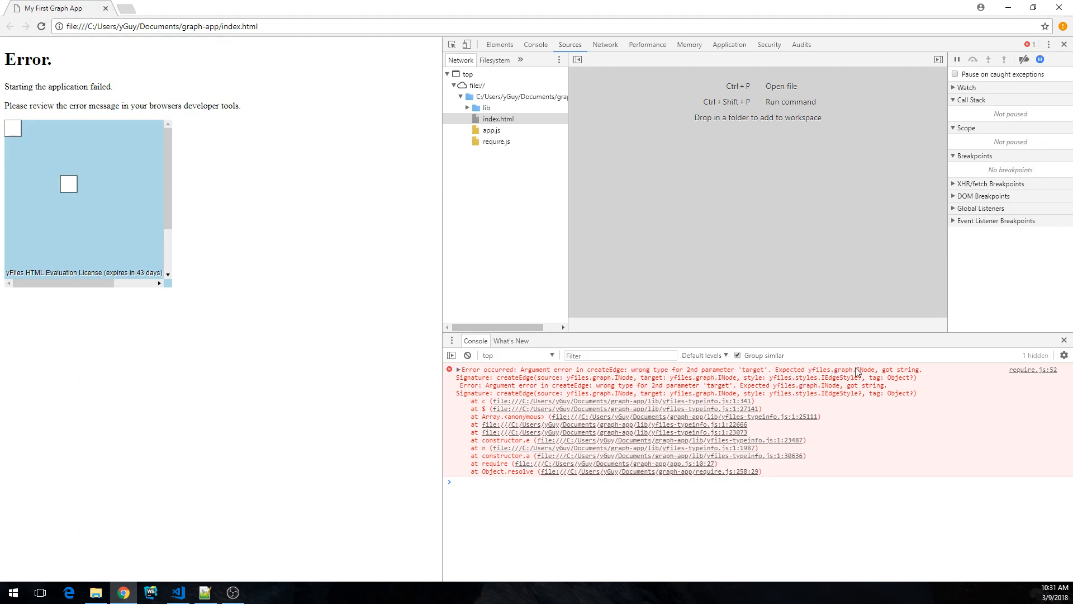
mouse_move(922, 373)
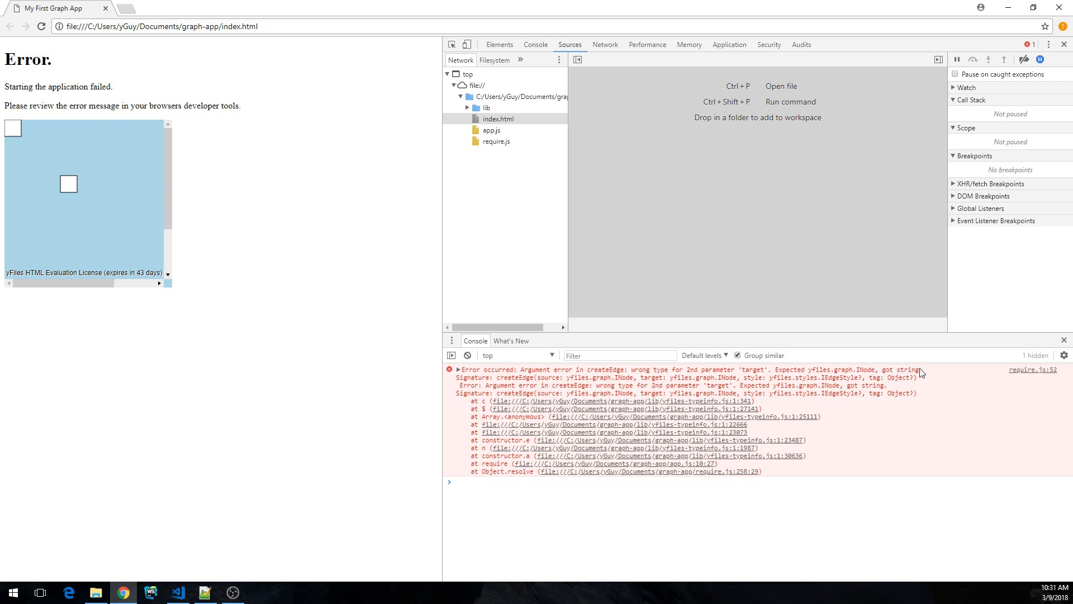
mouse_move(501, 382)
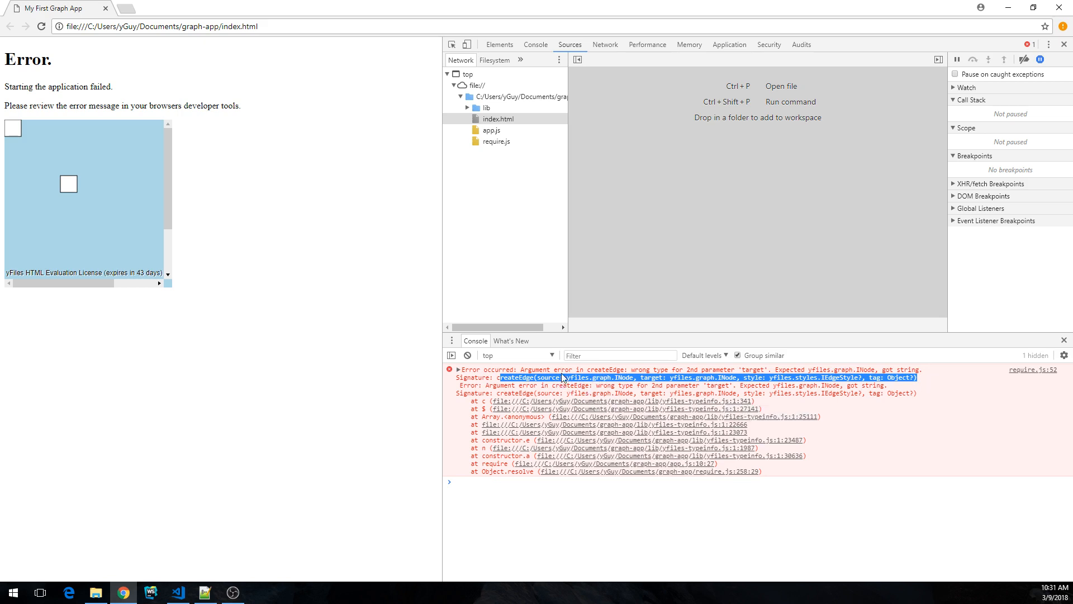
mouse_move(726, 380)
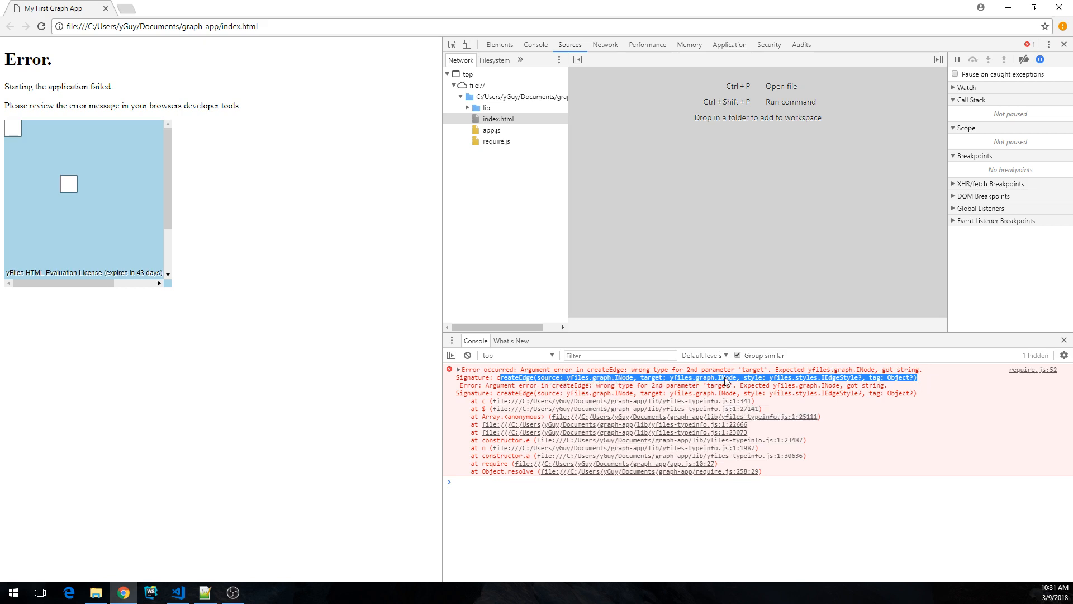
mouse_move(887, 382)
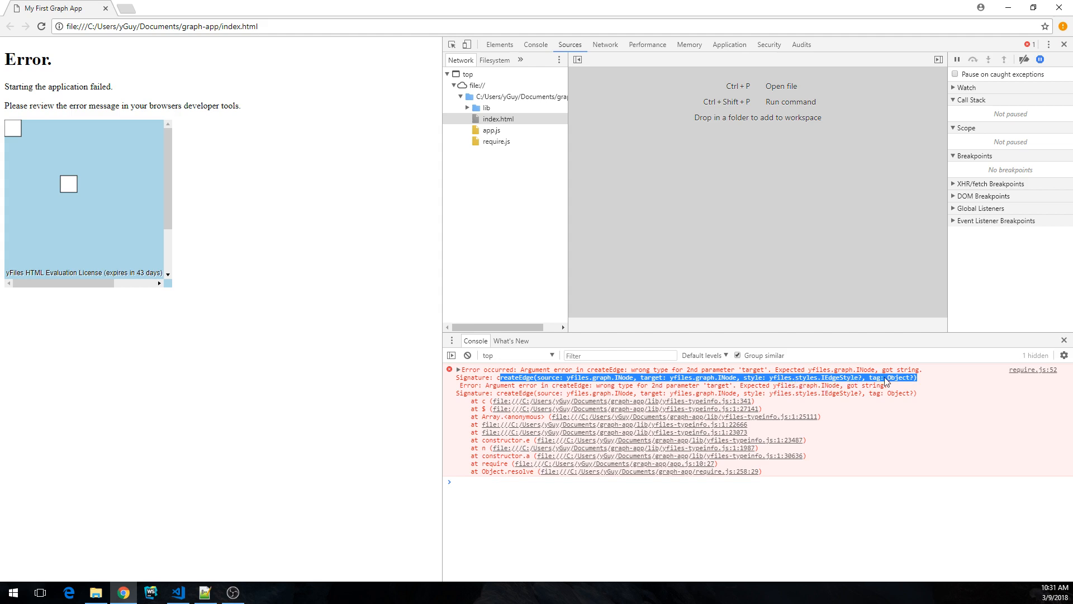
mouse_move(401, 289)
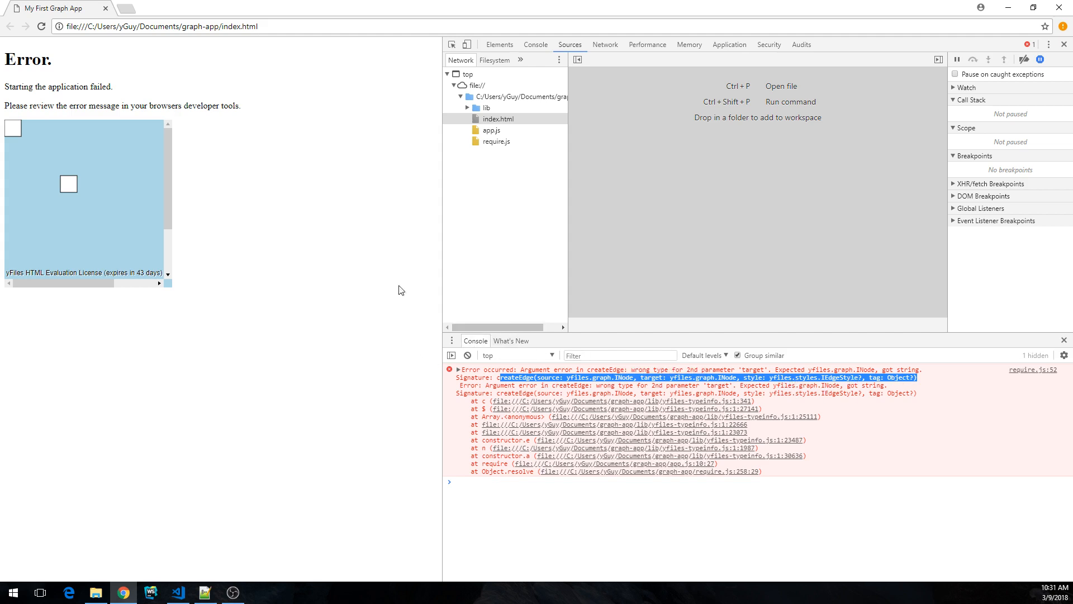
Step: Return to Visual Studio Code after reading the createEdge INode error in Chrome's console
left_click(177, 592)
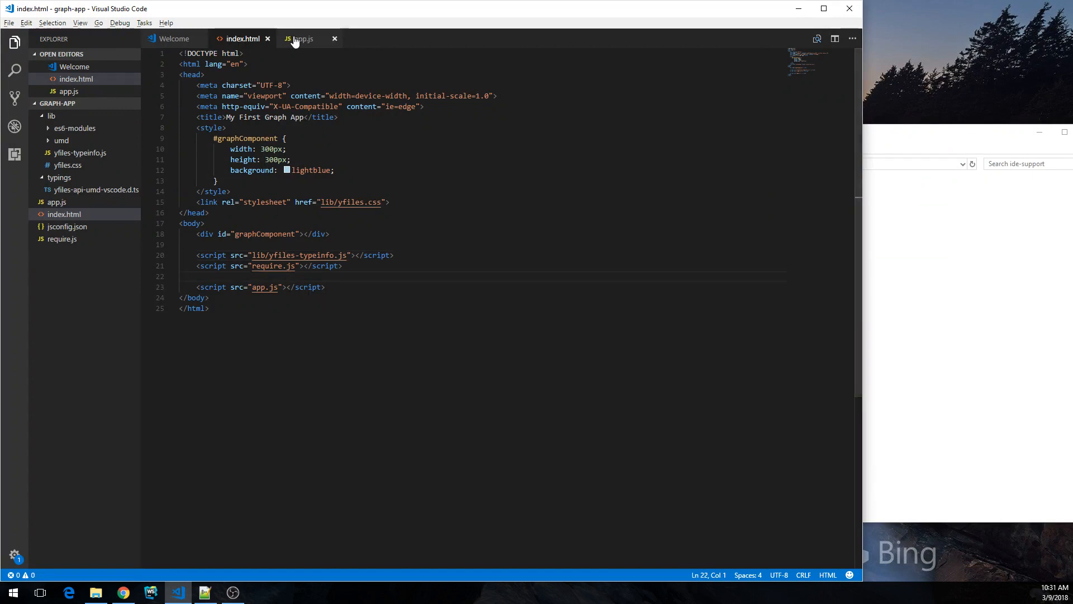
Step: Switch to app.js to fix createEdge to take node n2 instead of a string
left_click(302, 38)
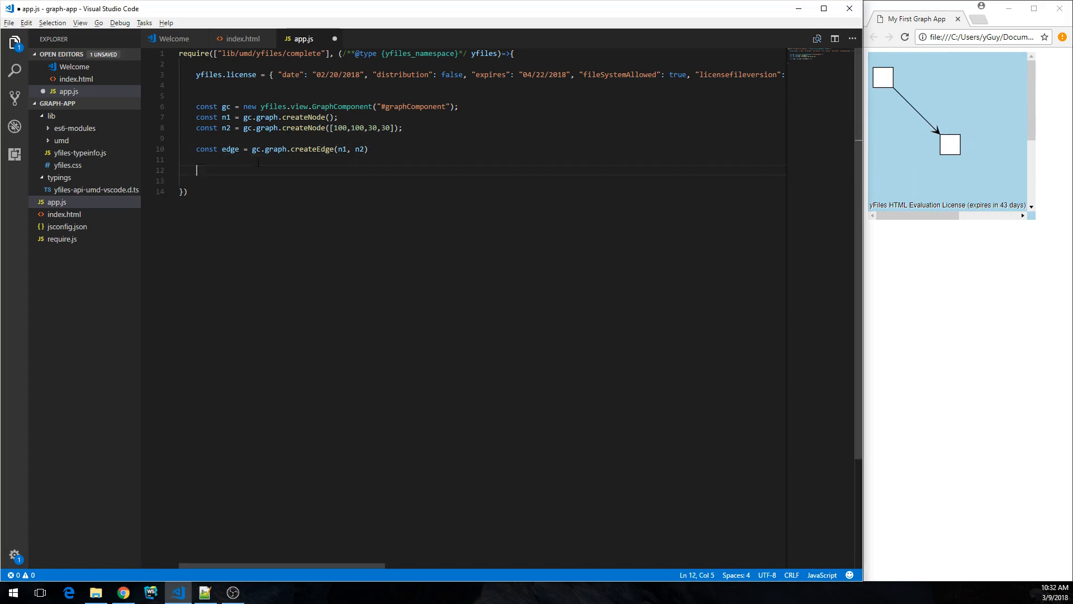
Step: Loop gc.graph.nodes.forEach((node, i) => ...) adding label String(i) to each node
type("gc.graph.n")
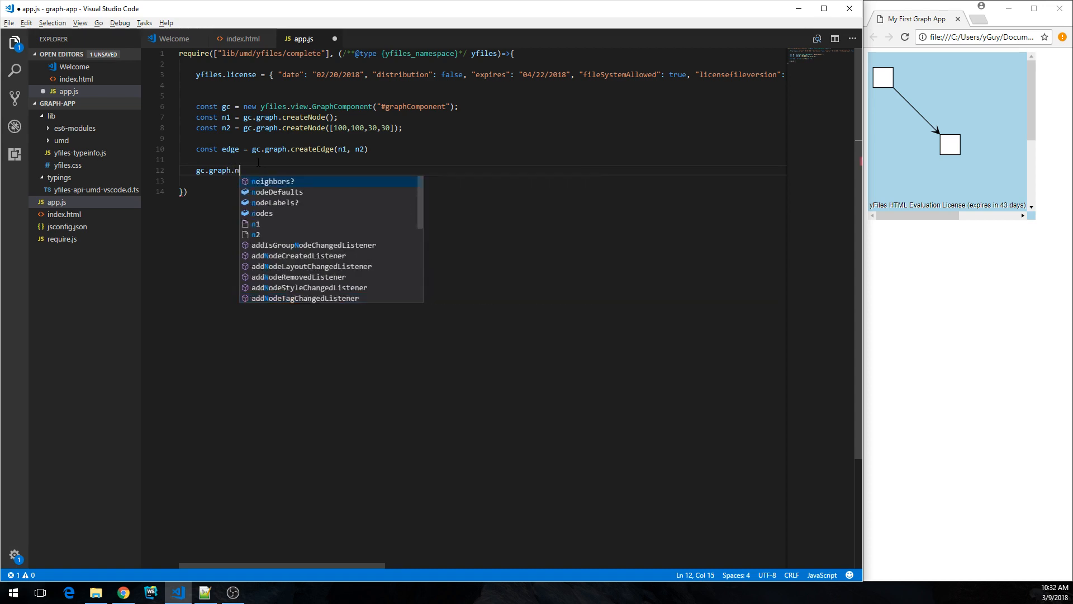
type("odes.for")
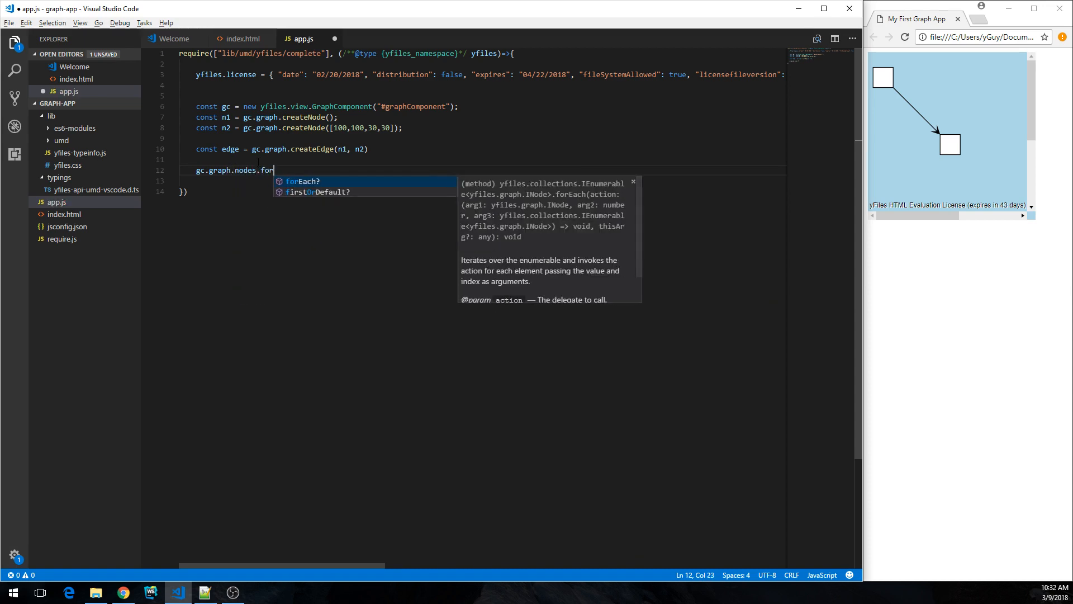
key("Tab")
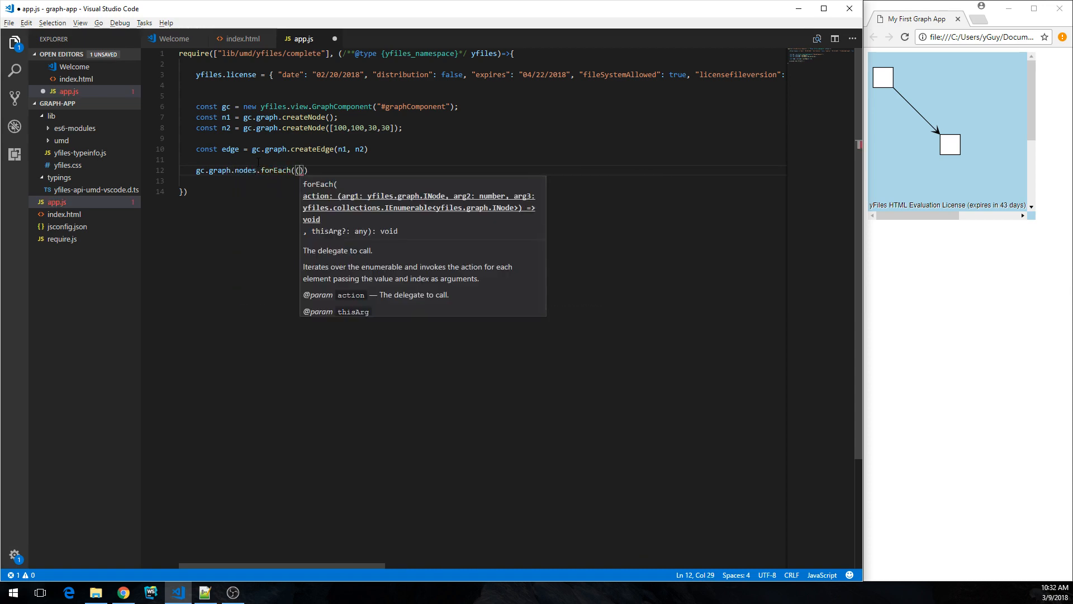
type("(node, i)")
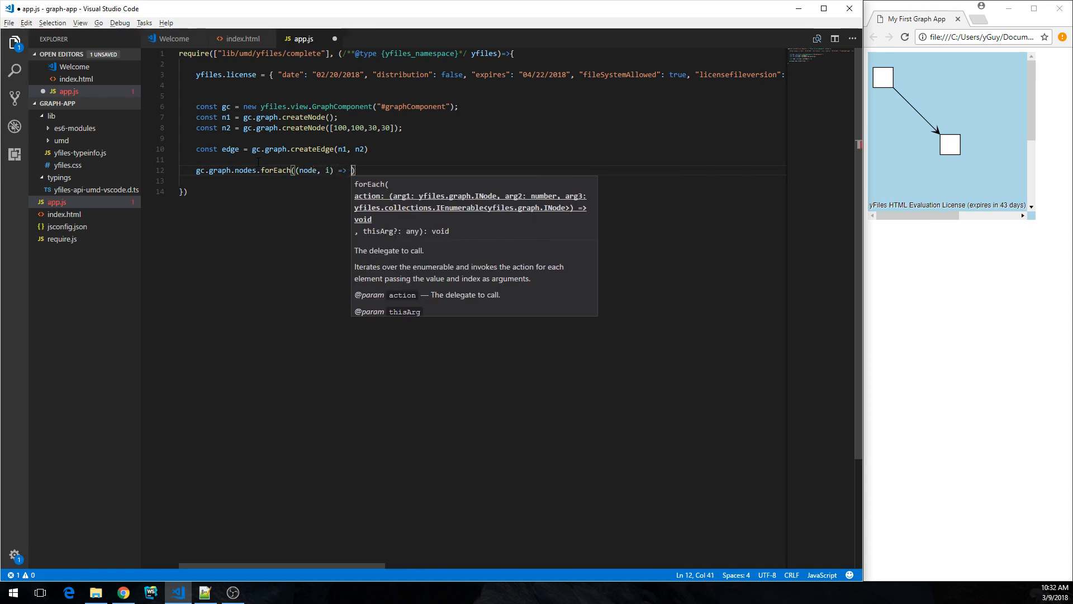
type("{")
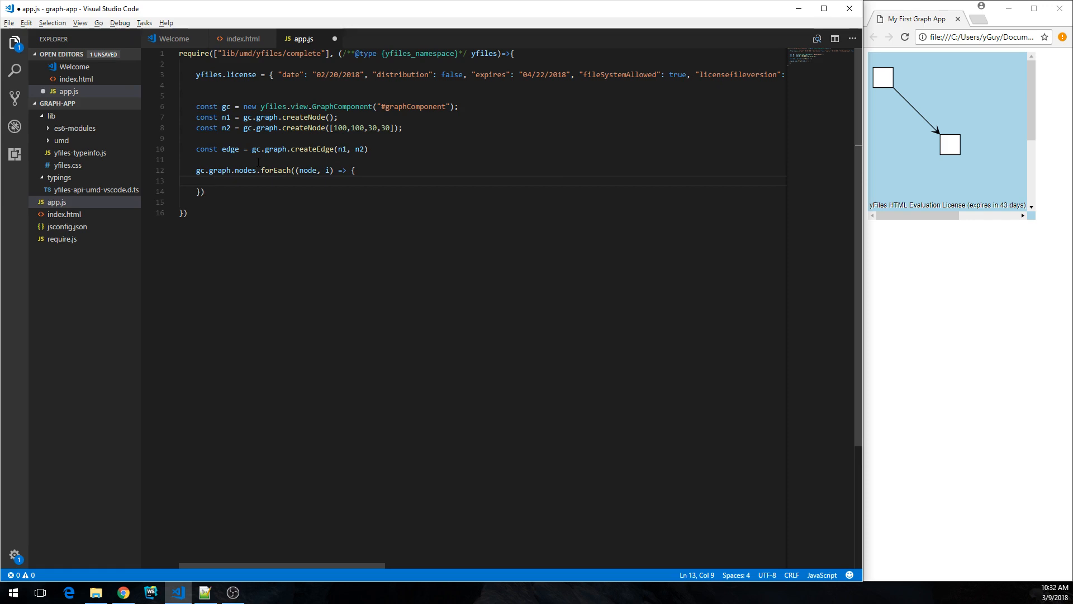
type("gc.graph")
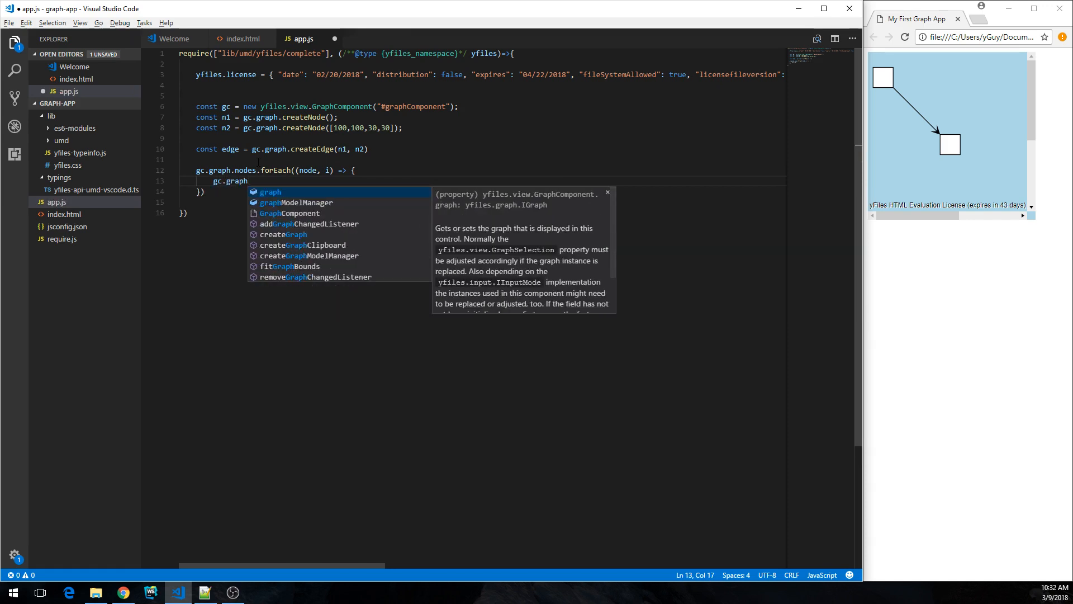
type(".ad")
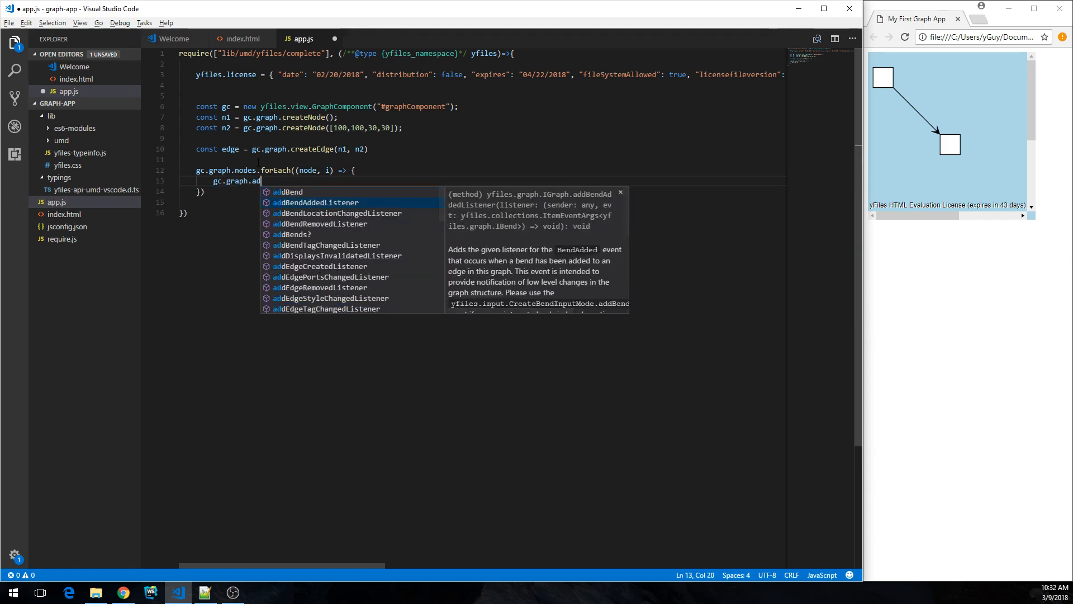
type("L")
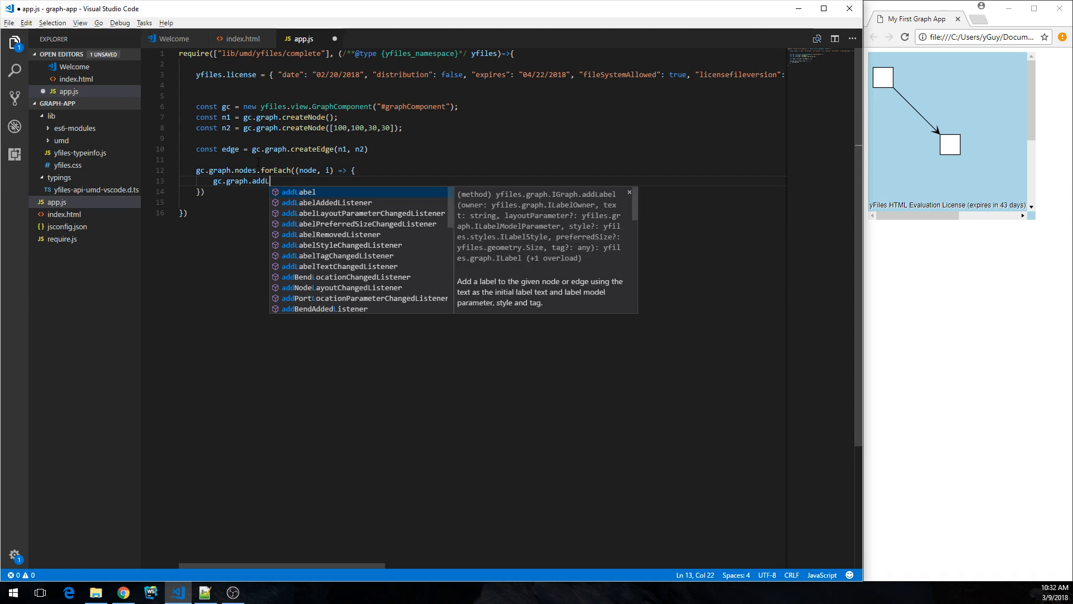
type("abel(node,")
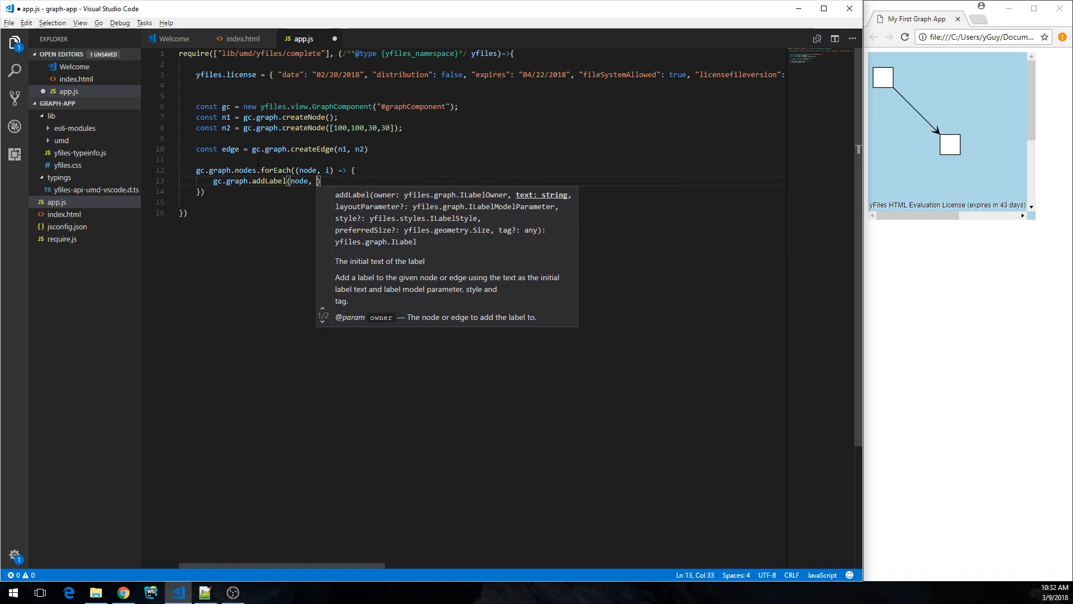
type("String")
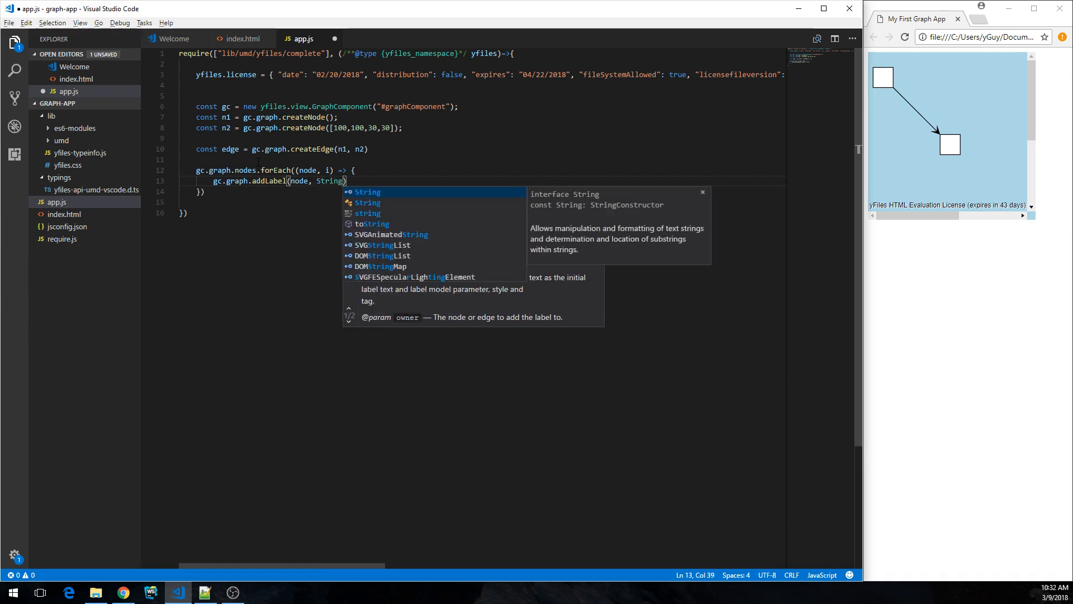
type("(i));")
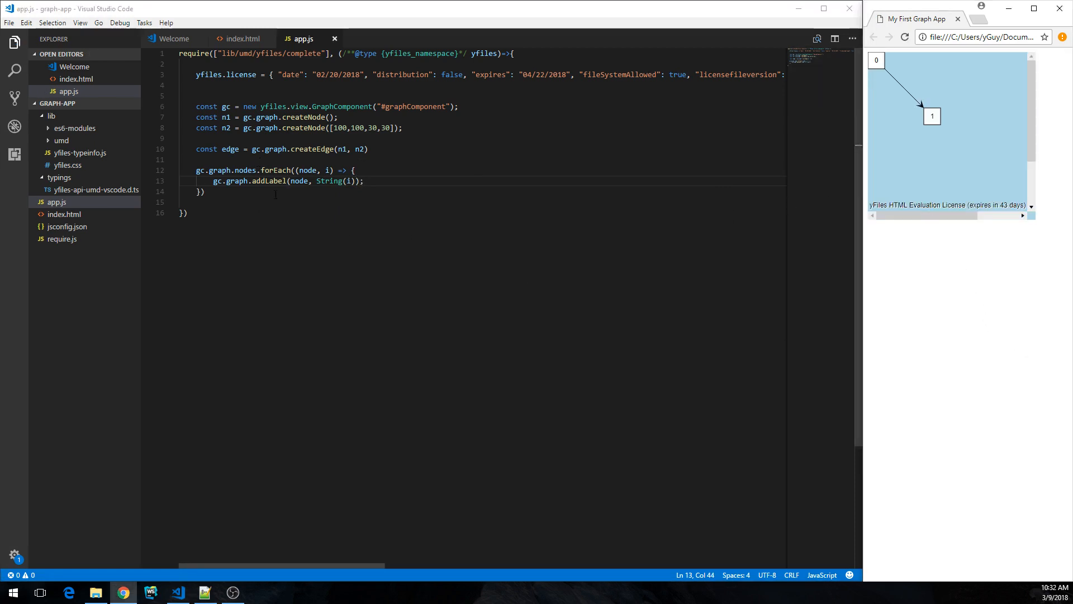
key("Enter")
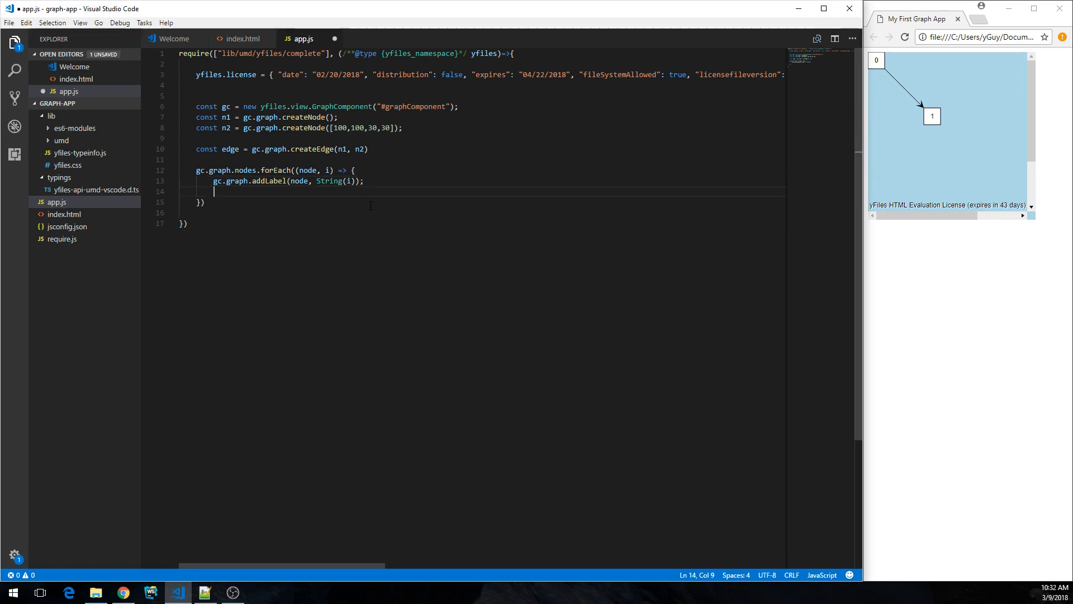
Step: Give each node a ShapeNodeStyle with fill hsl(i*30, 100%, 50%)
type("gc.graph.setStyle(node,")
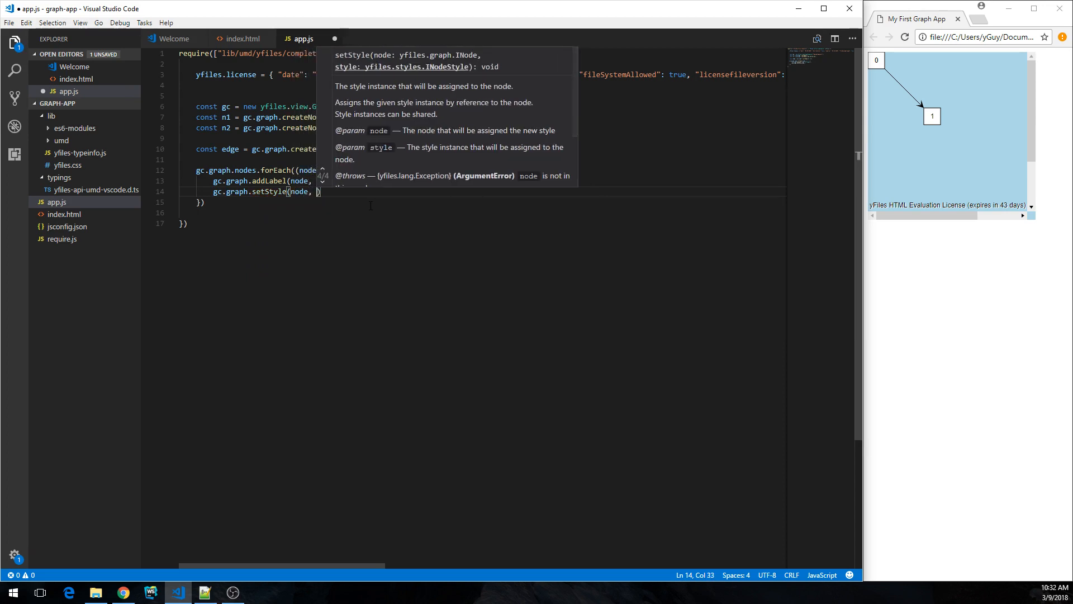
type("new yfiles.styles")
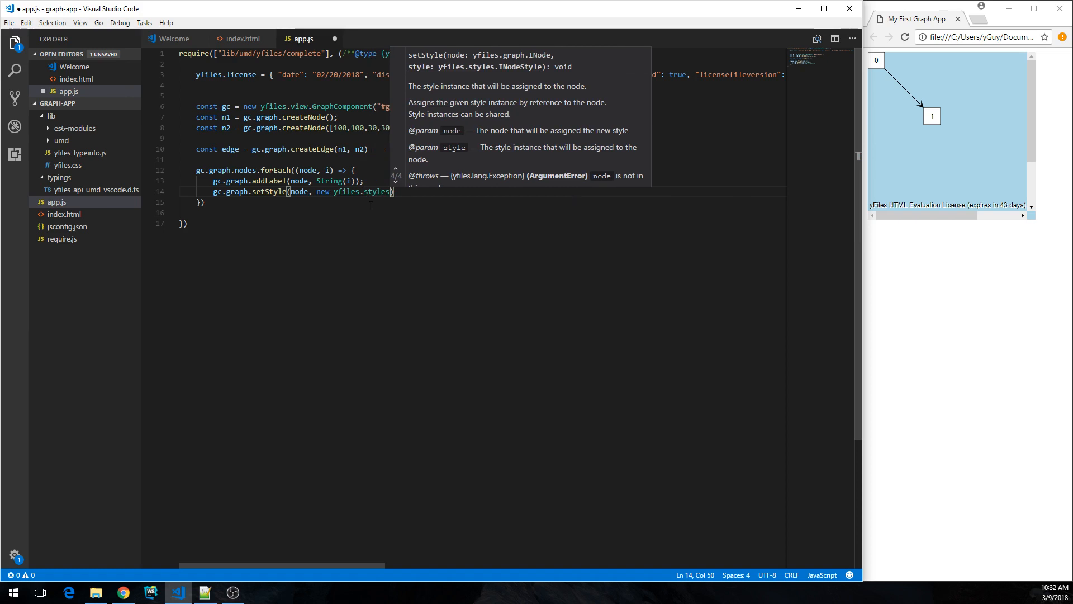
type("ShapeNodeStyle({")
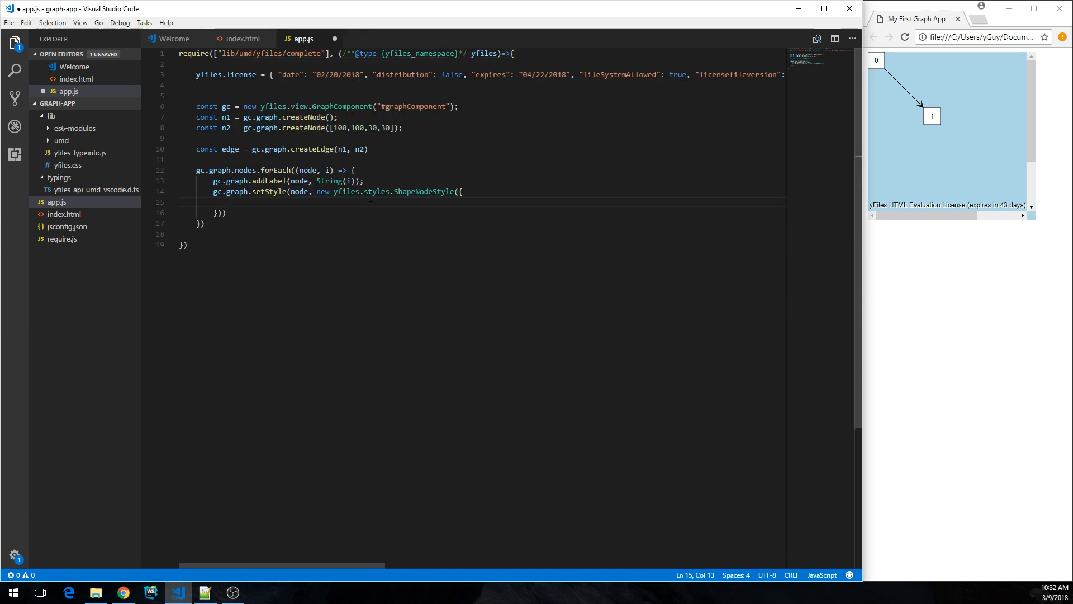
type("fill:")
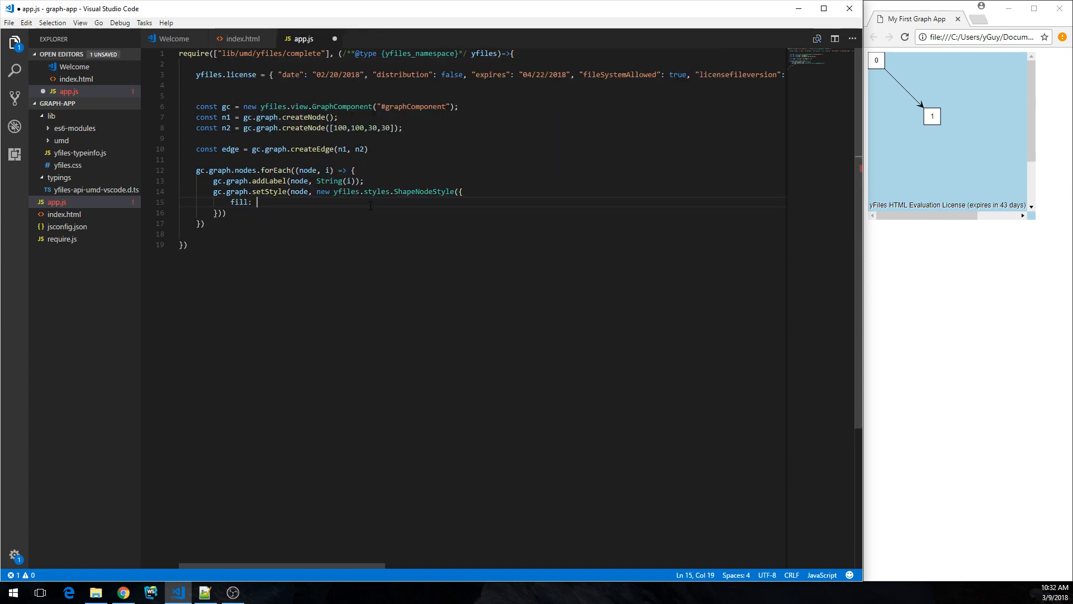
type("'")
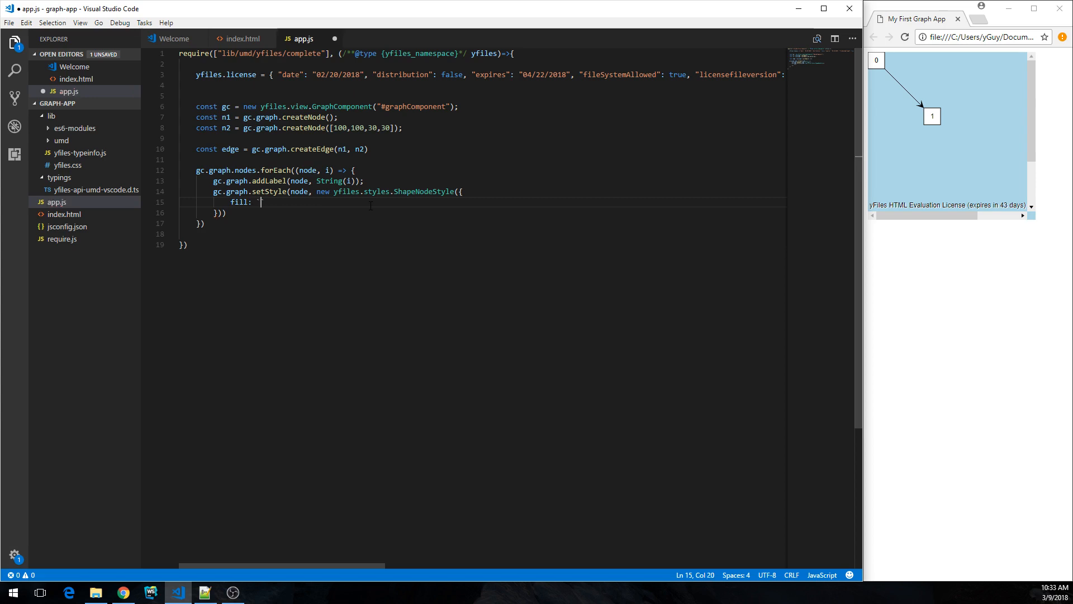
type("hsl(")
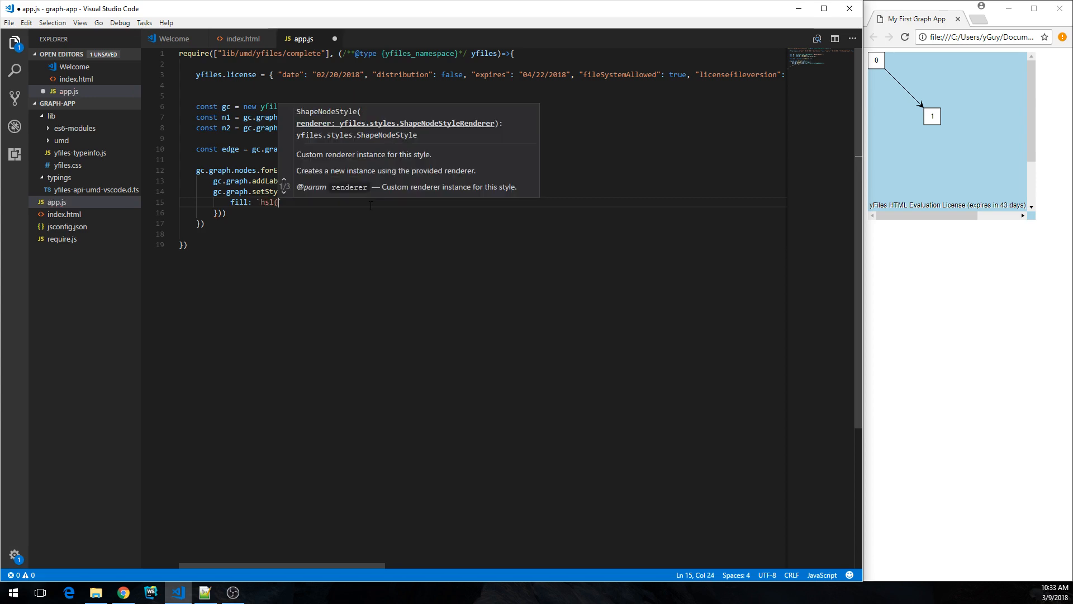
type("${i")
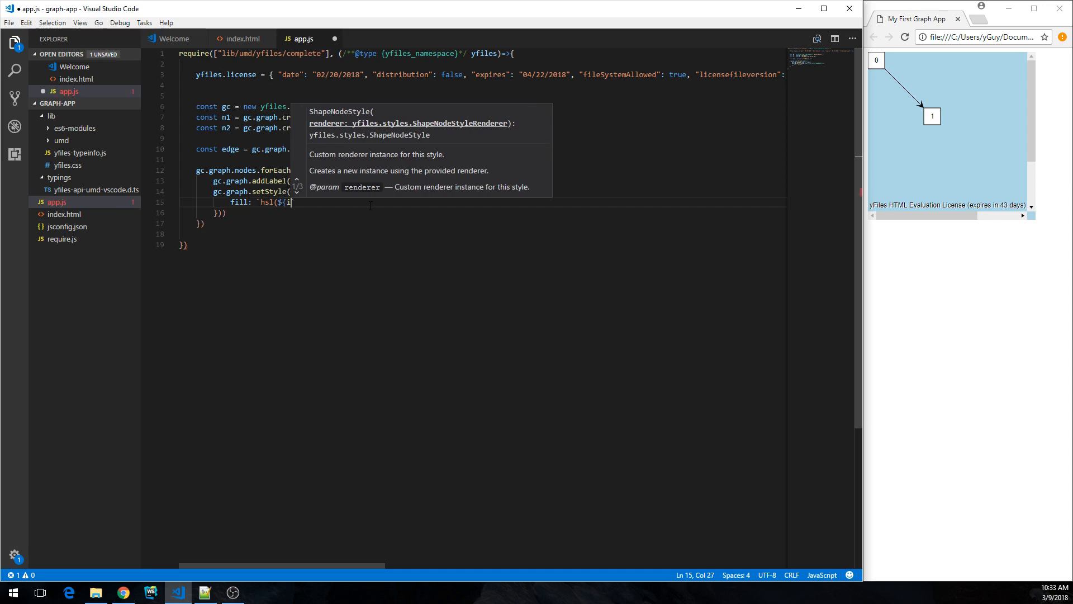
type("*30}`")
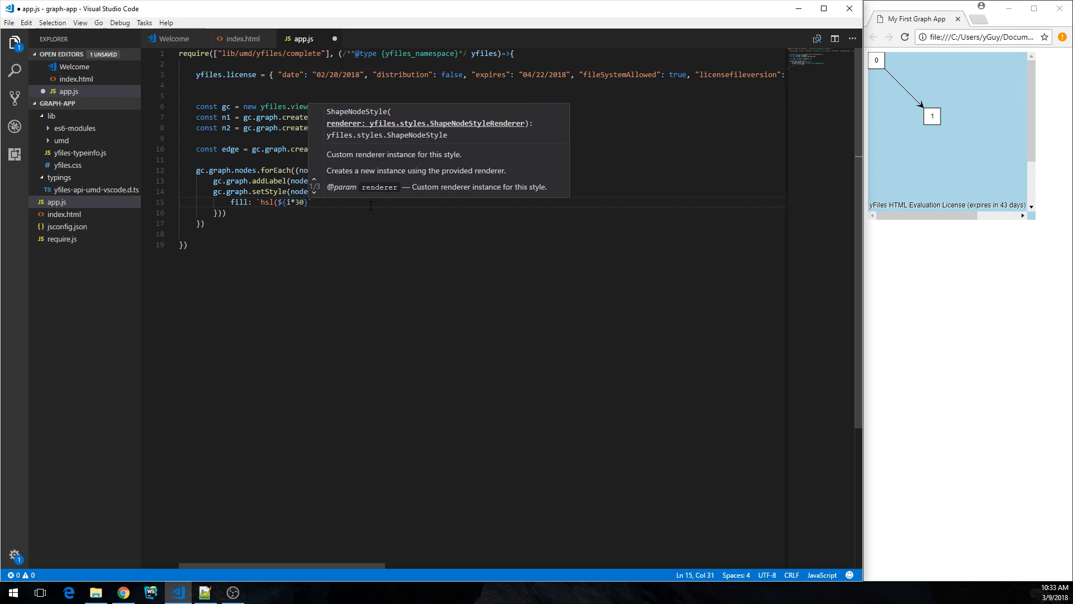
type(", 100%, 50")
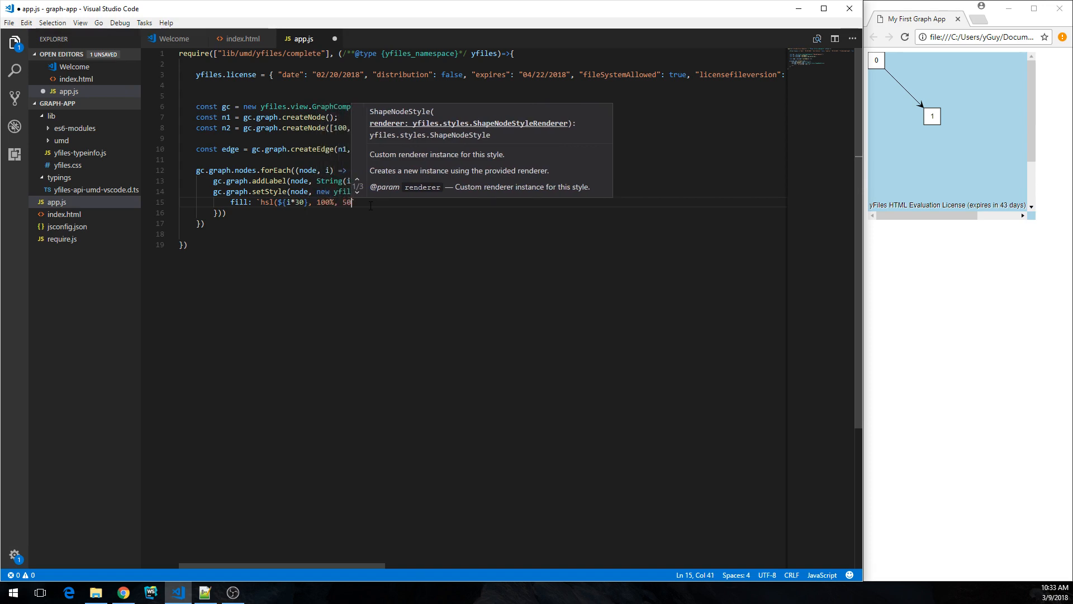
type("%")
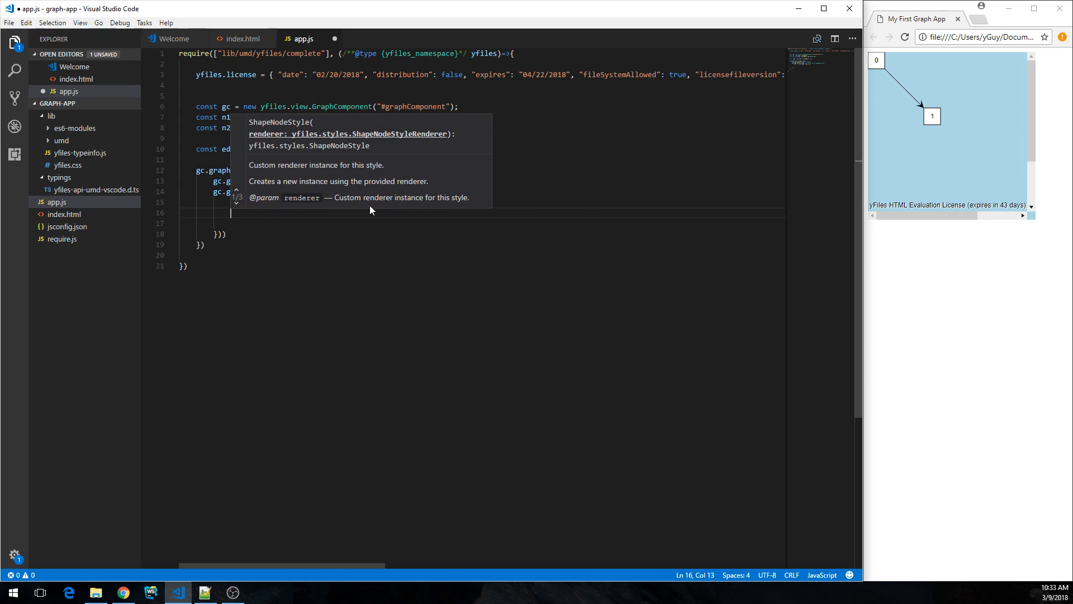
Step: Complete the style with a thin white stroke and ellipse shape
type("stroke;")
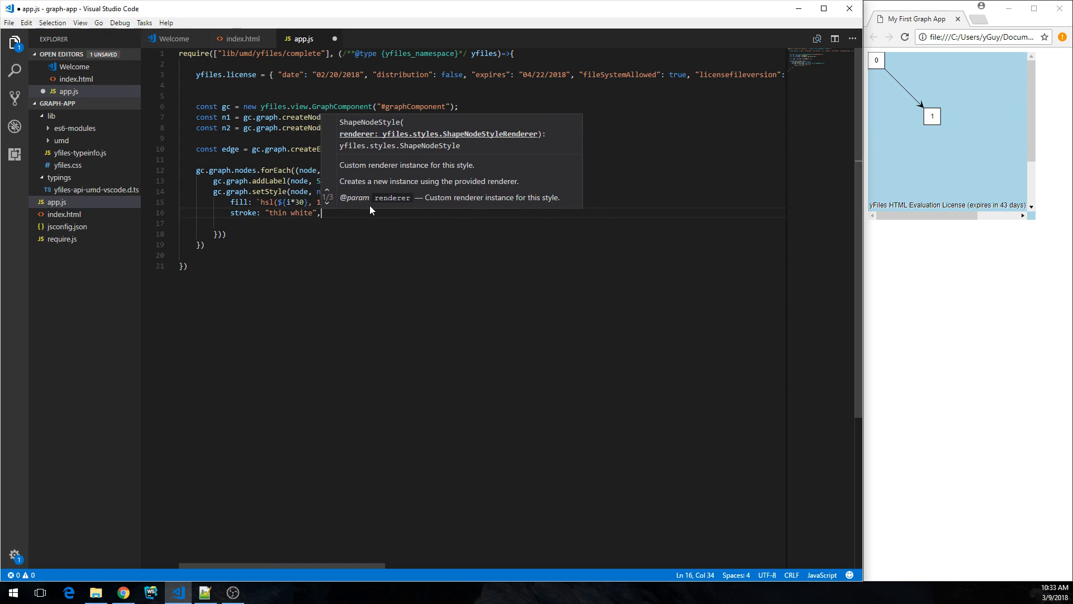
type("shape:\"ellipse")
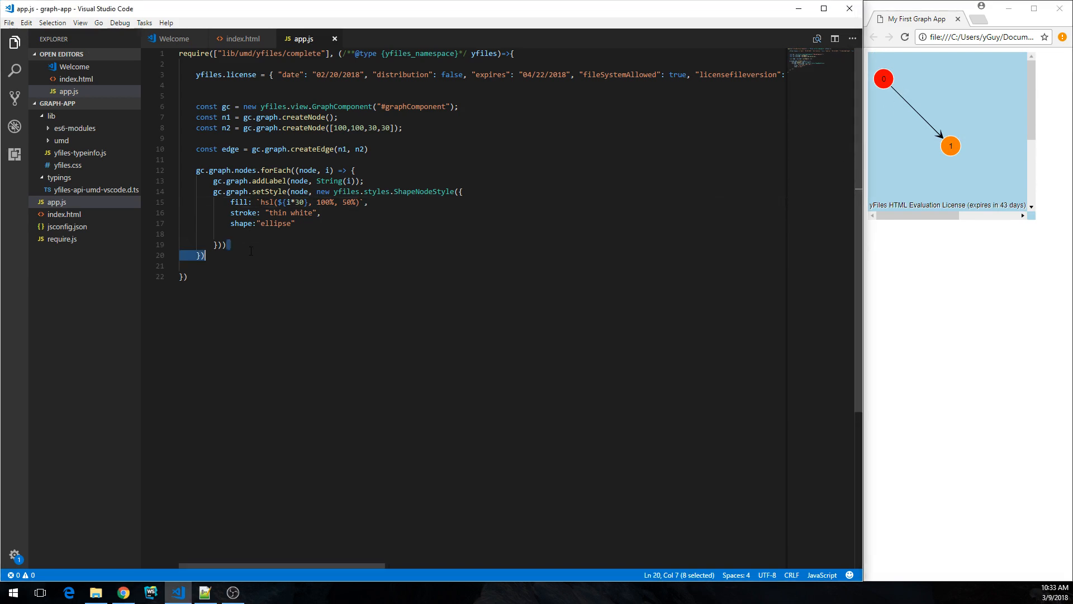
Step: Set gc.inputMode to a new yfiles.input.GraphEditorInputMode() and save app.js
key("Enter")
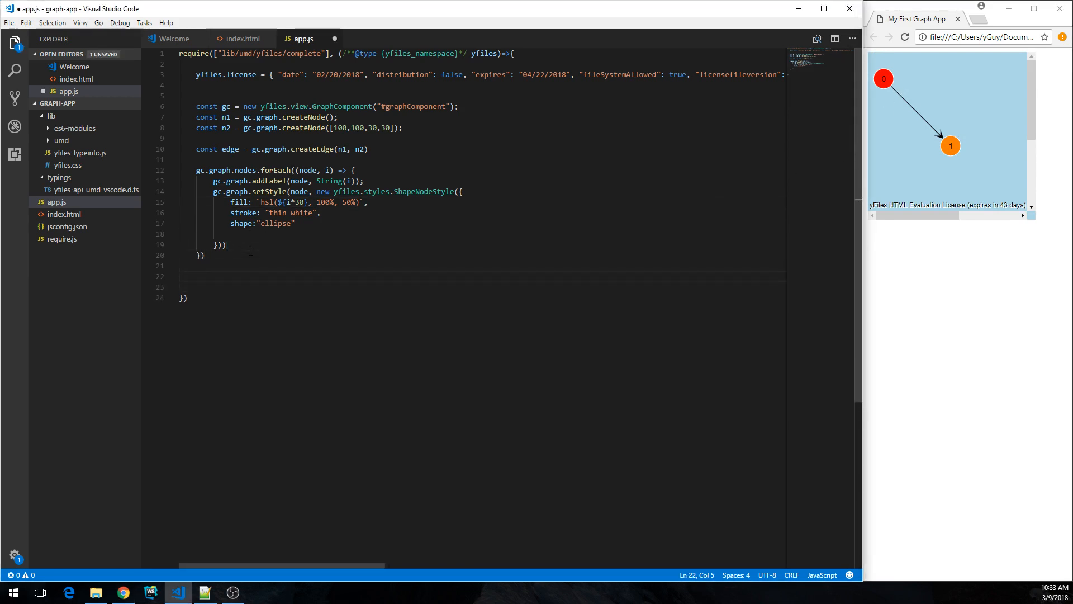
type("gc.")
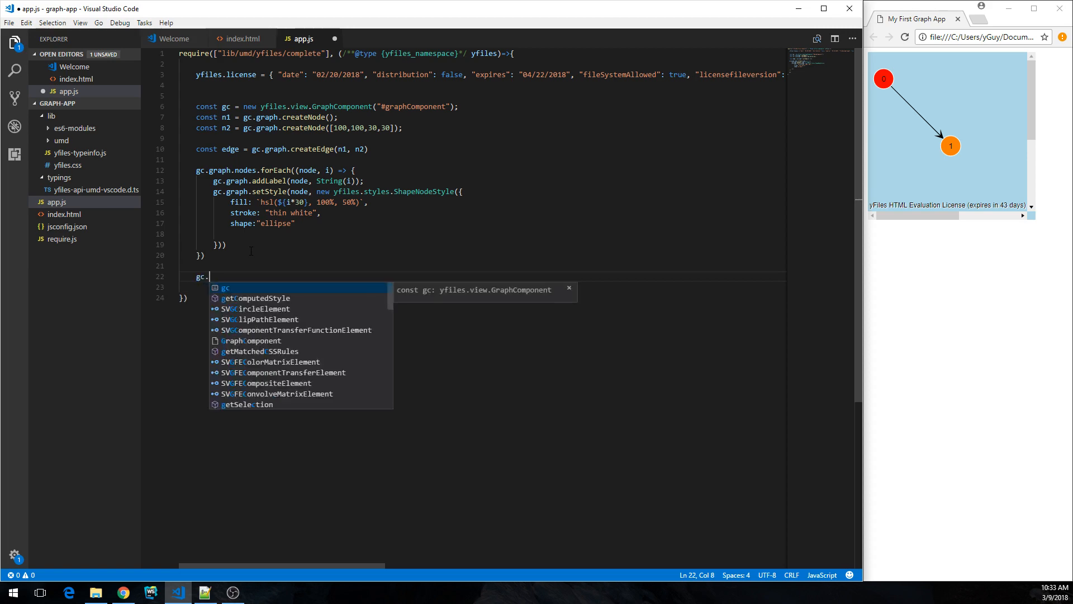
type("inputMode =")
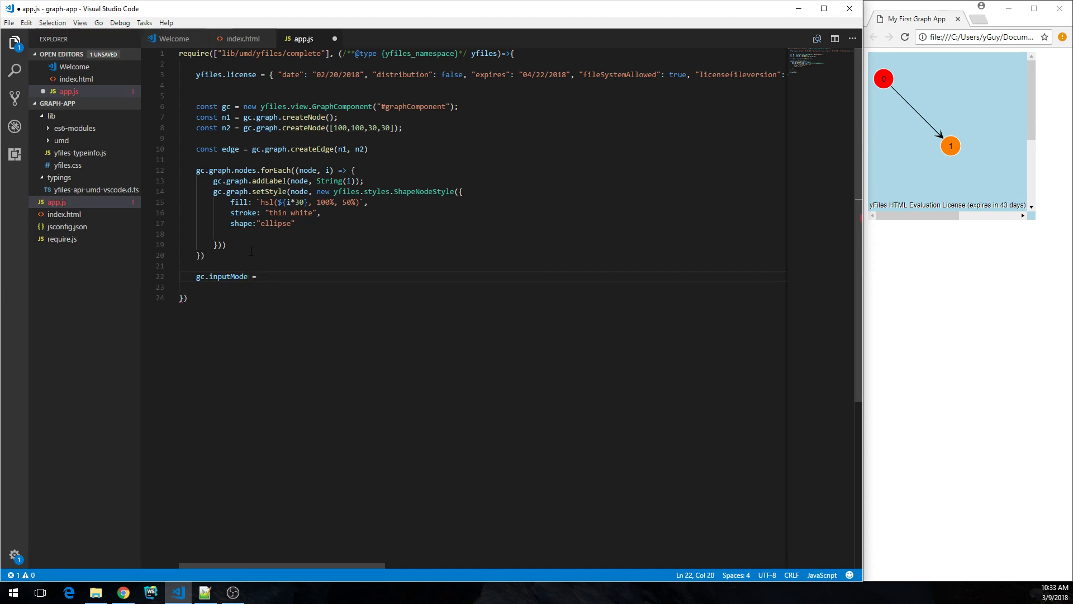
type("new yfiles.input")
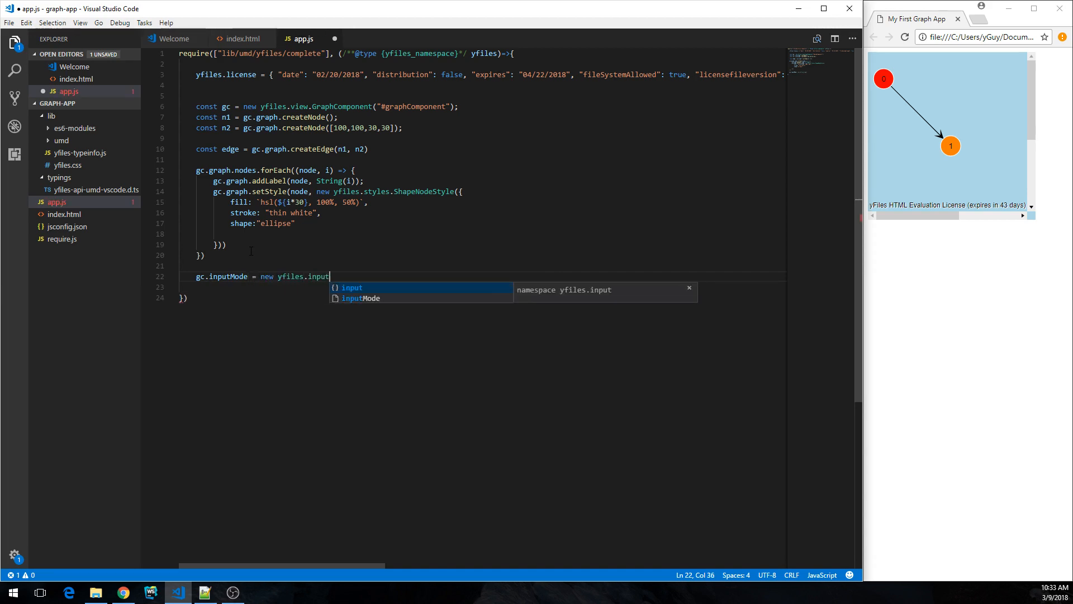
type(".GraphEditorInputMode(")
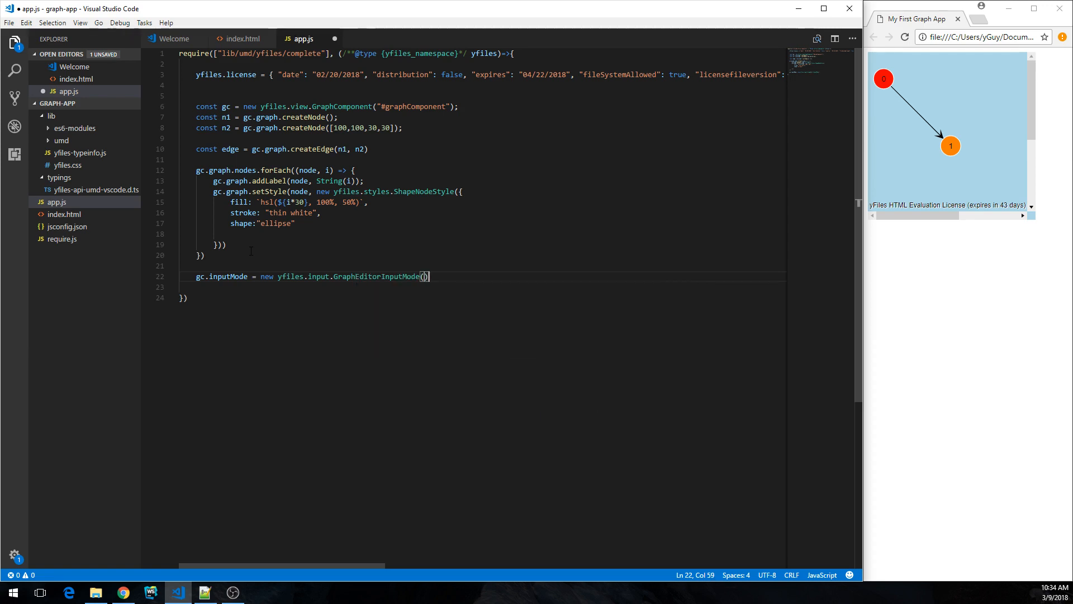
type(";")
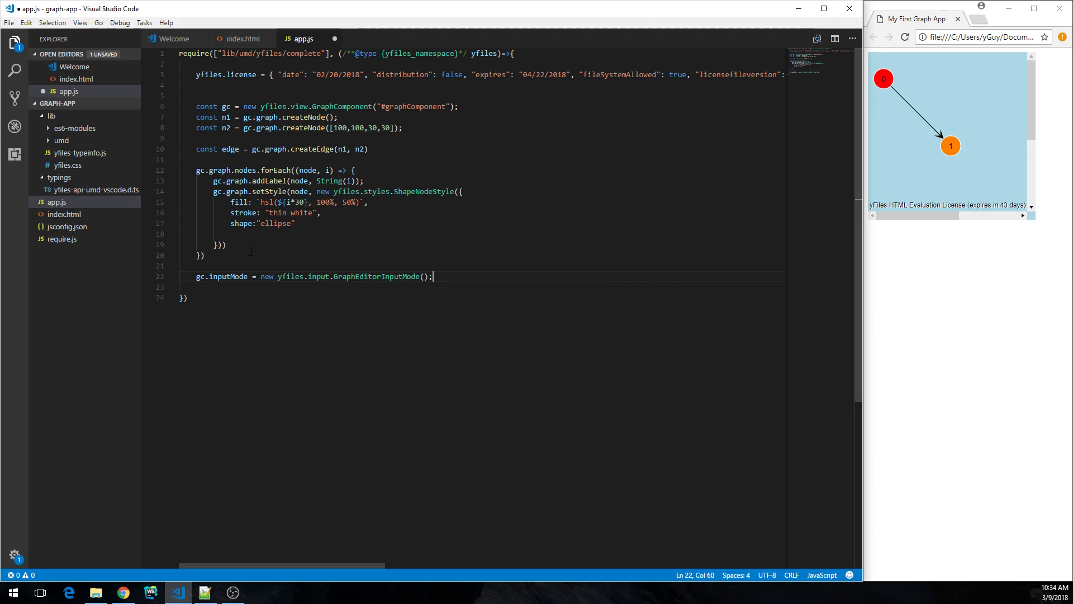
key("ctrl+s")
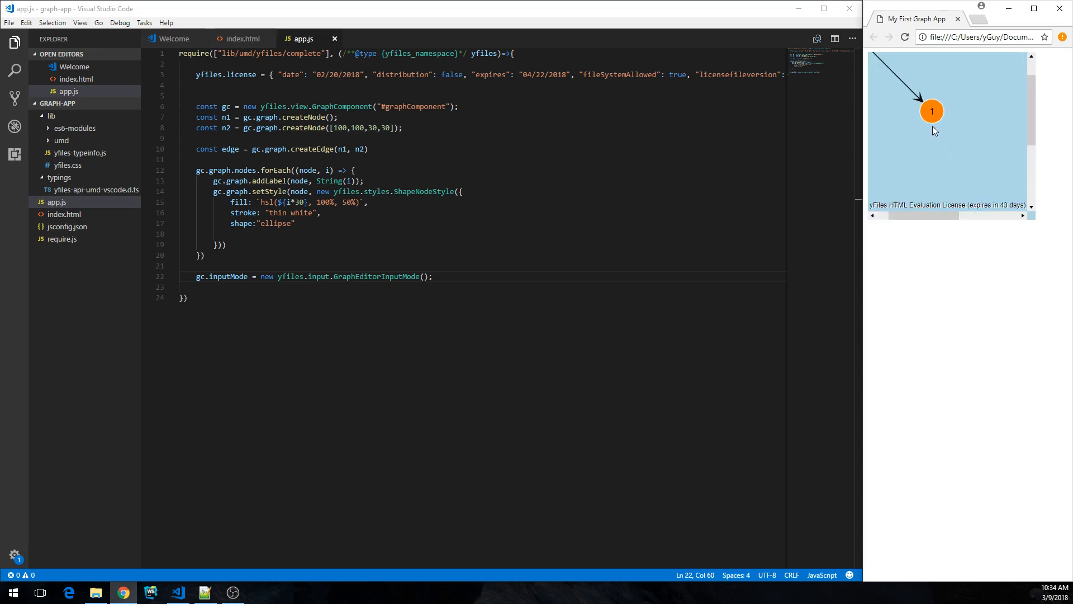
Step: Drag in Chrome's canvas to draw an edge between nodes, then start a new line in app.js
left_click_drag(931, 110, 949, 132)
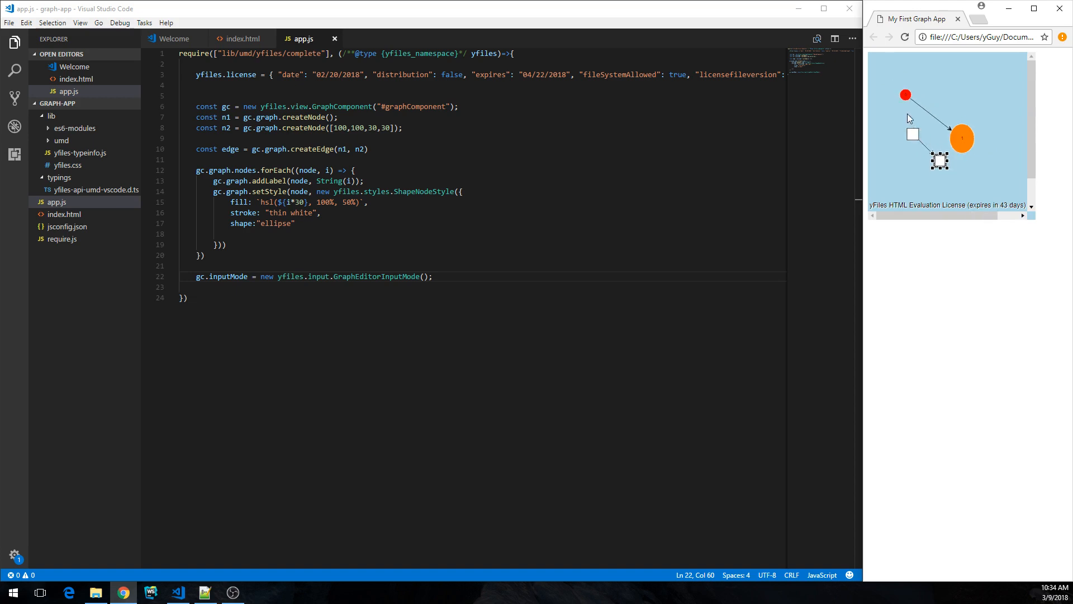
mouse_move(912, 141)
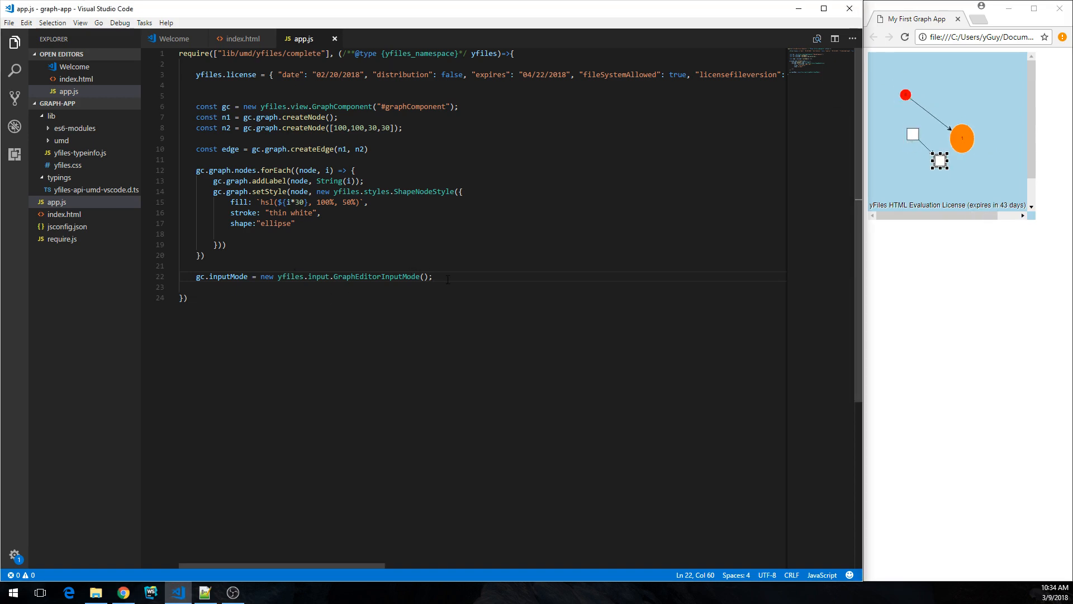
key("Enter")
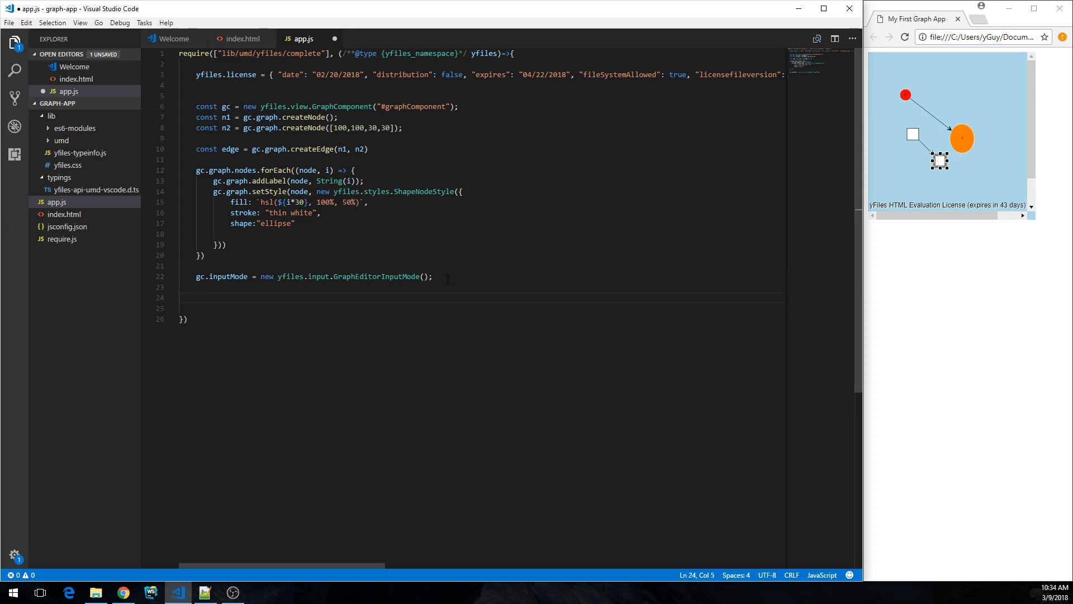
Step: Call gc.morphLayout with a new HierarchicLayout and morphDuration "2s"
type("gc.morphLayout")
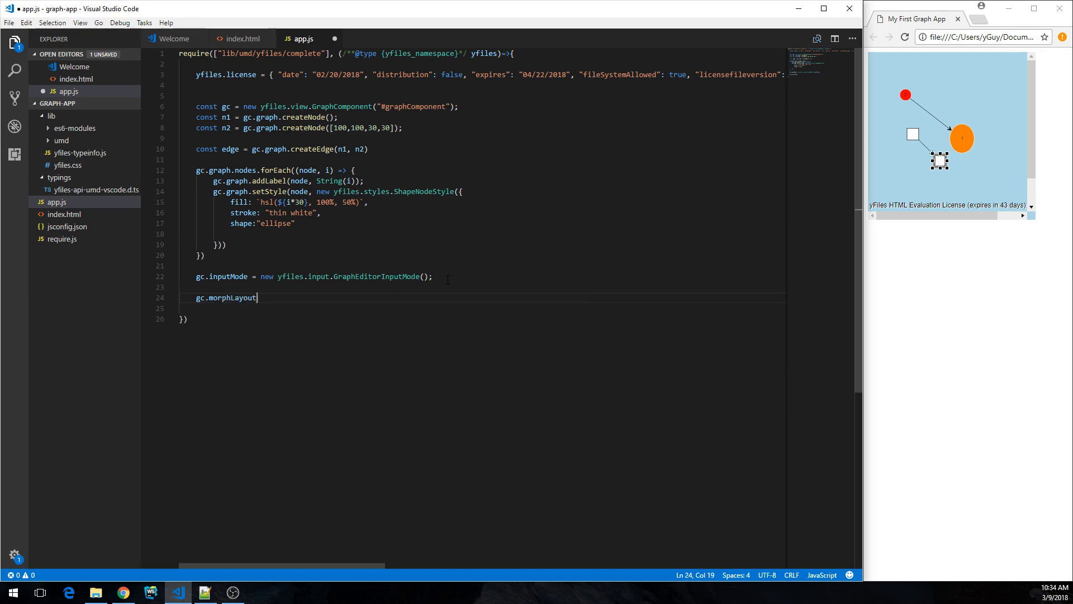
type("(")
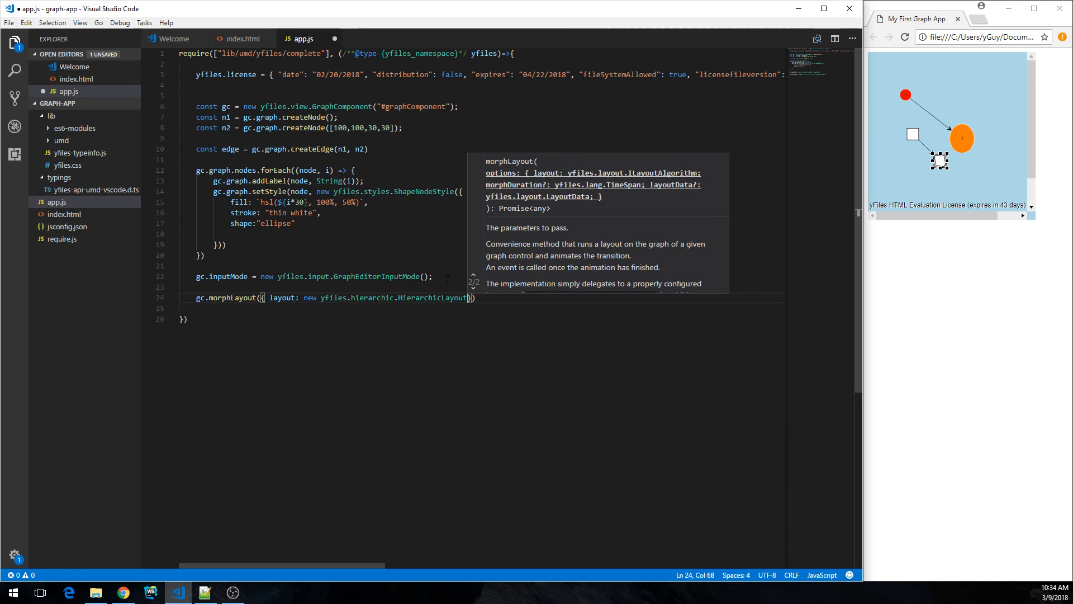
type("(),")
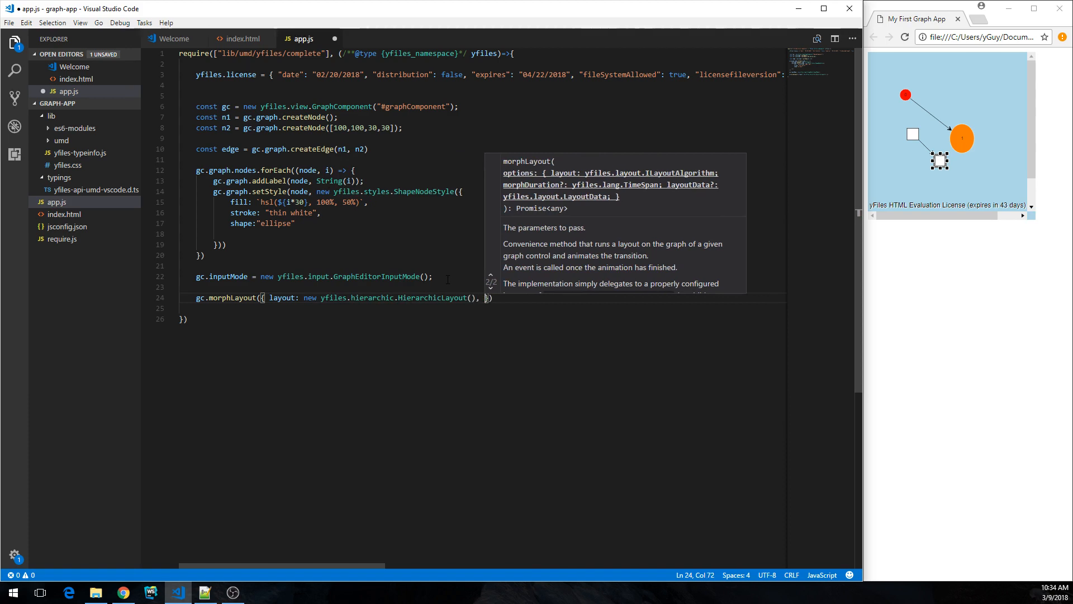
type("morphDuration: \"2s")
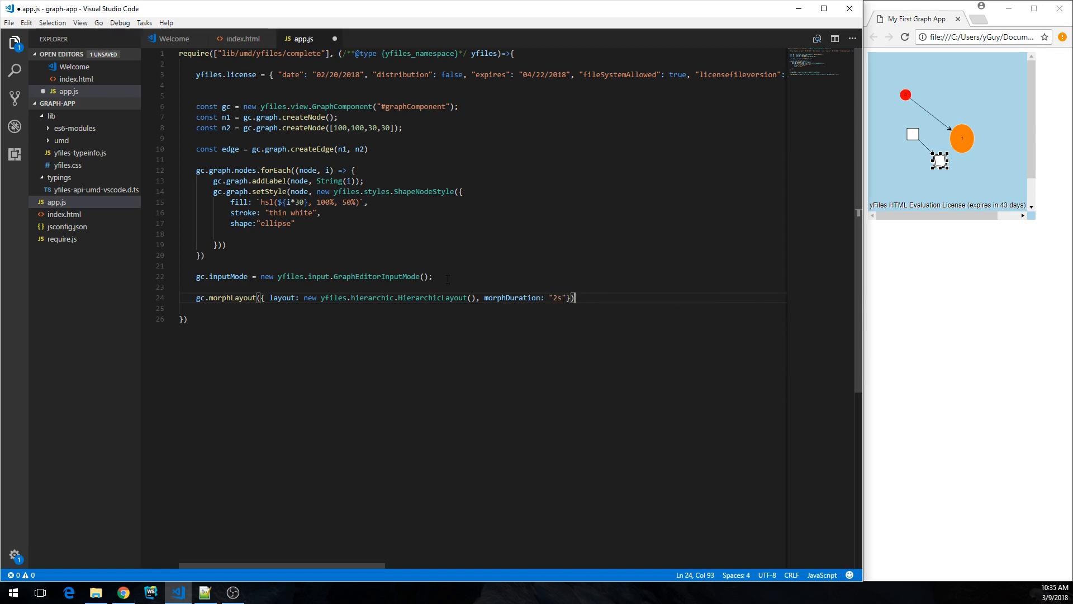
mouse_move(947, 286)
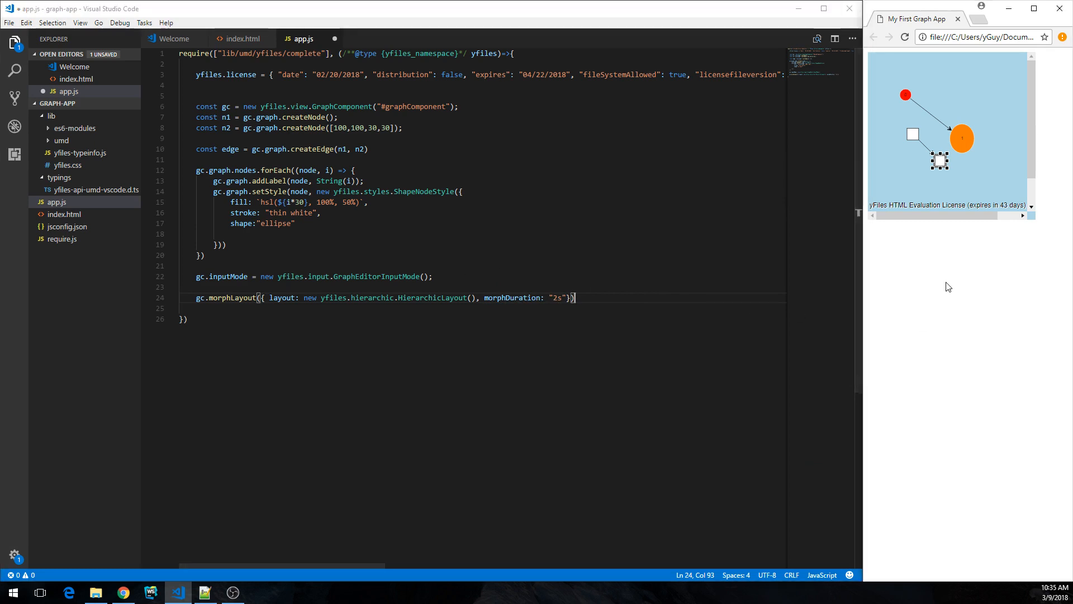